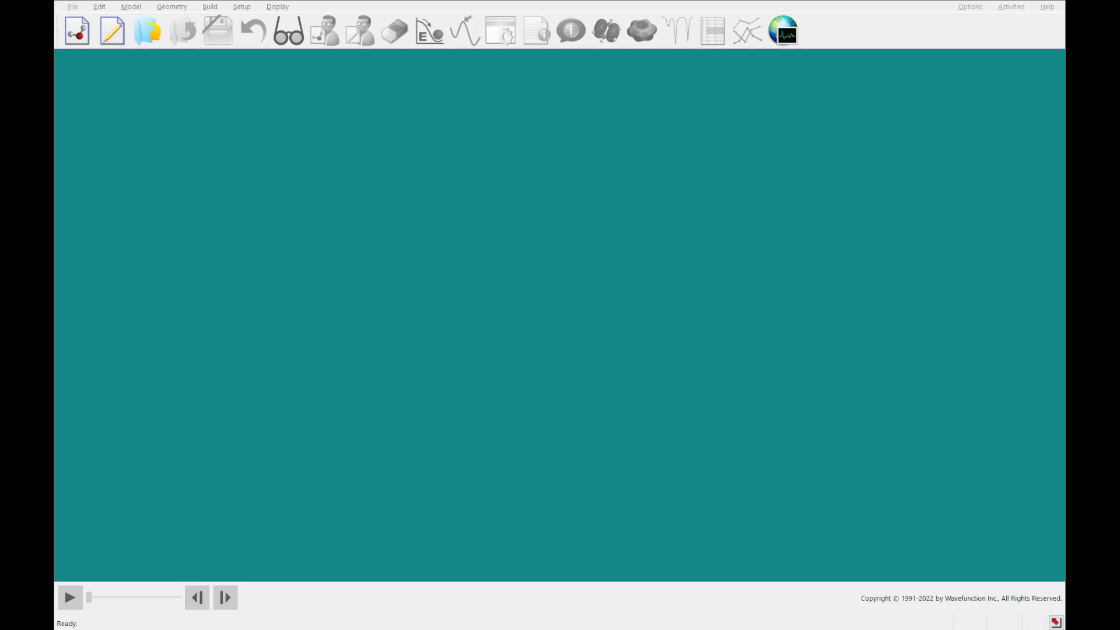
pyautogui.moveTo(891, 273)
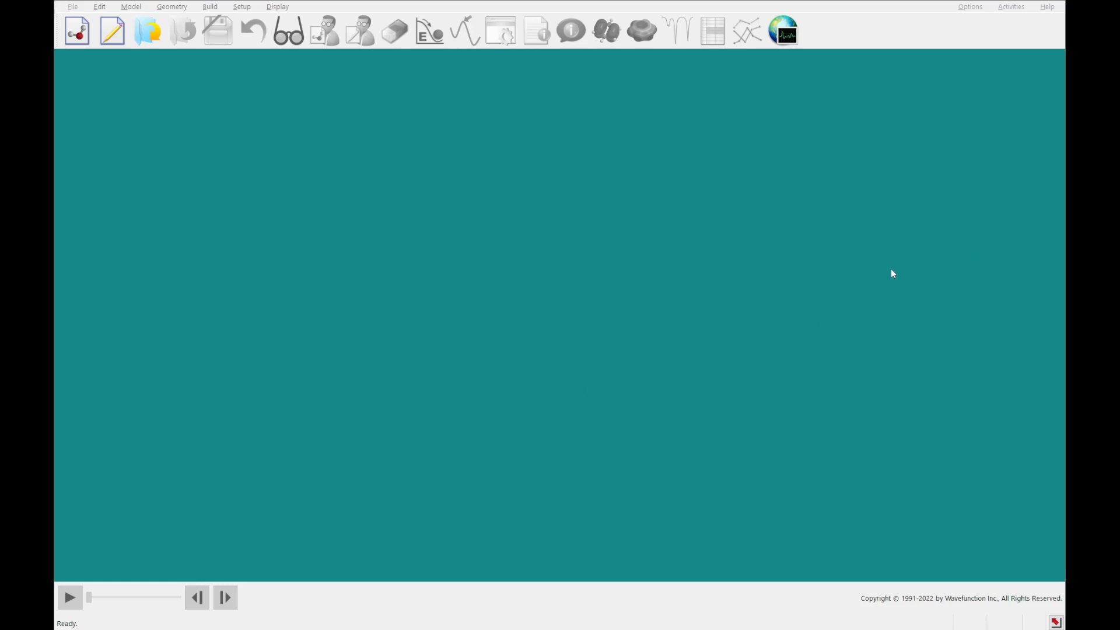
pyautogui.moveTo(1011, 15)
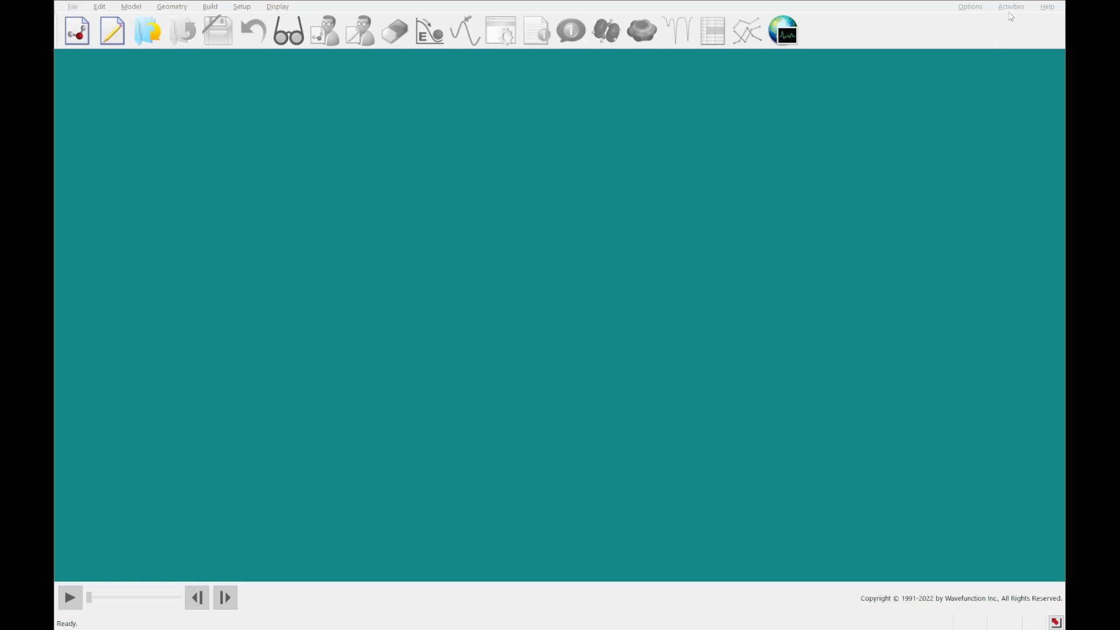
# - Look over the Tutorials list under Activities, then close the tutorials window
pyautogui.click(1011, 7)
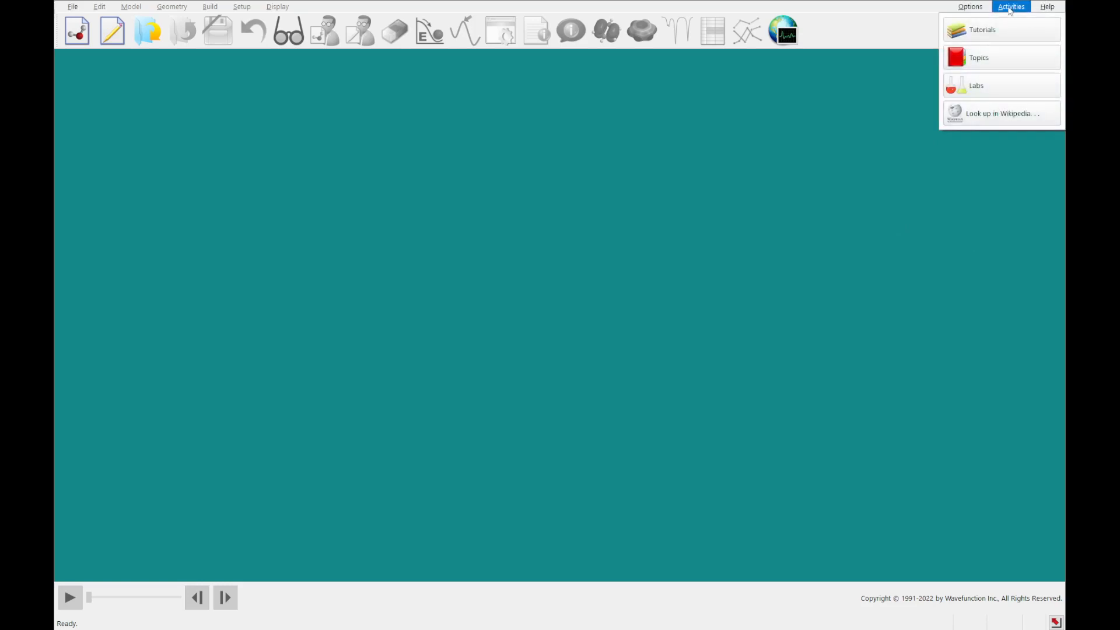
pyautogui.moveTo(993, 34)
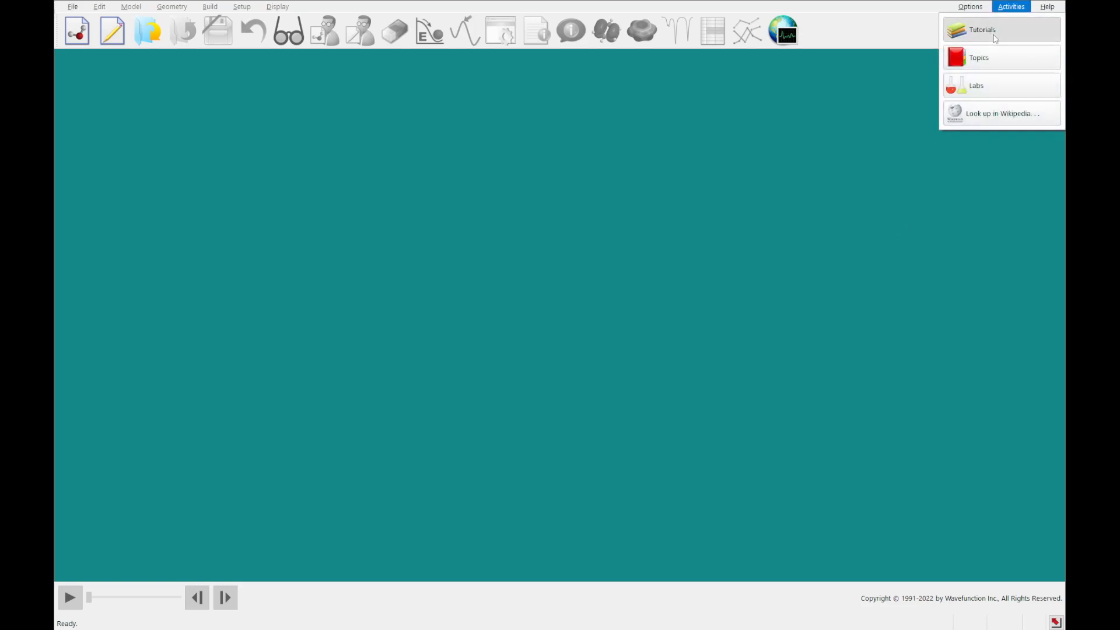
pyautogui.click(983, 29)
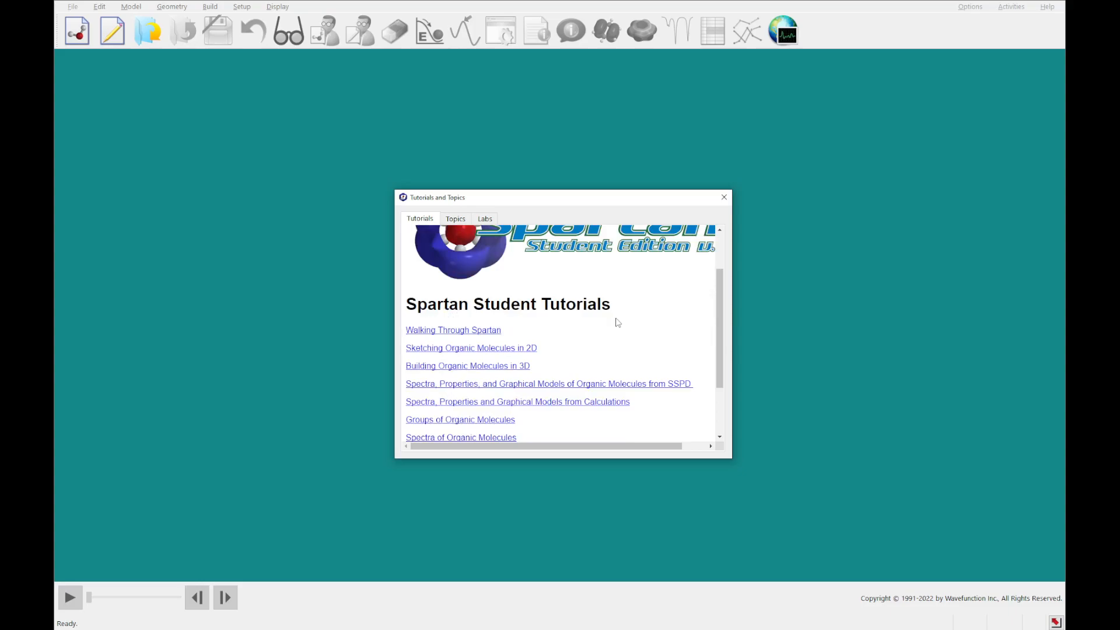
pyautogui.moveTo(679, 394)
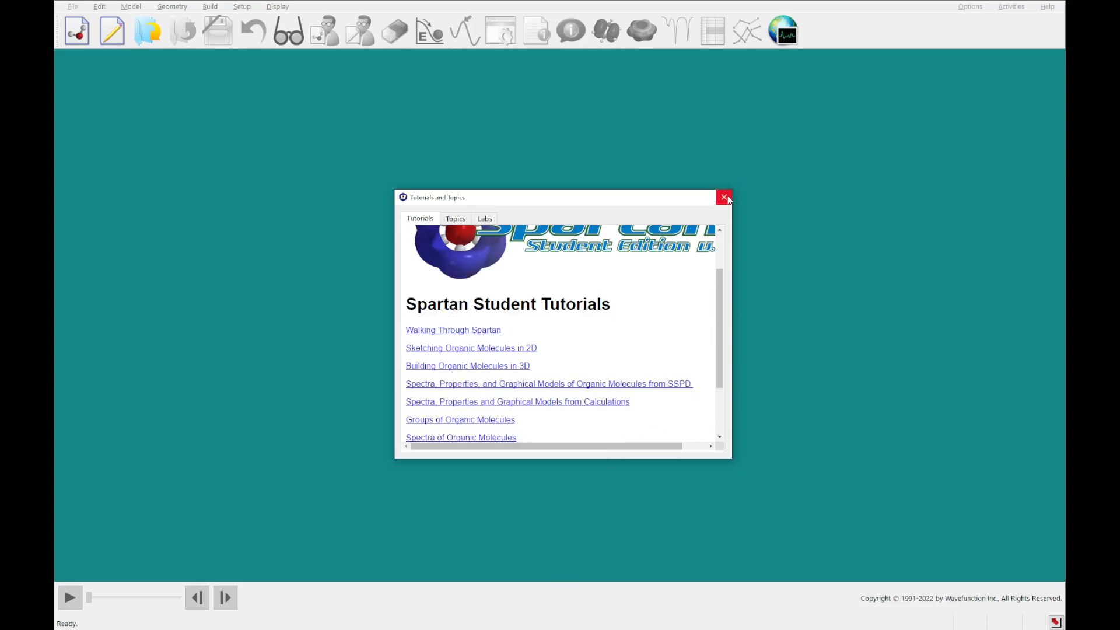
pyautogui.click(724, 197)
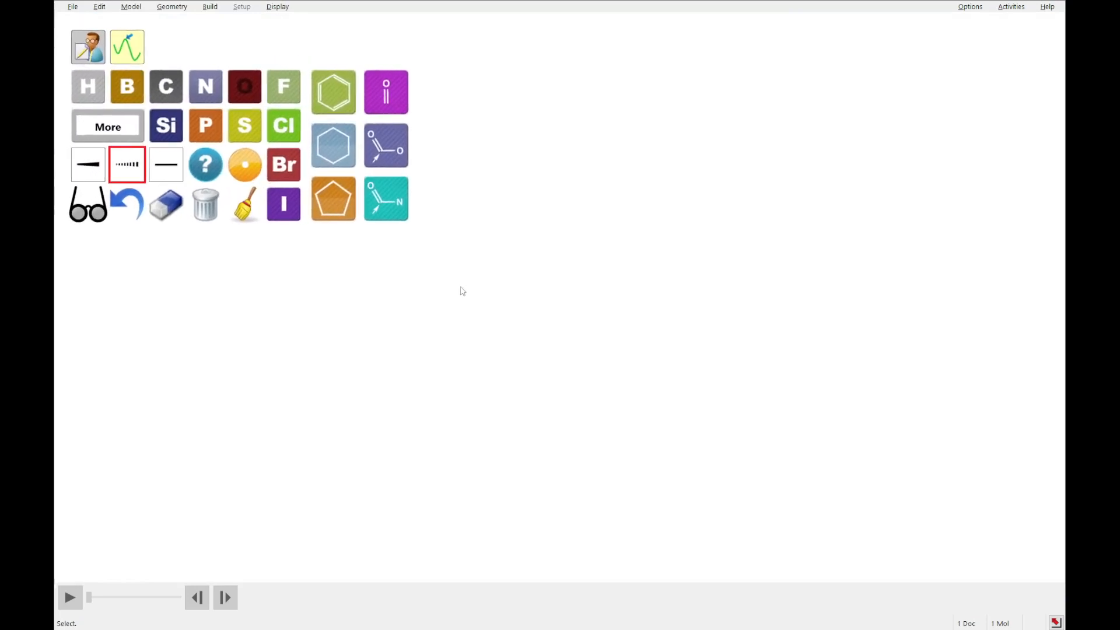
# - Sketch limonene and bring it up as a 3D ball-and-spoke model
pyautogui.click(166, 164)
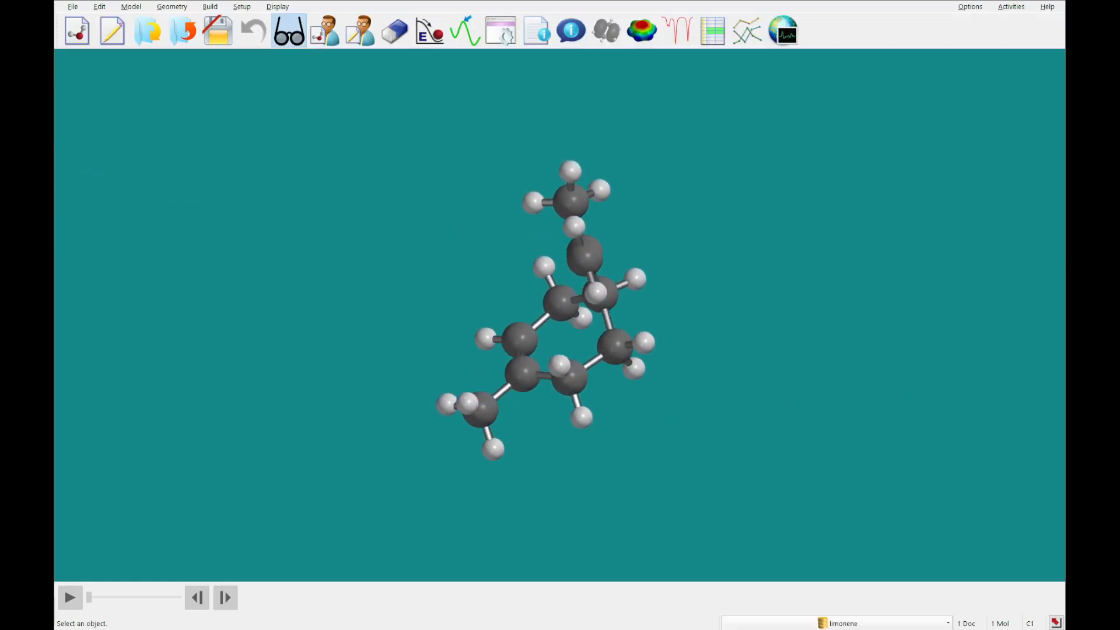
pyautogui.moveTo(691, 586)
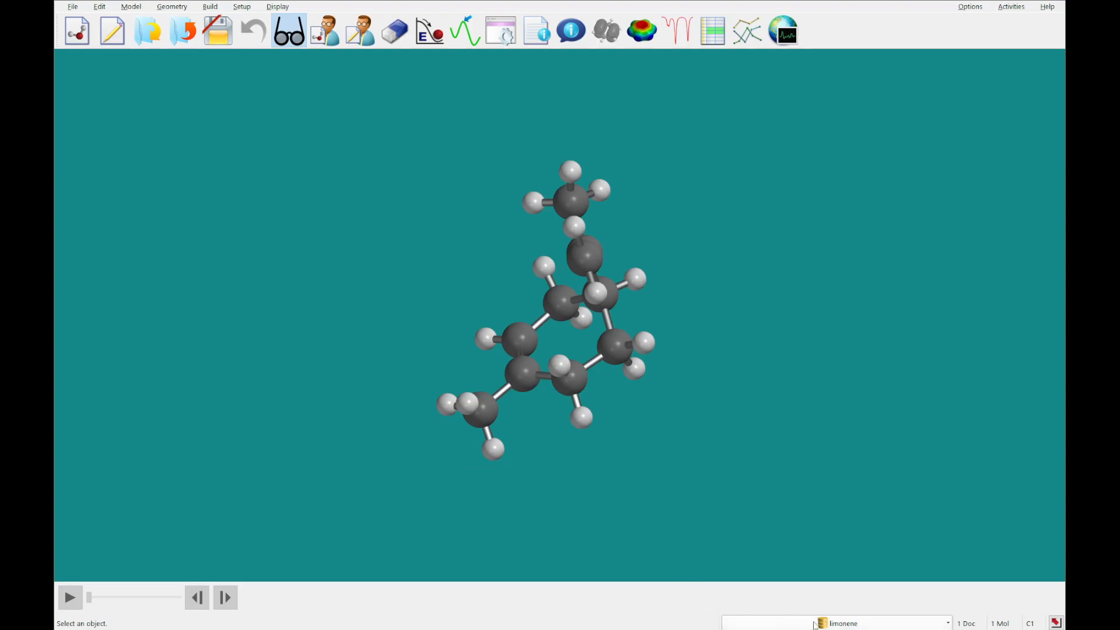
# - Replace the built limonene with its SSPD database structure
pyautogui.click(842, 623)
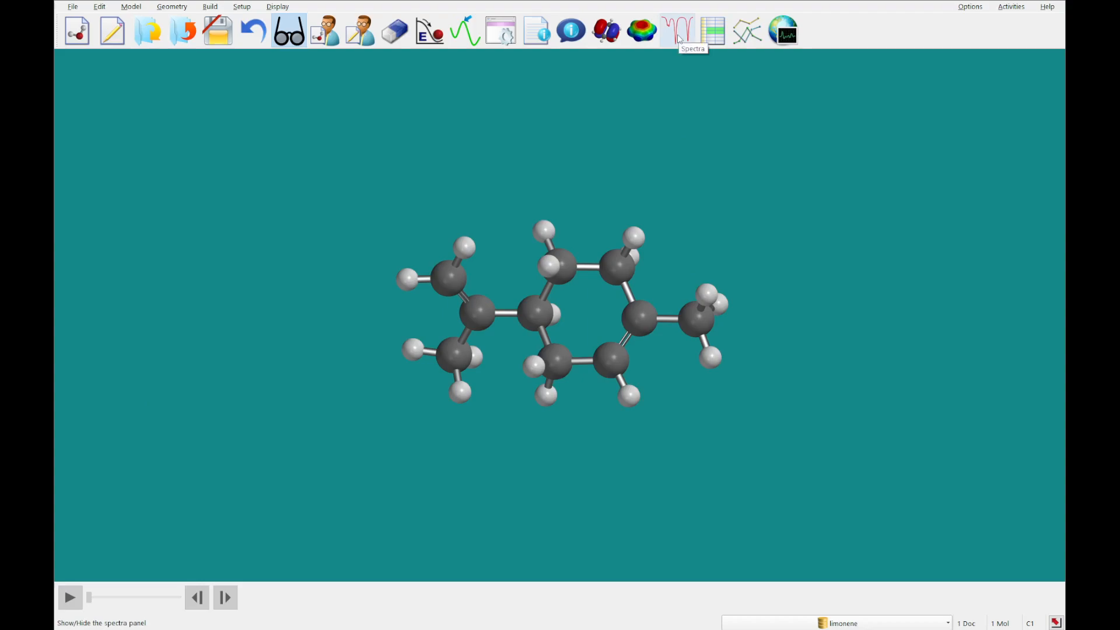
# - Add the calculated 13C spectrum of limonene and pick the 23.1 peak to see its carbon
pyautogui.click(677, 30)
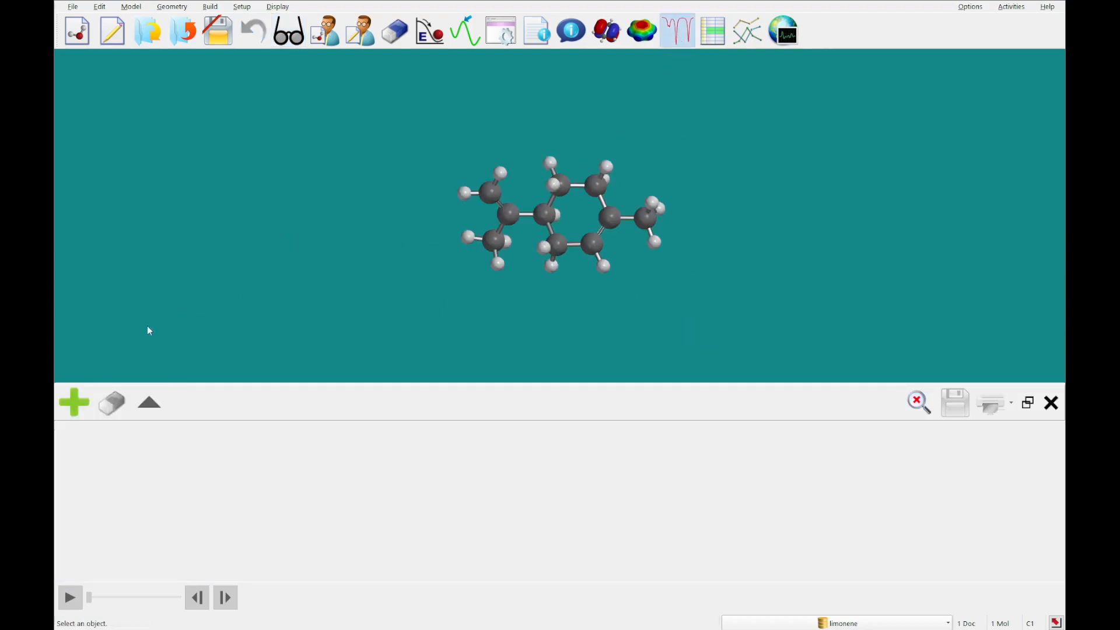
pyautogui.moveTo(73, 403)
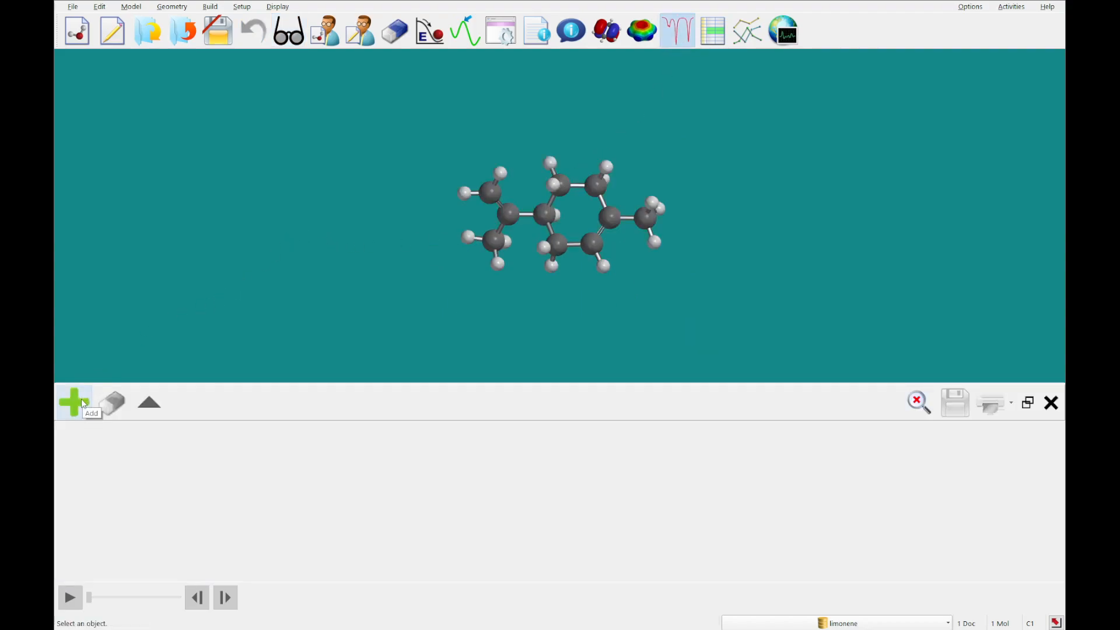
pyautogui.click(73, 403)
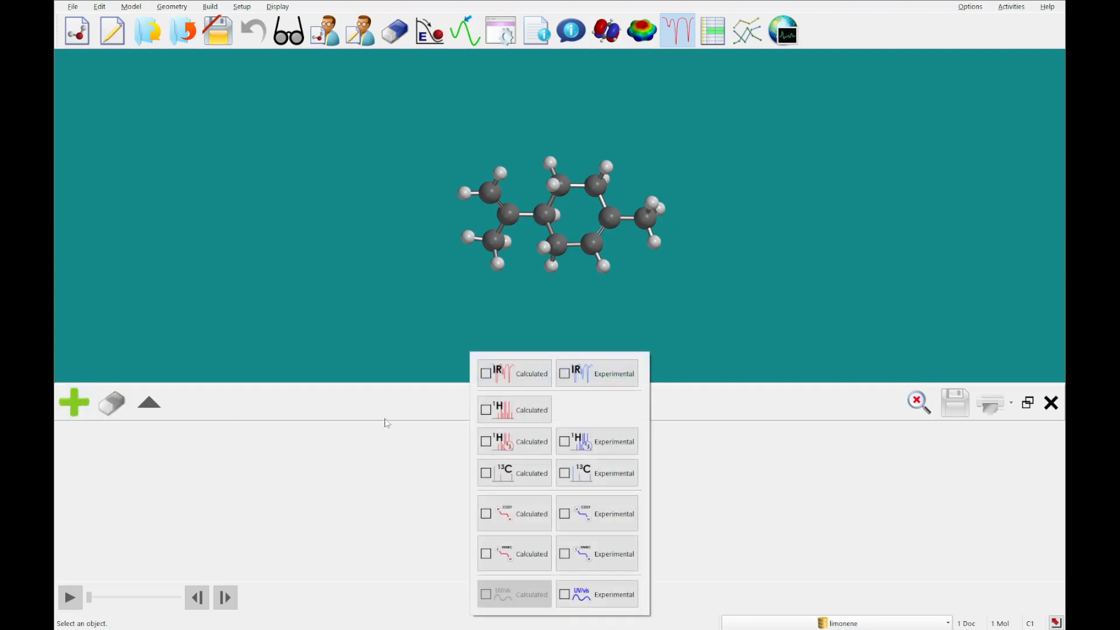
pyautogui.click(487, 473)
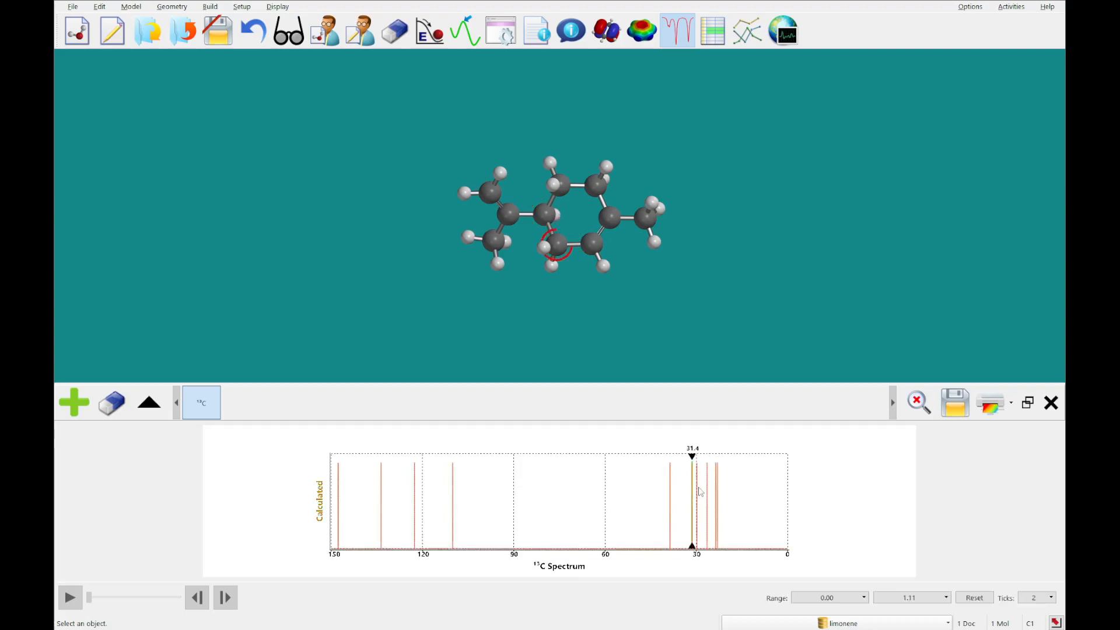
pyautogui.click(715, 492)
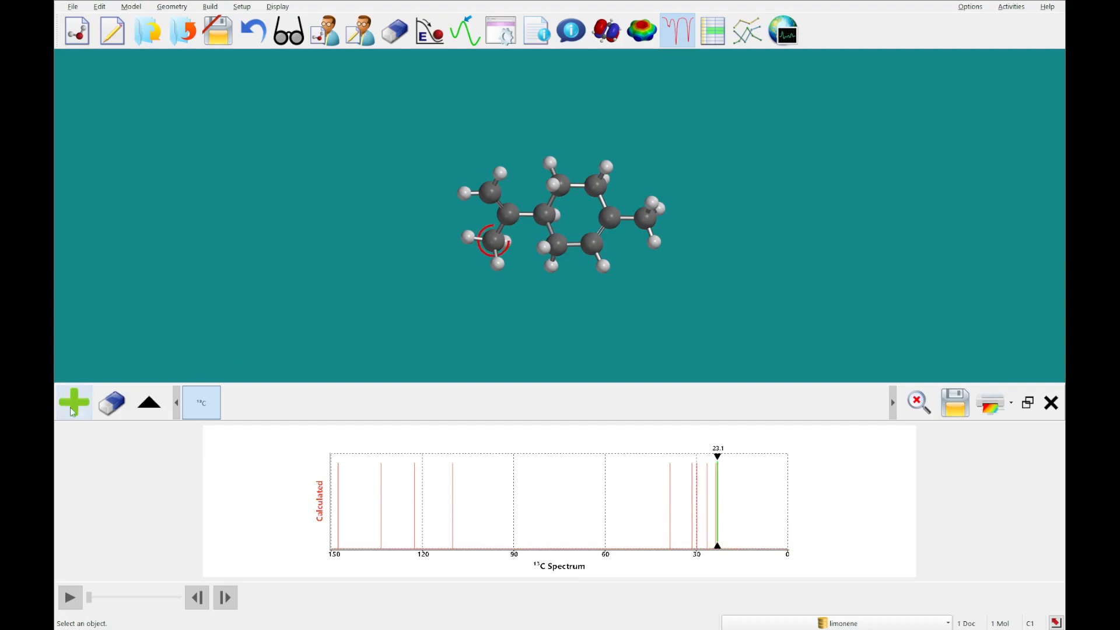
# - Add the experimental 13C spectrum so it downloads alongside the calculated one
pyautogui.click(74, 403)
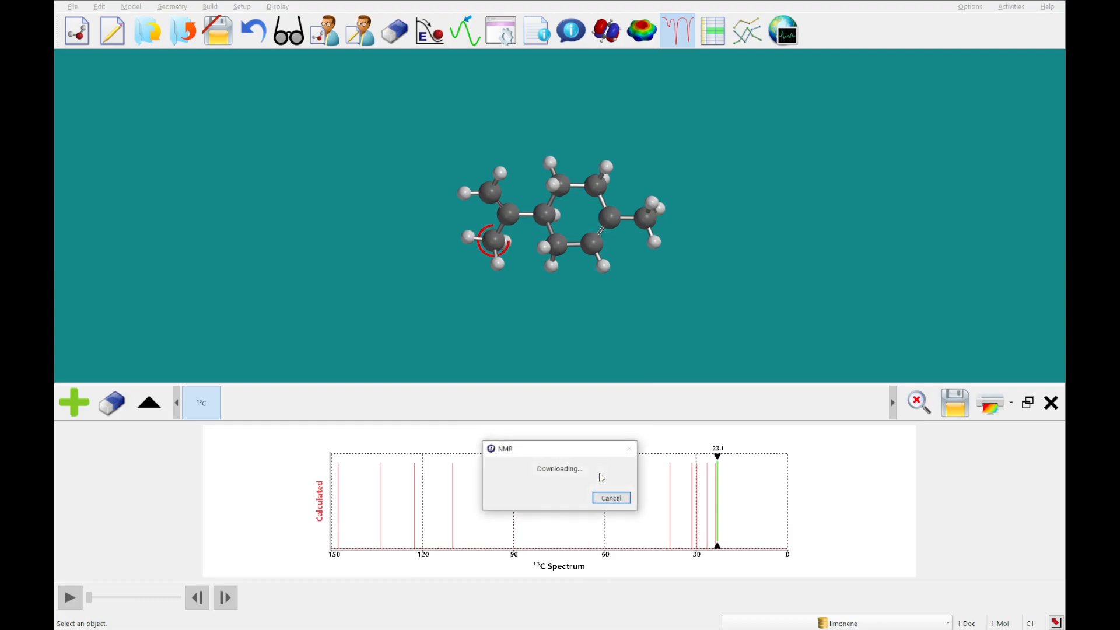
pyautogui.moveTo(523, 473)
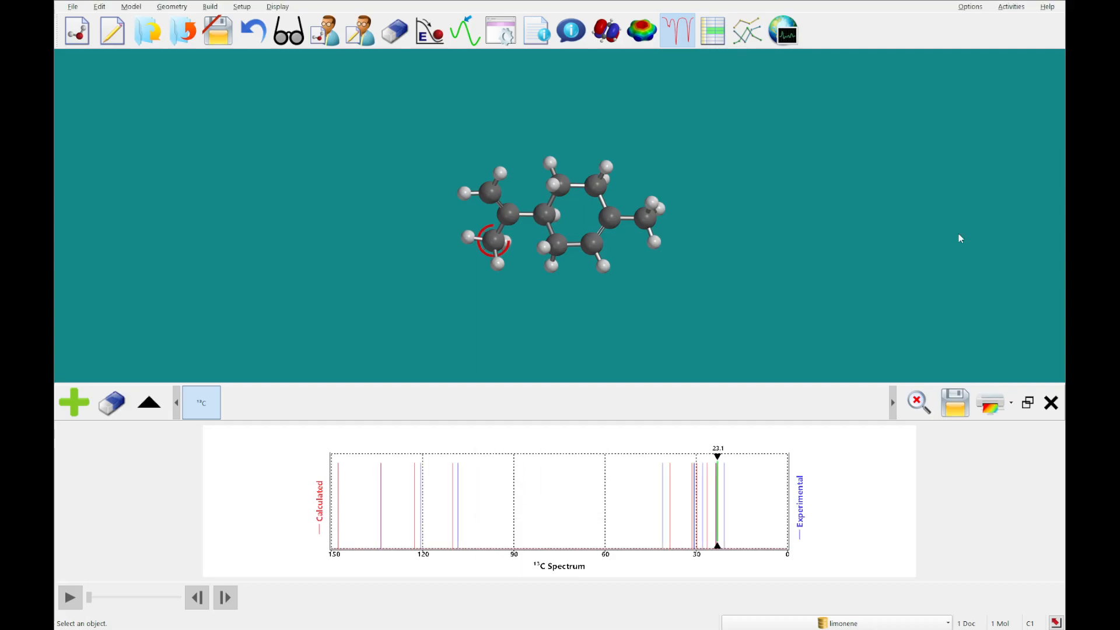
pyautogui.moveTo(591, 355)
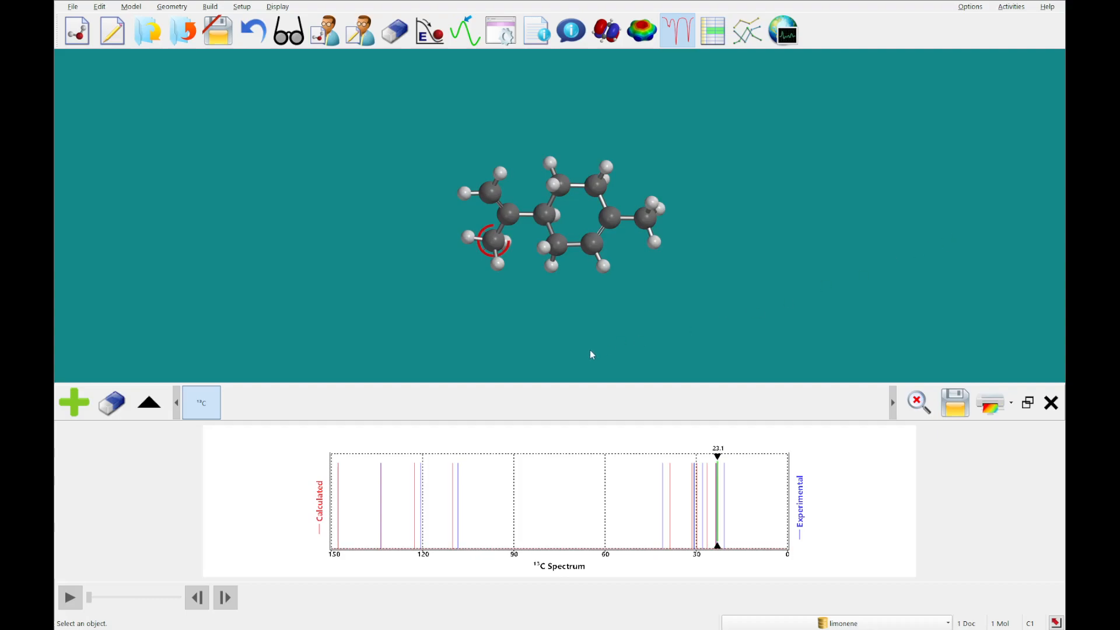
pyautogui.moveTo(652, 491)
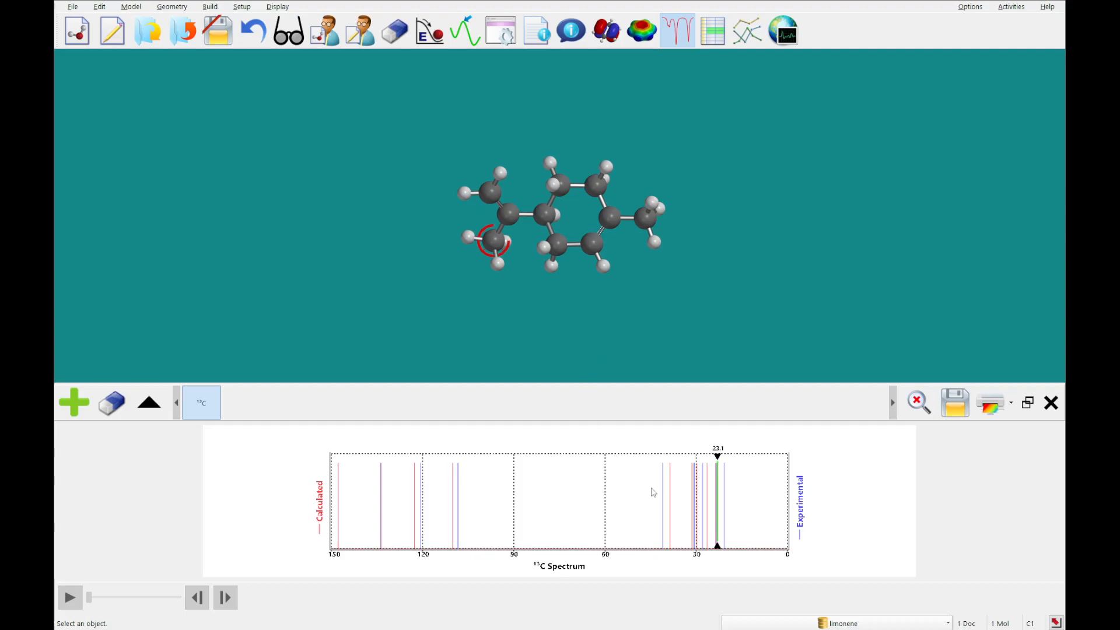
pyautogui.moveTo(526, 531)
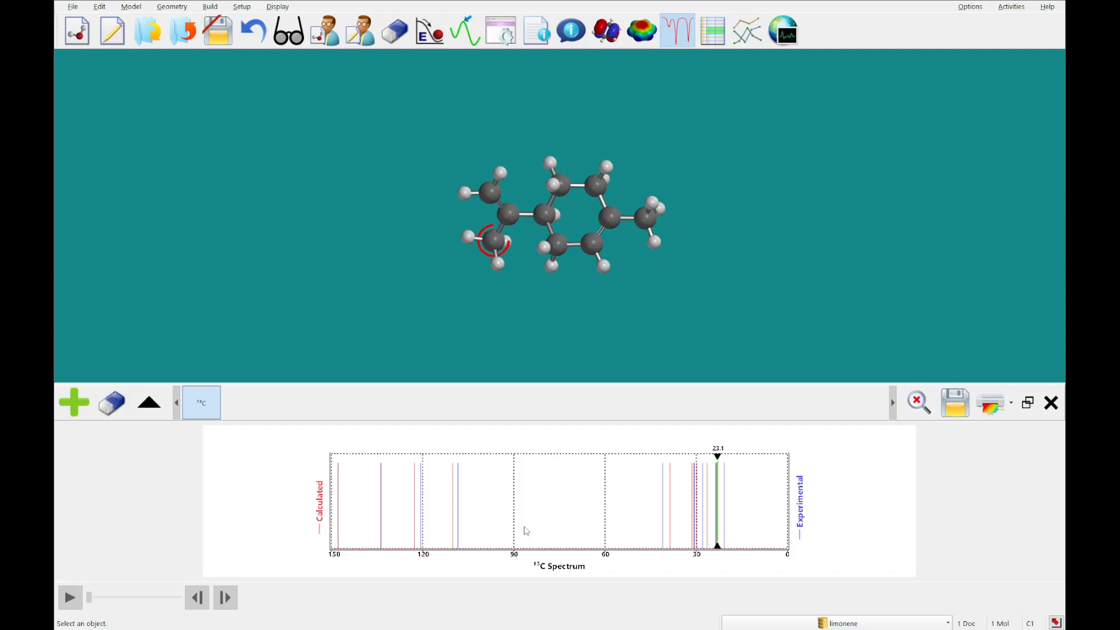
pyautogui.moveTo(461, 508)
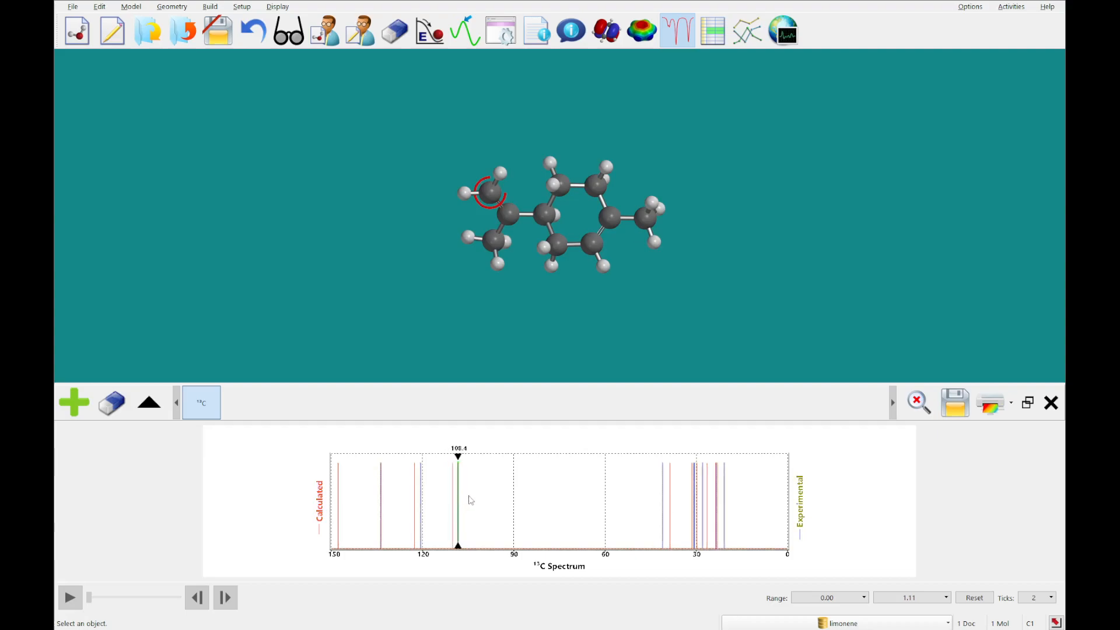
# - Zoom in on the 13C peaks near 23 ppm, then close limonene to reach the save prompt
pyautogui.click(670, 492)
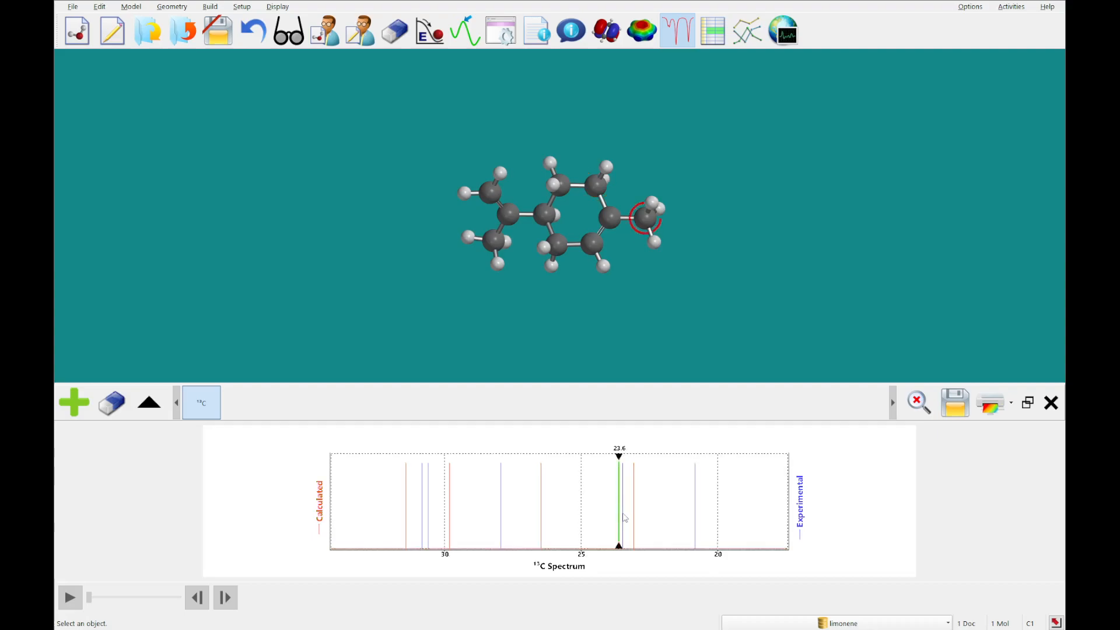
pyautogui.click(918, 402)
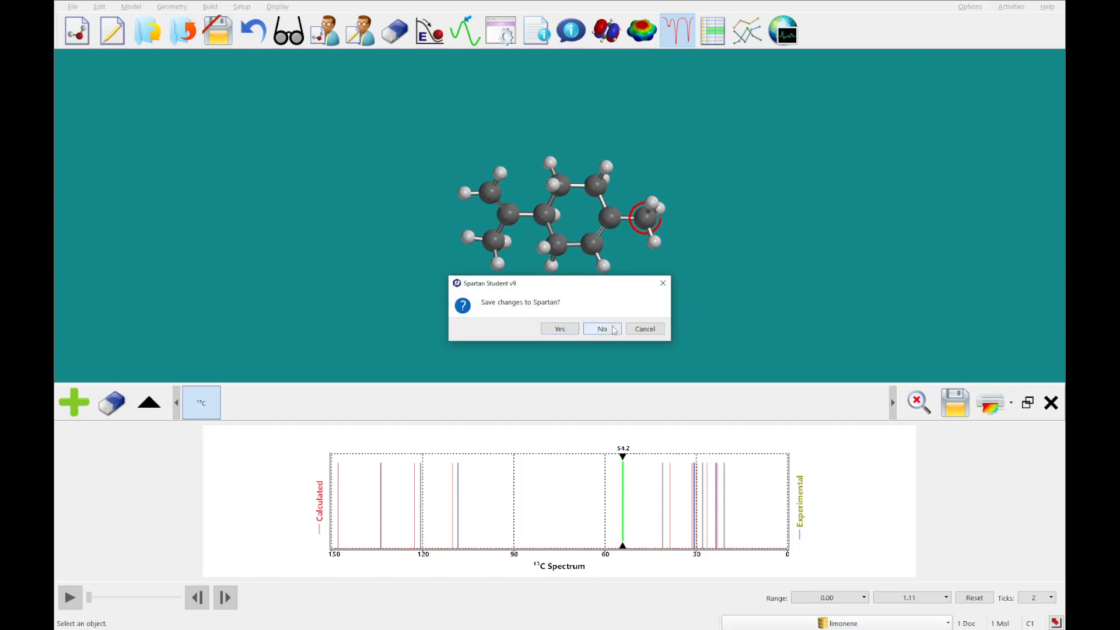
# - Discard limonene's changes and start a new blank sketch document
pyautogui.click(601, 329)
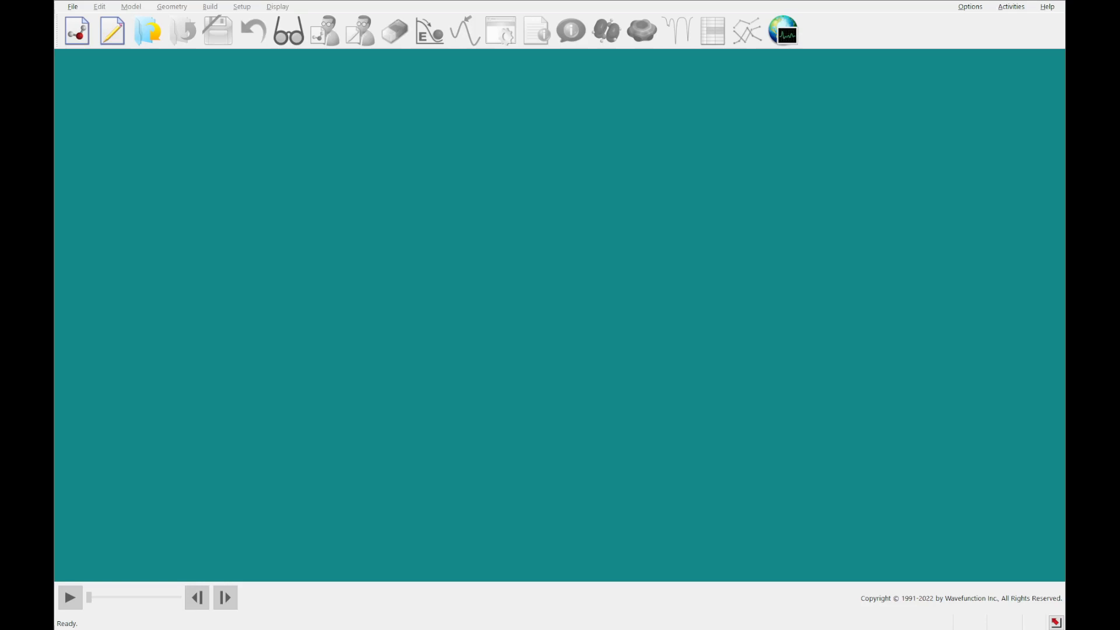
pyautogui.moveTo(112, 31)
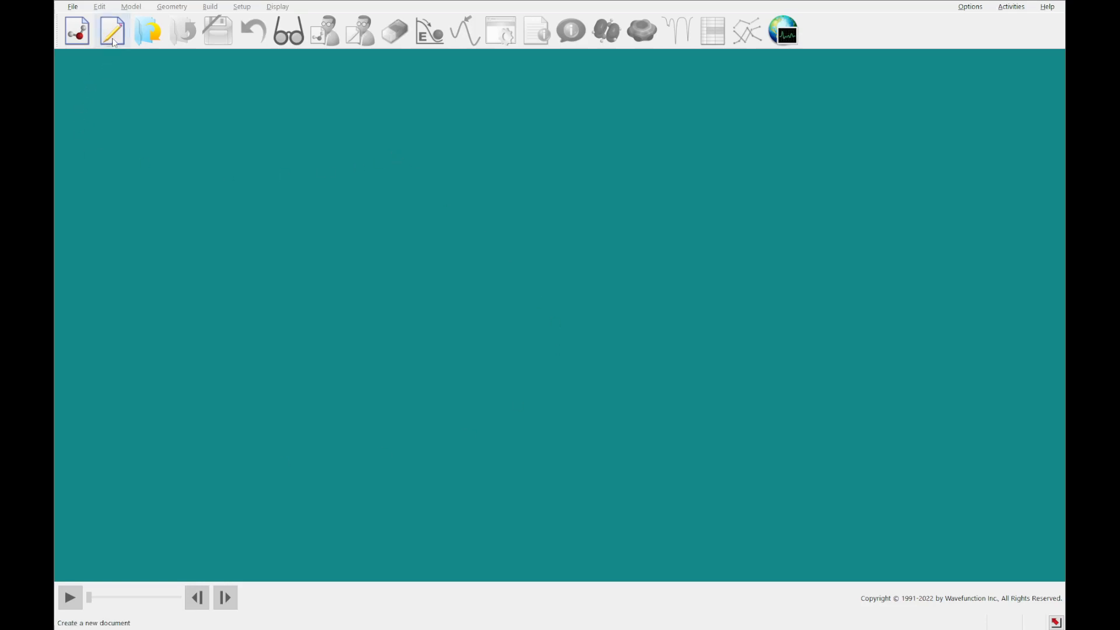
pyautogui.click(112, 30)
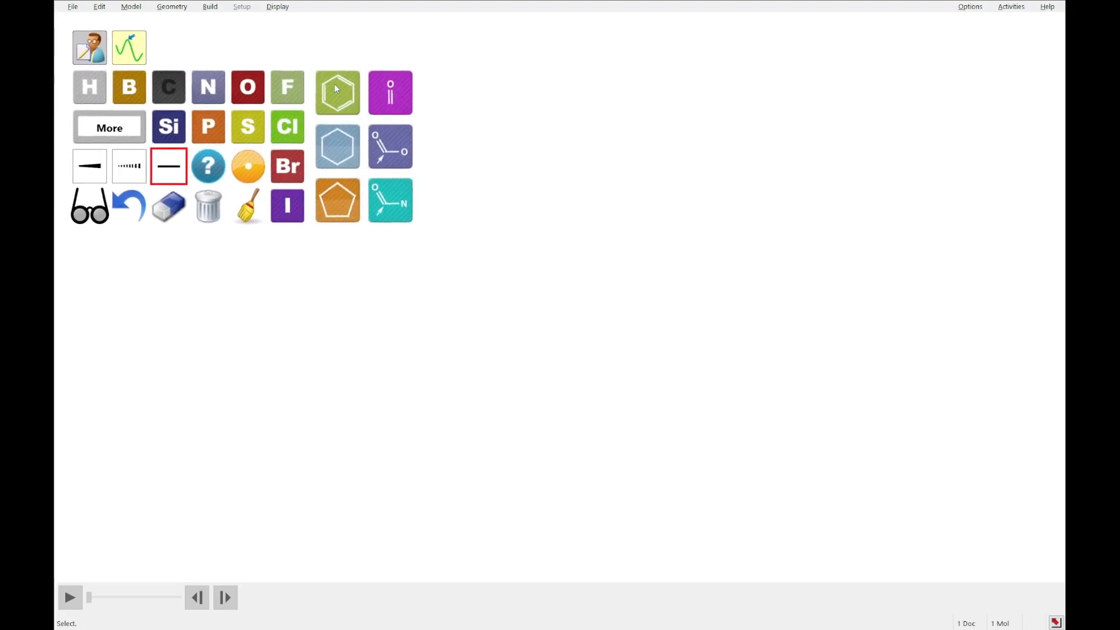
# - Build indigo from two benzene rings joined by a double bond with nitrogen atoms added
pyautogui.click(338, 92)
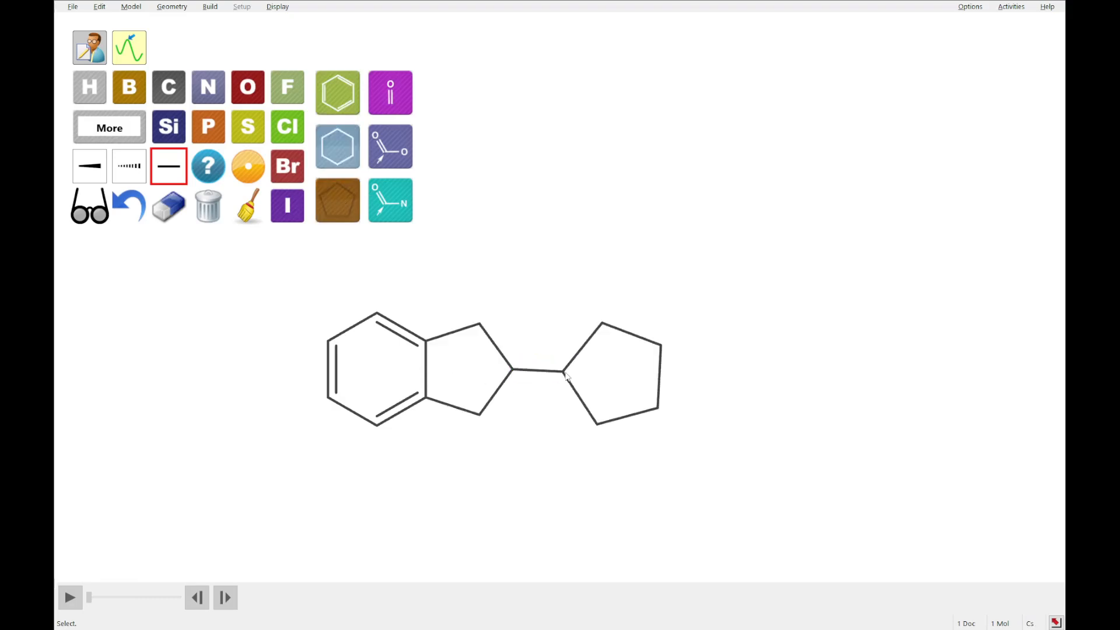
pyautogui.moveTo(337, 141)
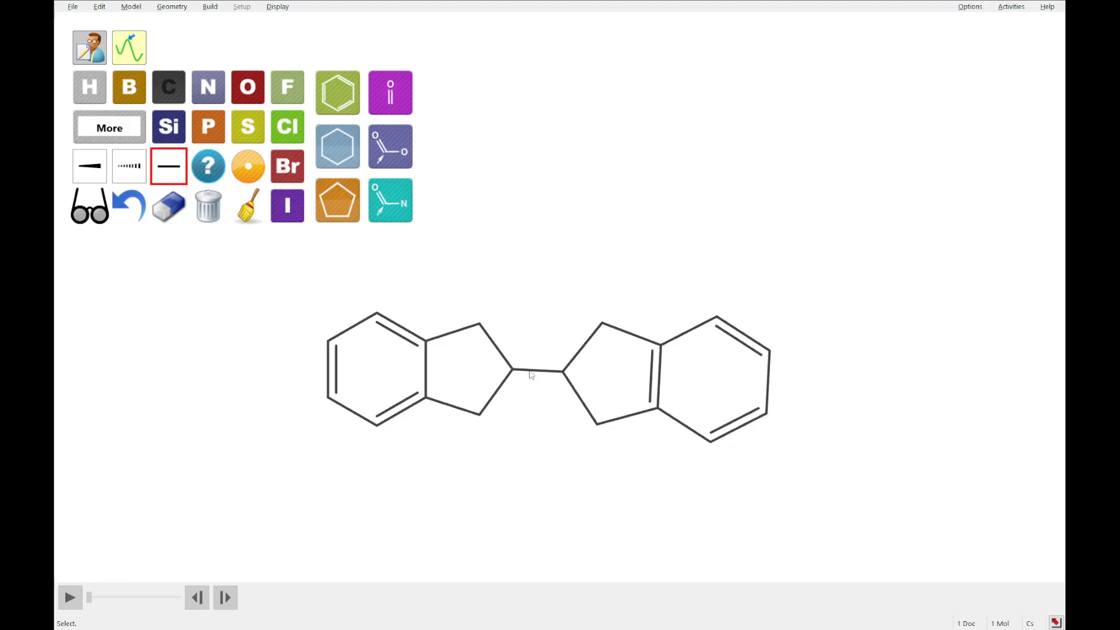
pyautogui.click(536, 370)
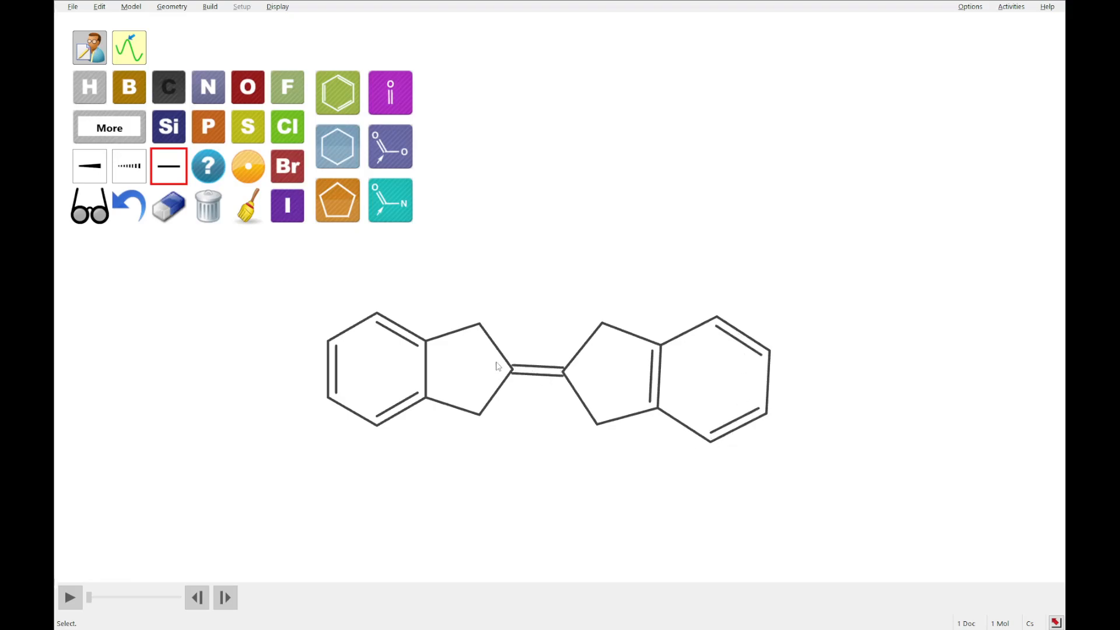
pyautogui.moveTo(451, 479)
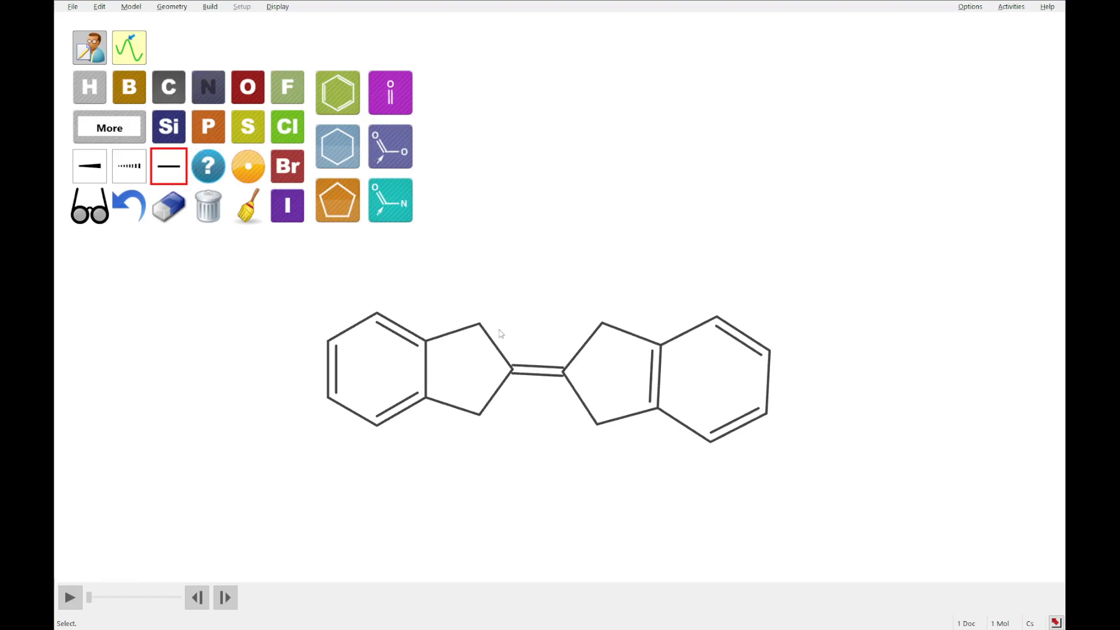
pyautogui.click(489, 330)
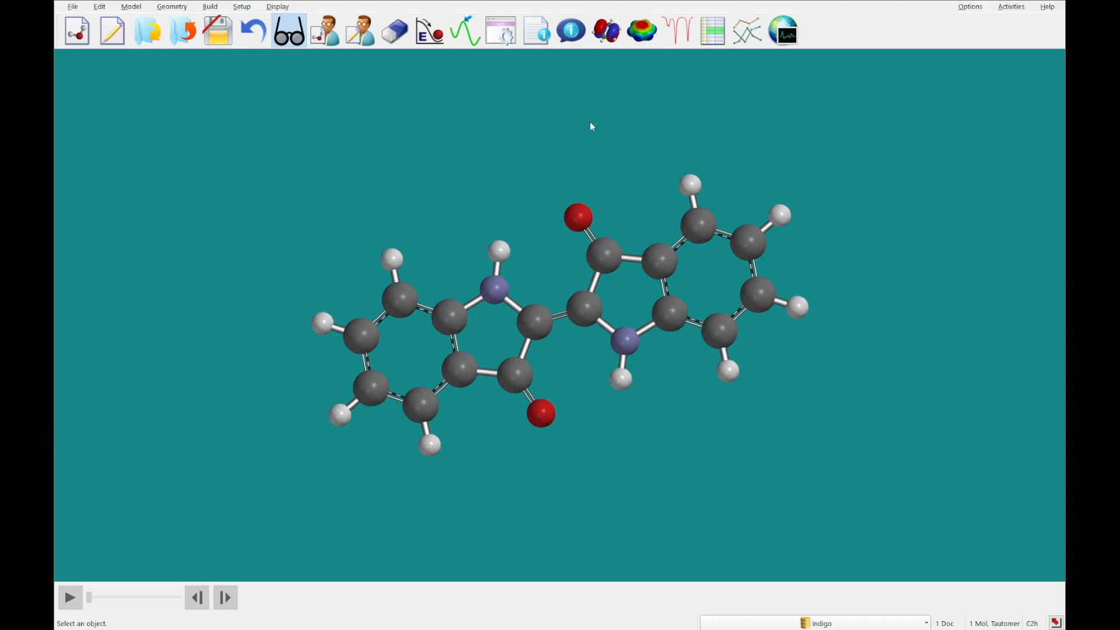
# - Show indigo's calculated 1H spectrum without 3J couplings and mark one of its peaks
pyautogui.click(677, 30)
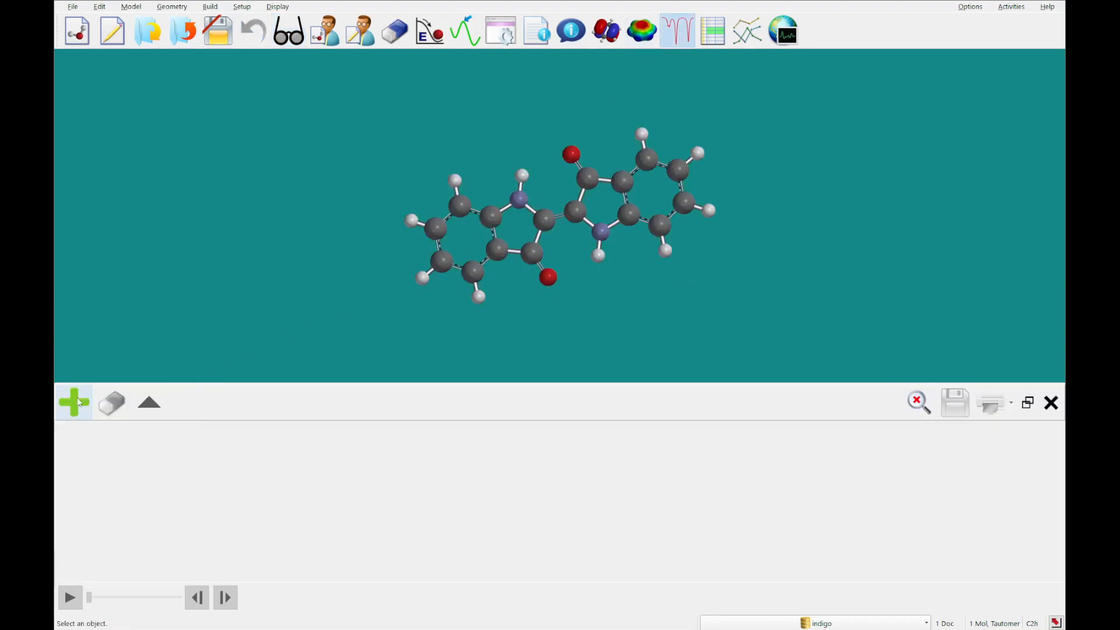
pyautogui.moveTo(74, 403)
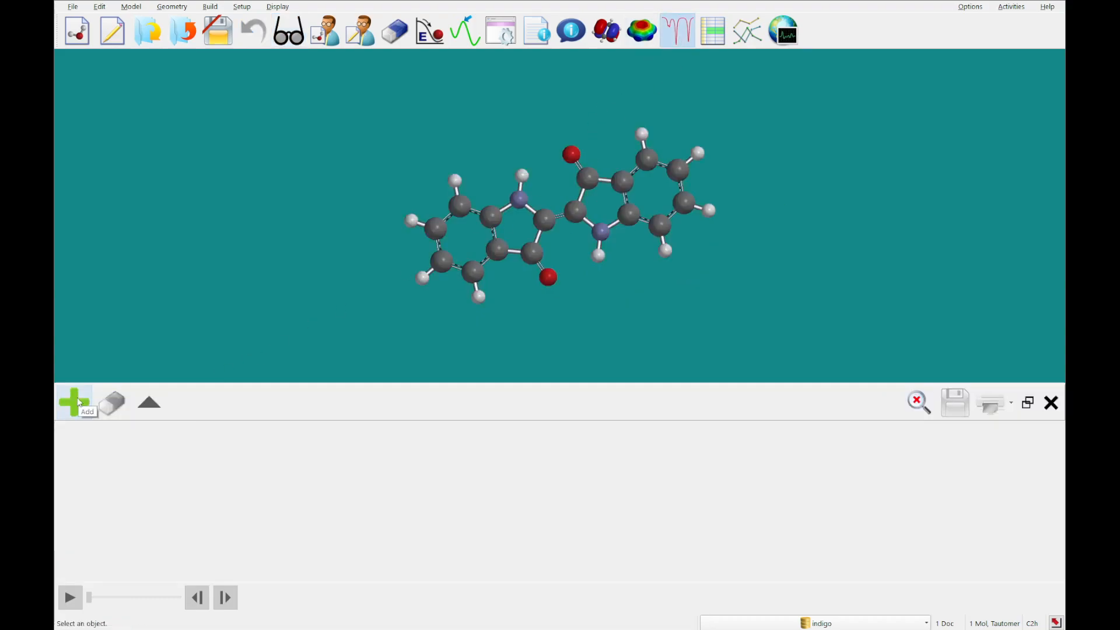
pyautogui.click(75, 402)
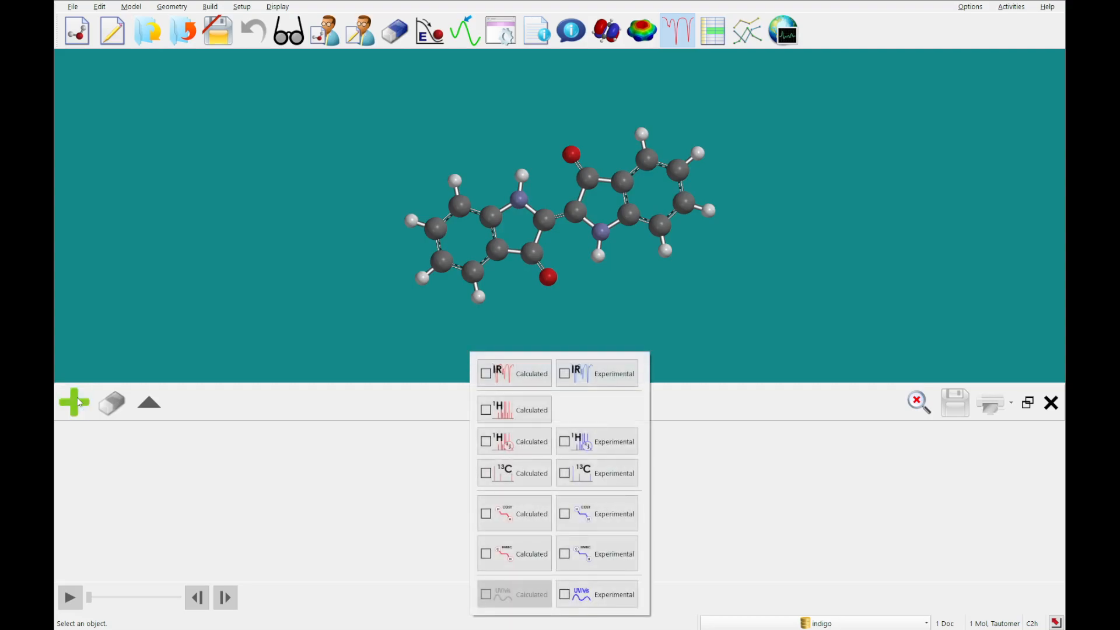
pyautogui.moveTo(513, 441)
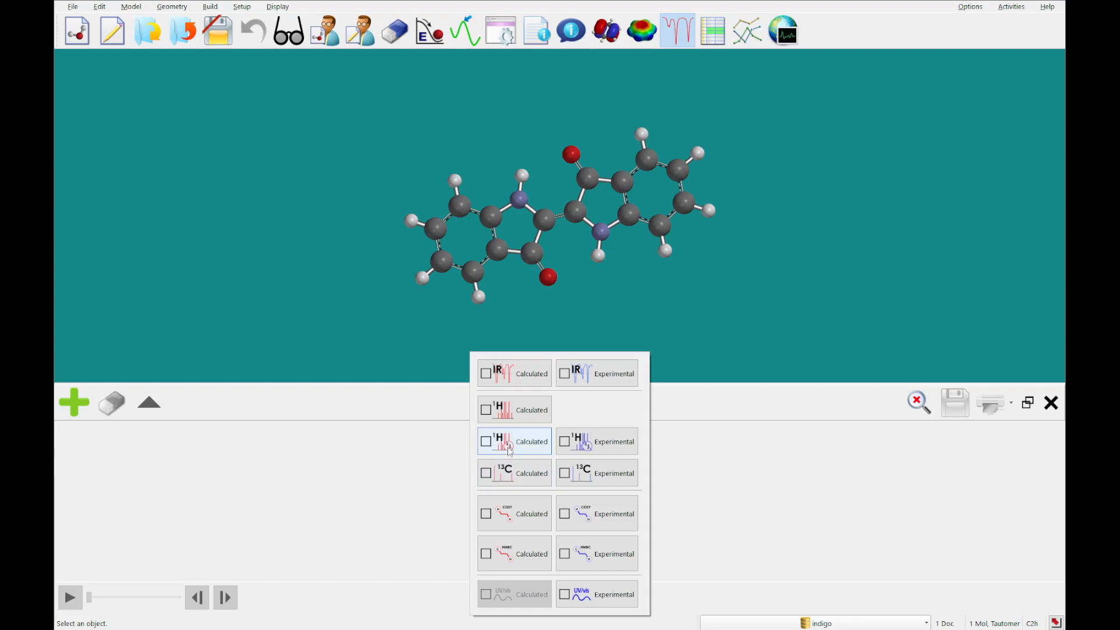
pyautogui.click(515, 441)
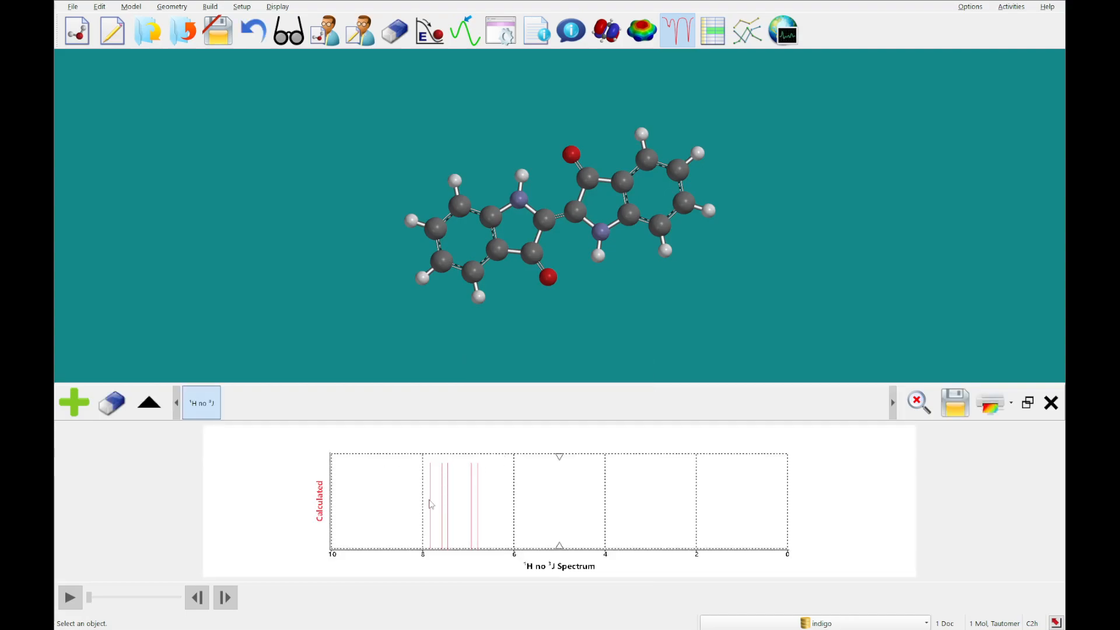
pyautogui.click(430, 501)
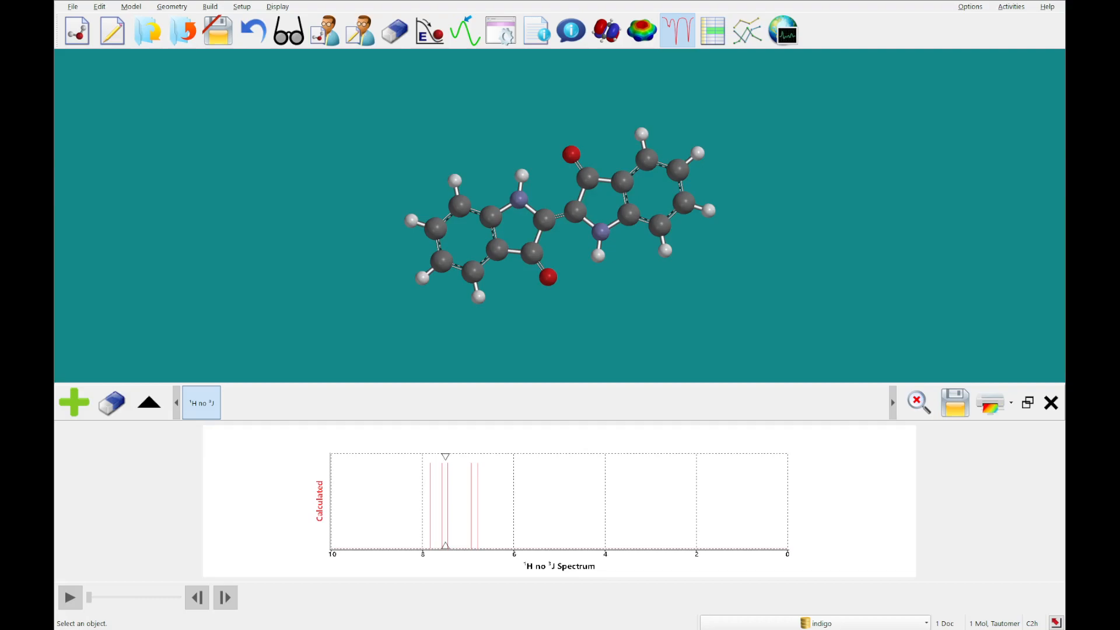
pyautogui.moveTo(73, 403)
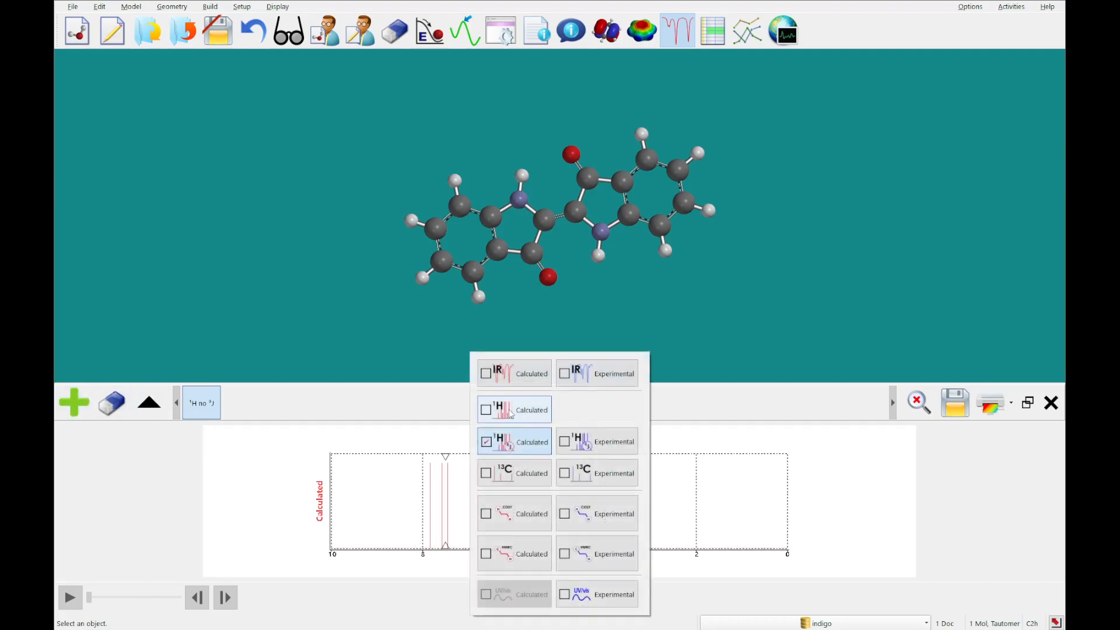
# - Add the full 1H calculated spectrum and pick the tall peak near 7.8 ppm to see its hydrogens
pyautogui.click(514, 409)
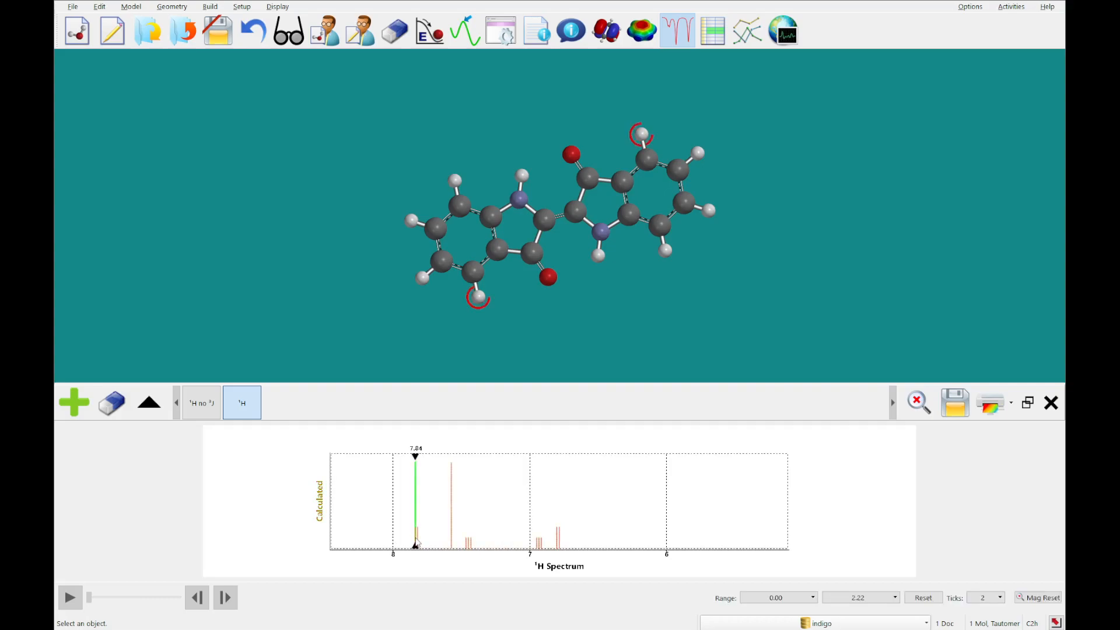
pyautogui.moveTo(418, 540)
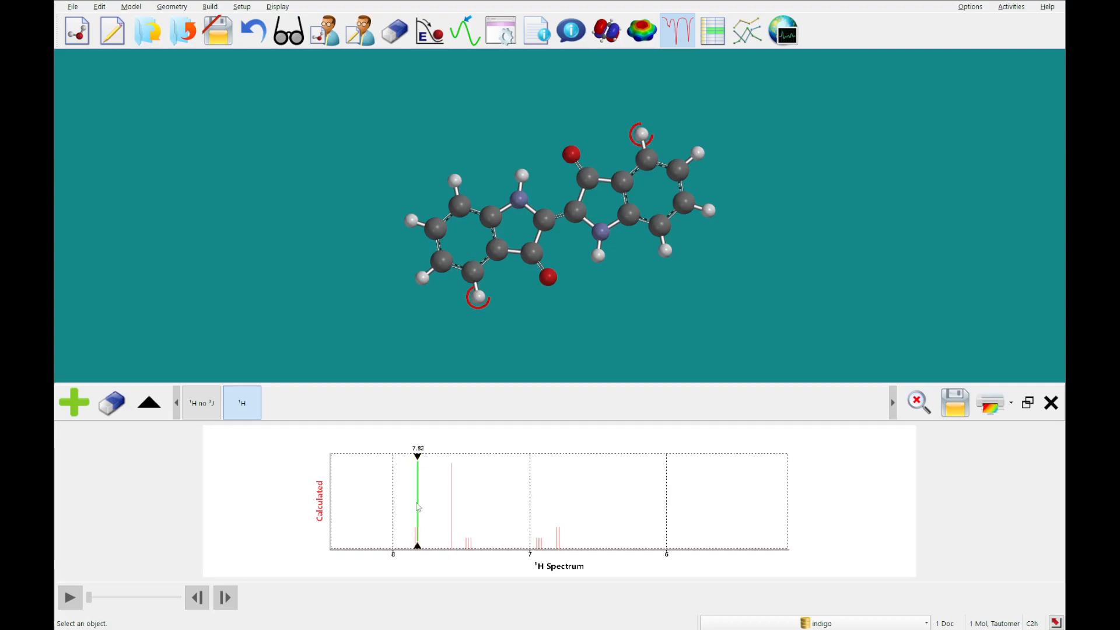
pyautogui.moveTo(454, 504)
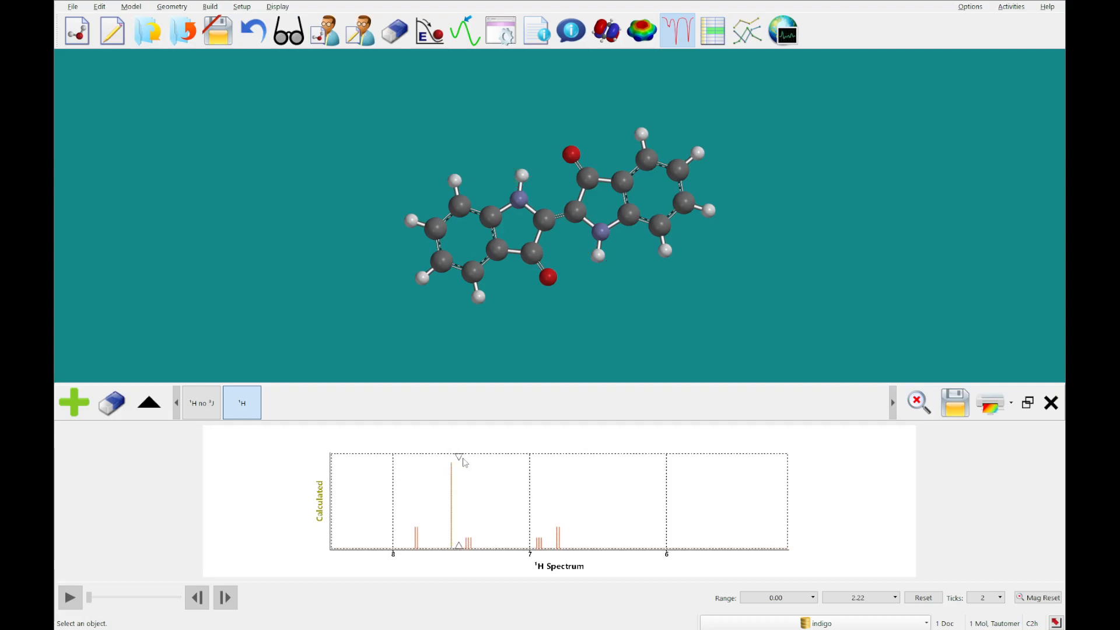
pyautogui.click(471, 468)
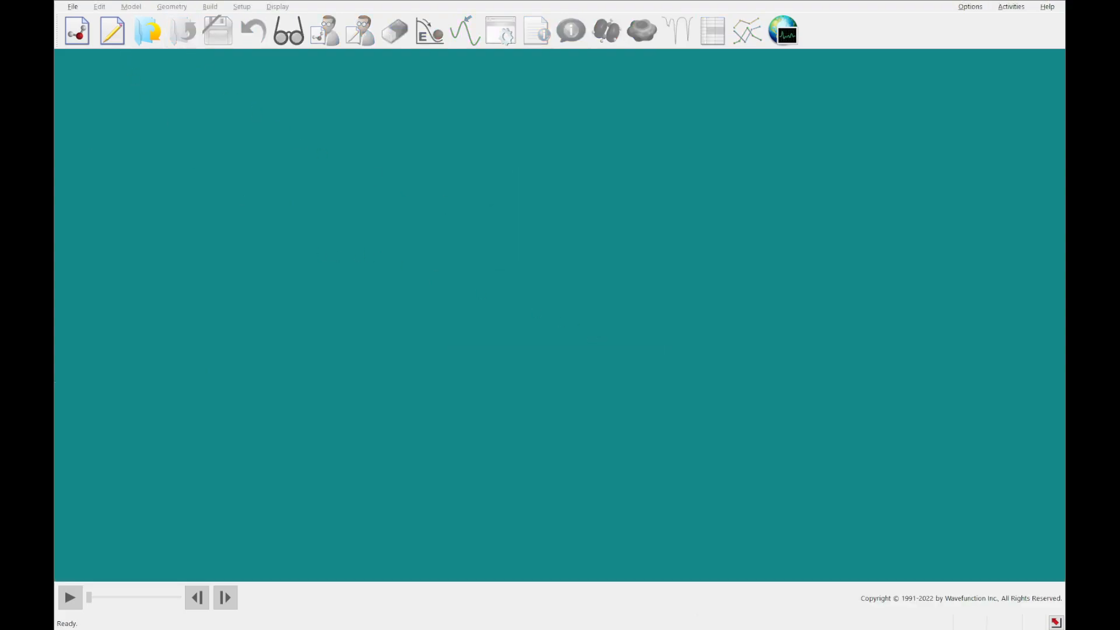
pyautogui.moveTo(252, 386)
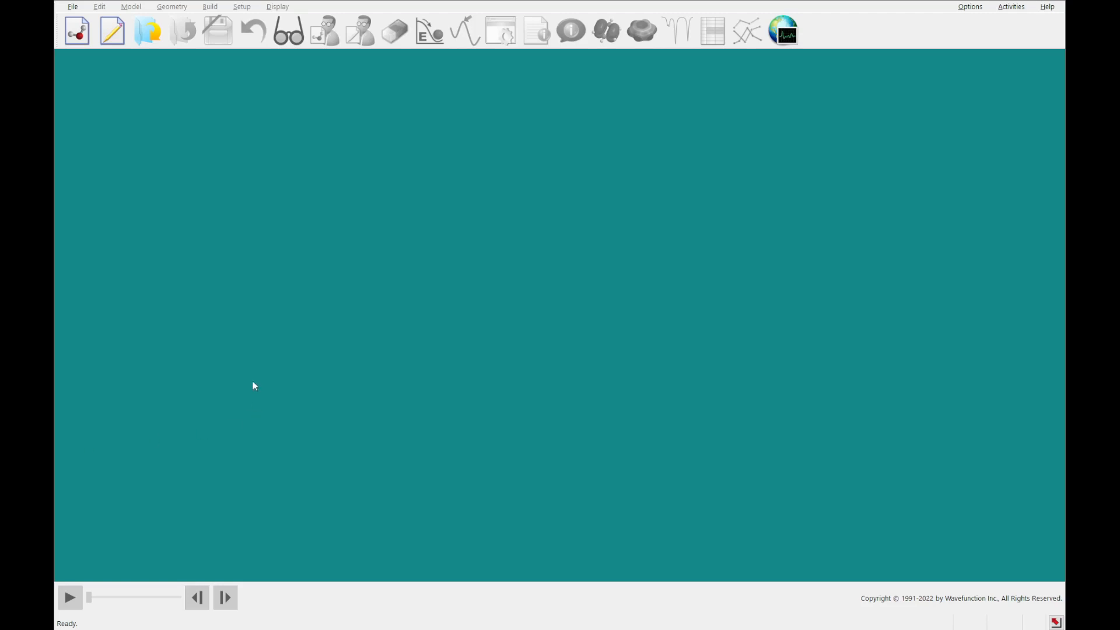
pyautogui.moveTo(121, 93)
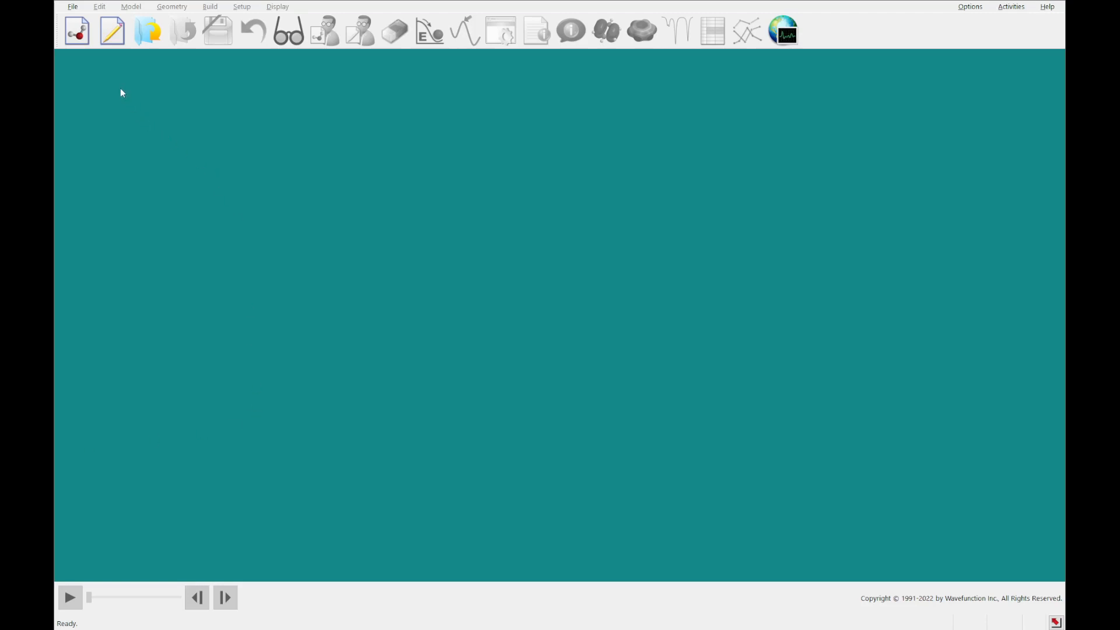
pyautogui.moveTo(77, 31)
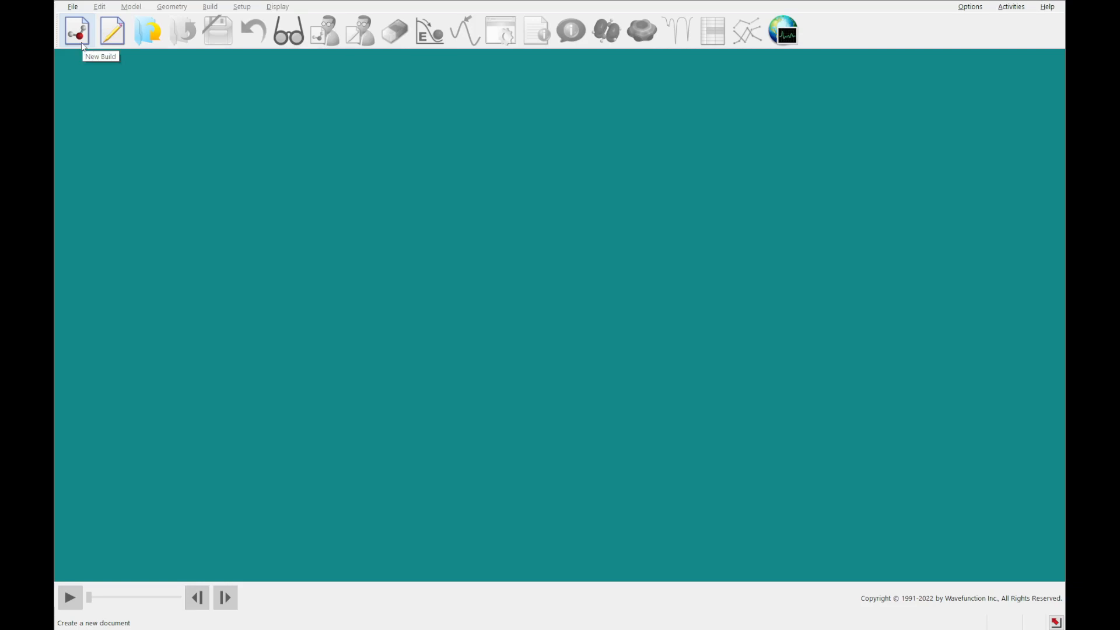
# - Build a new molecule: place a benzene ring and grow an sp2-carbon vinyl group to make styrene
pyautogui.click(77, 31)
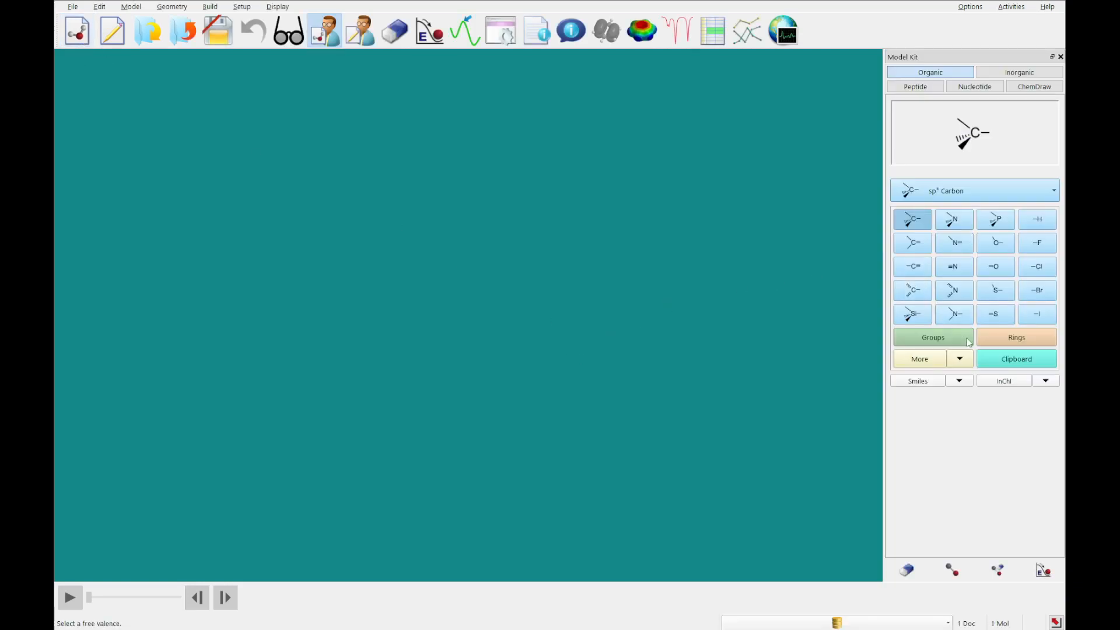
pyautogui.click(1015, 338)
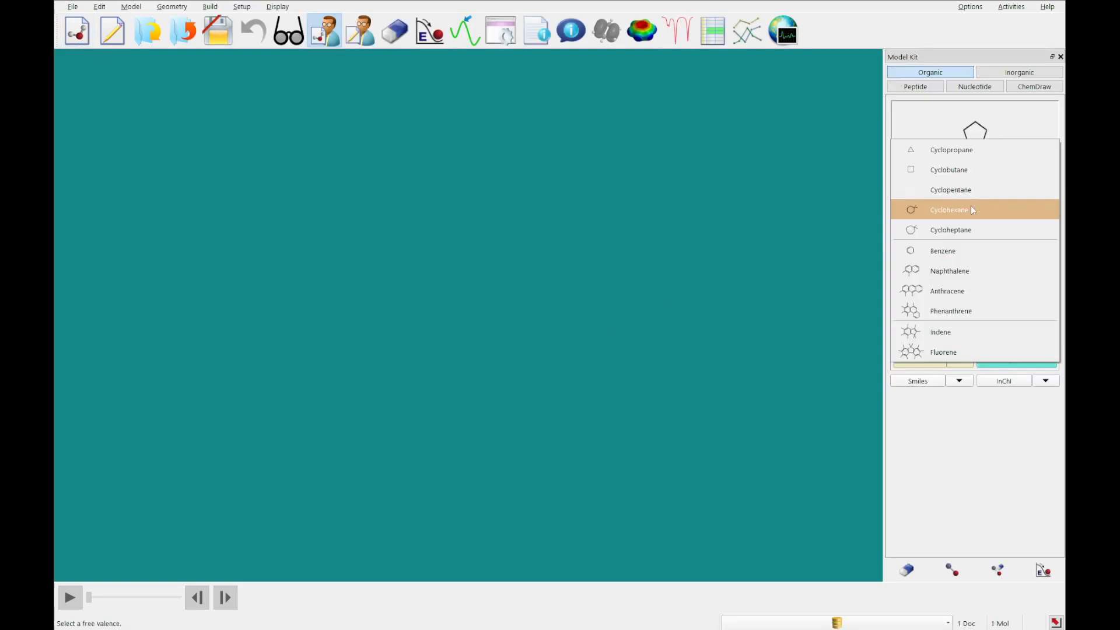
pyautogui.click(943, 251)
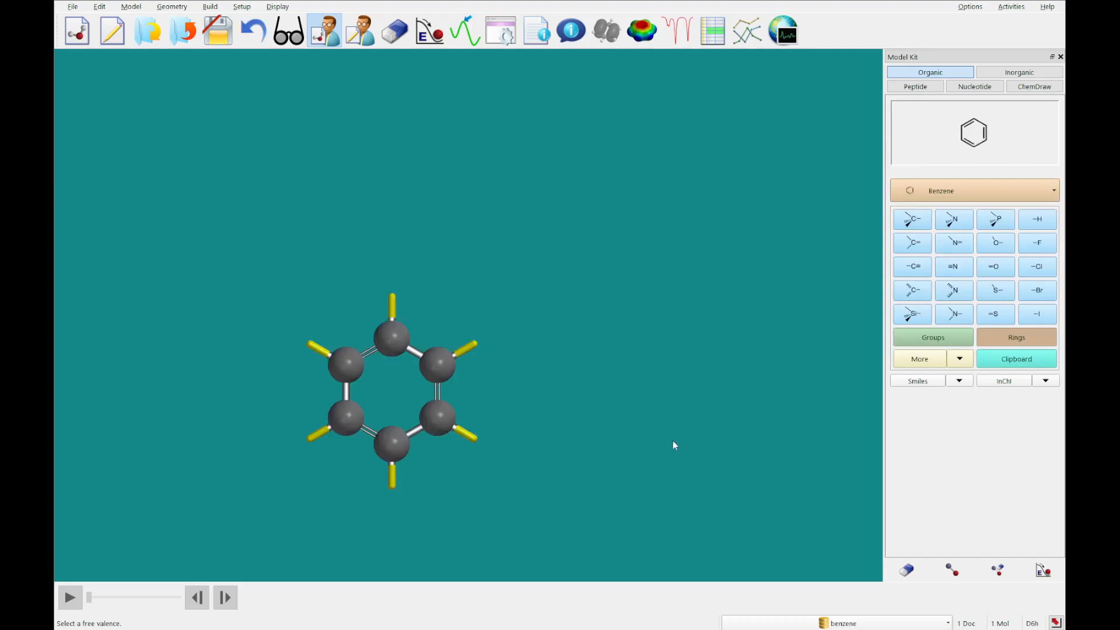
pyautogui.moveTo(677, 439)
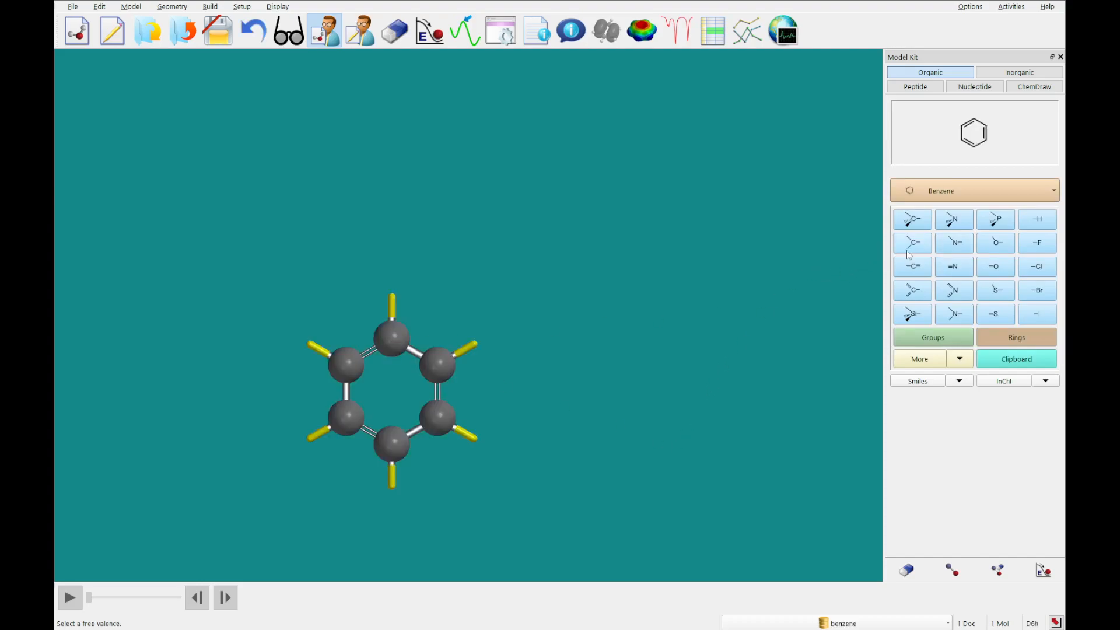
pyautogui.click(913, 243)
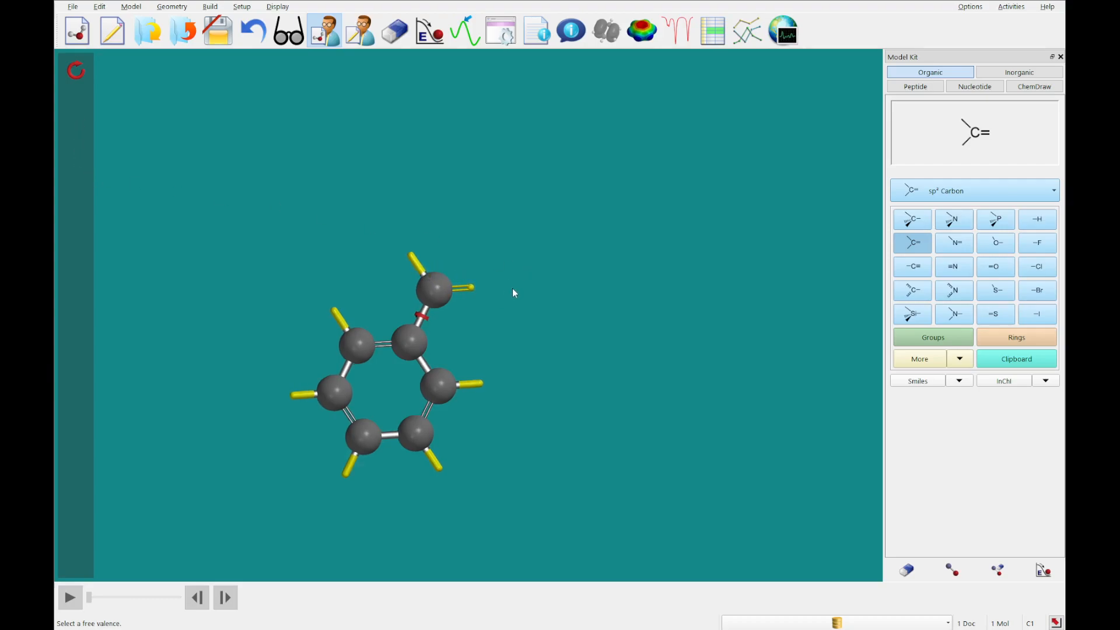
pyautogui.click(463, 287)
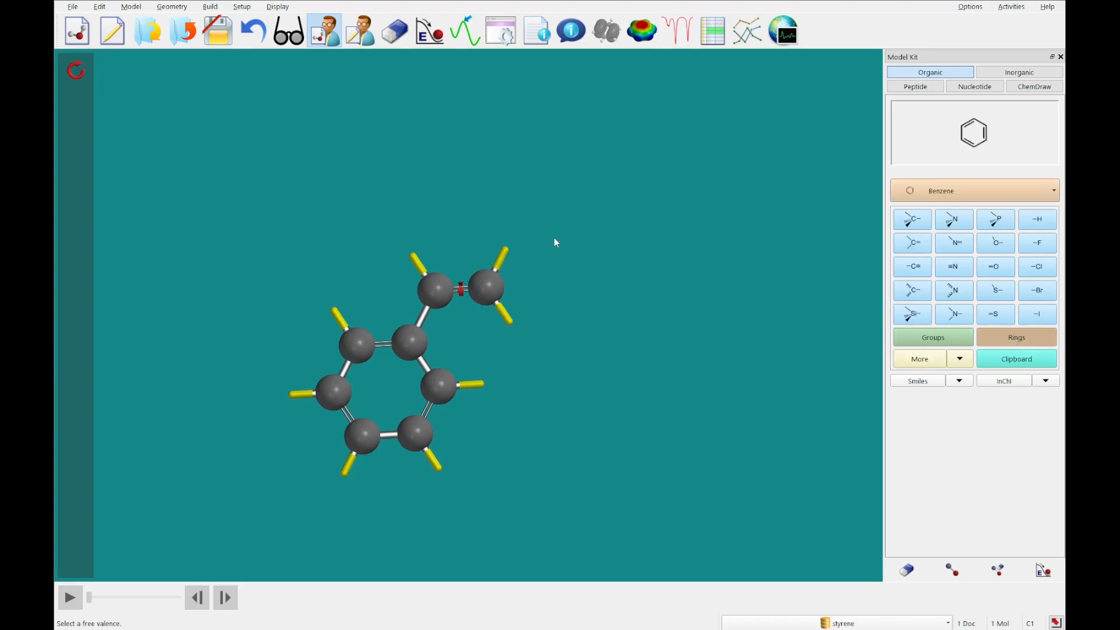
pyautogui.moveTo(504, 252)
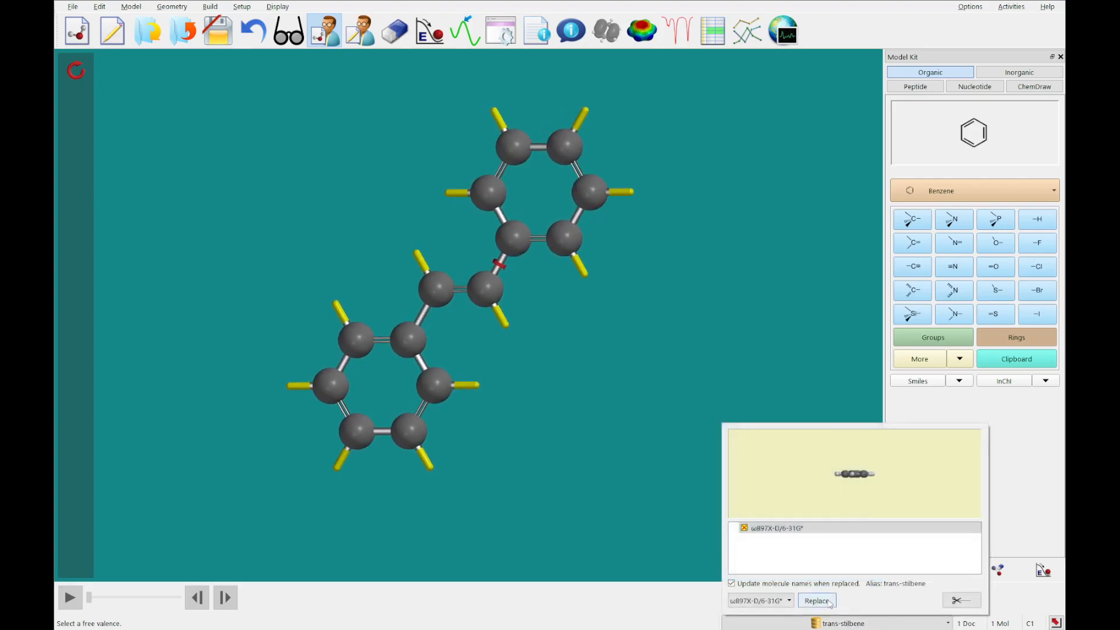
# - Replace the sketch with the database trans-stilbene and show its calculated IR spectrum
pyautogui.click(817, 600)
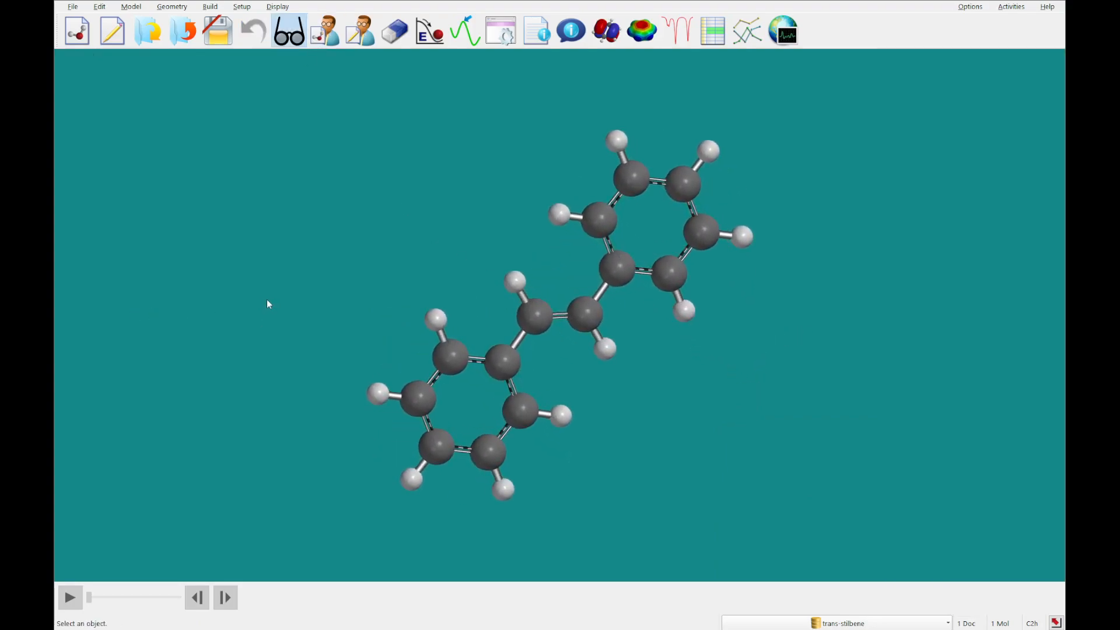
pyautogui.moveTo(664, 177)
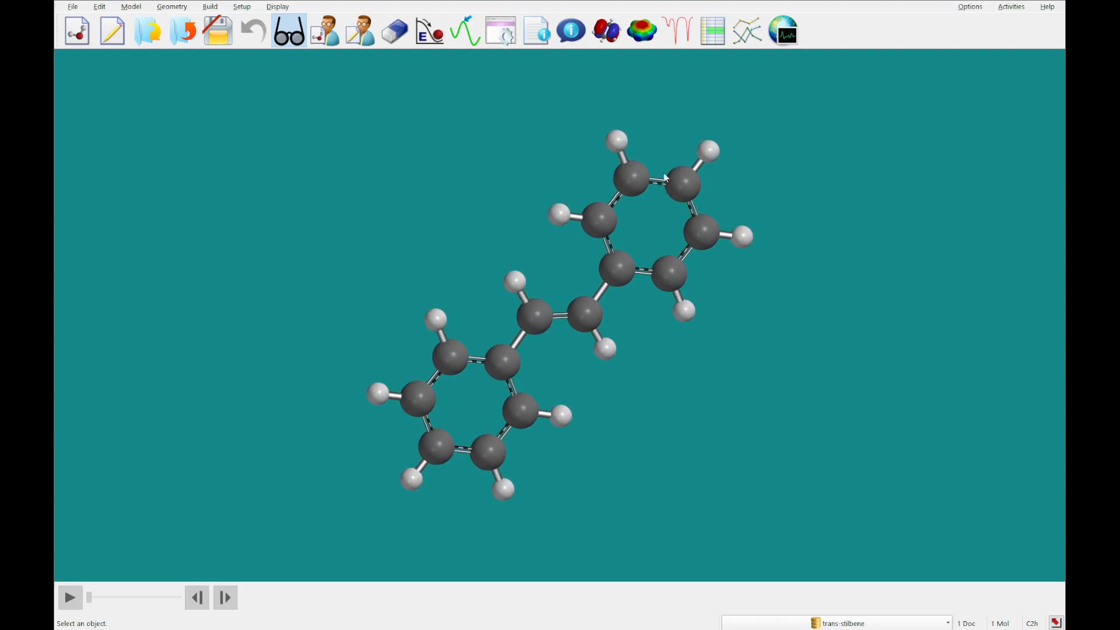
pyautogui.click(677, 30)
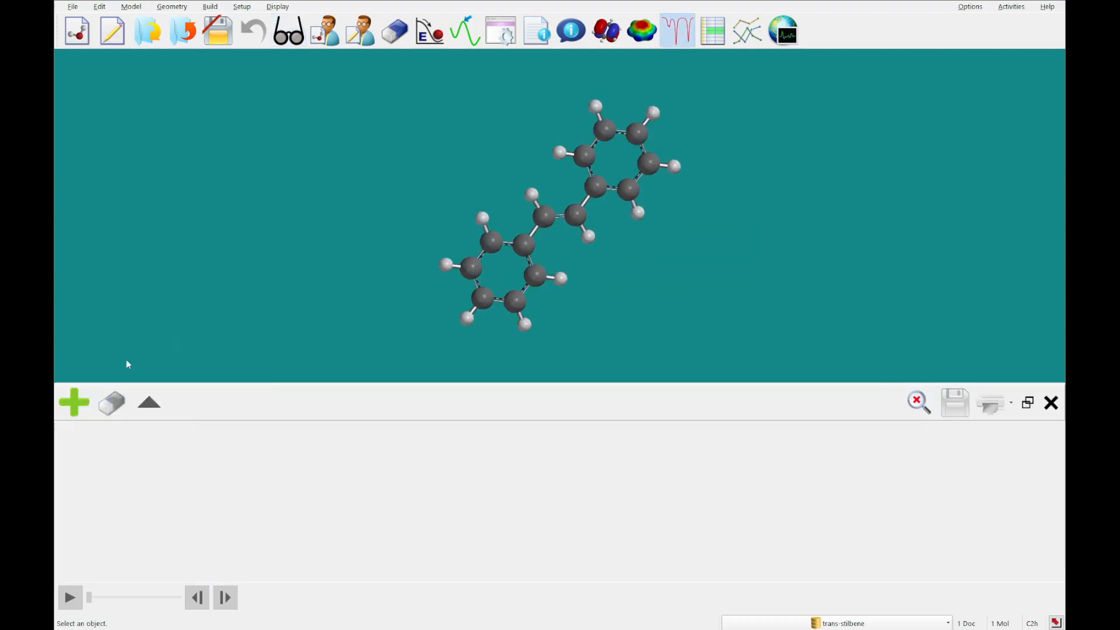
pyautogui.click(73, 402)
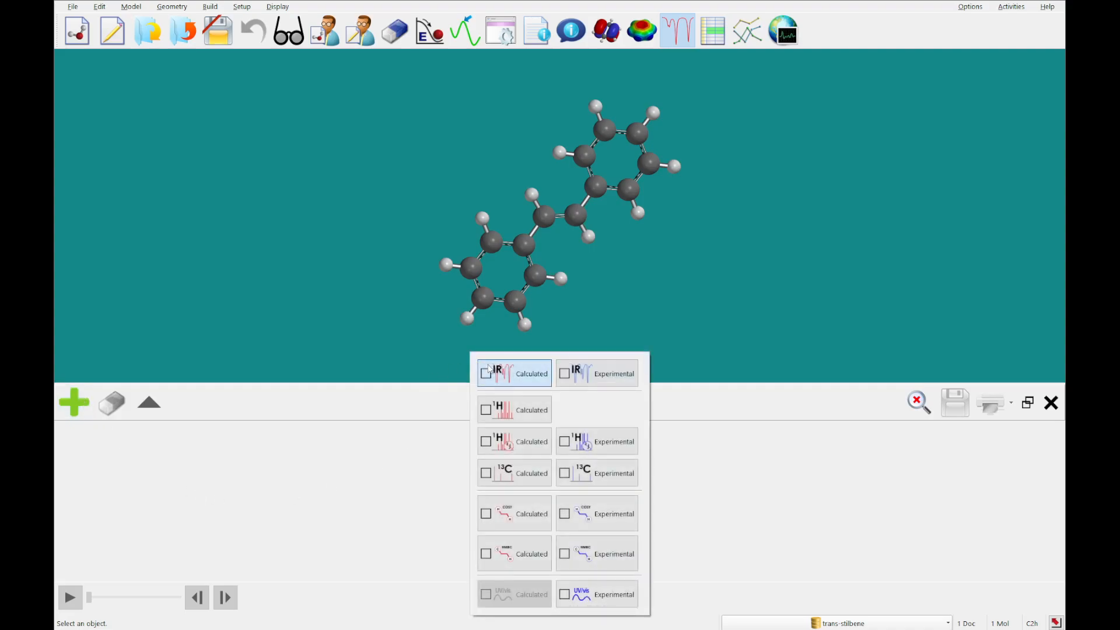
pyautogui.click(513, 374)
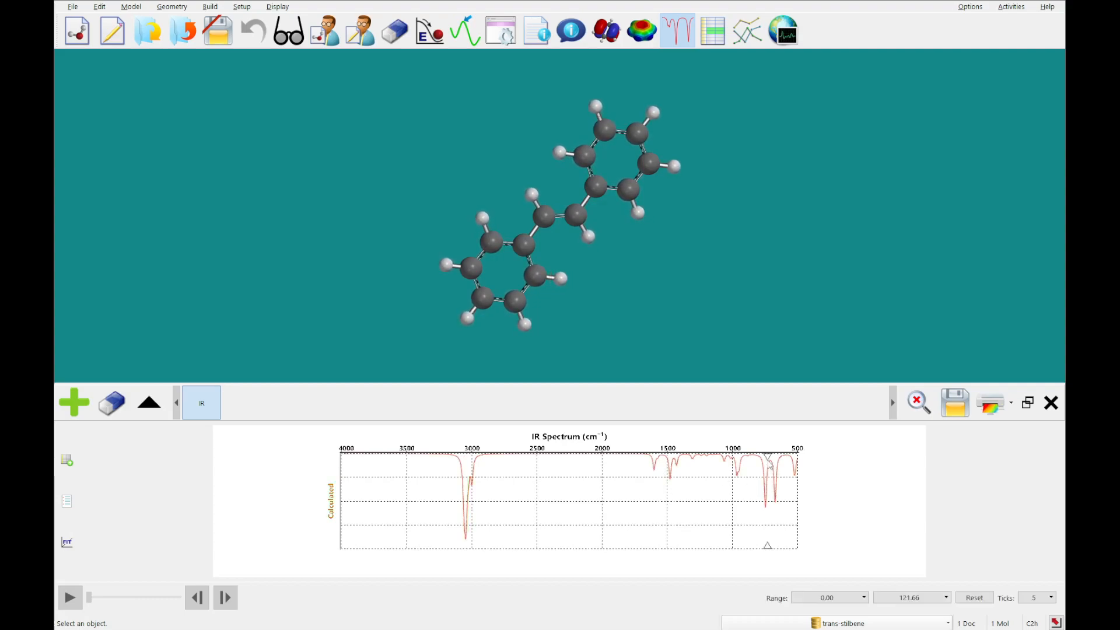
# - Mark the 747, 1478 and 3046 cm⁻¹ vibrations in the calculated frequency list
pyautogui.click(766, 485)
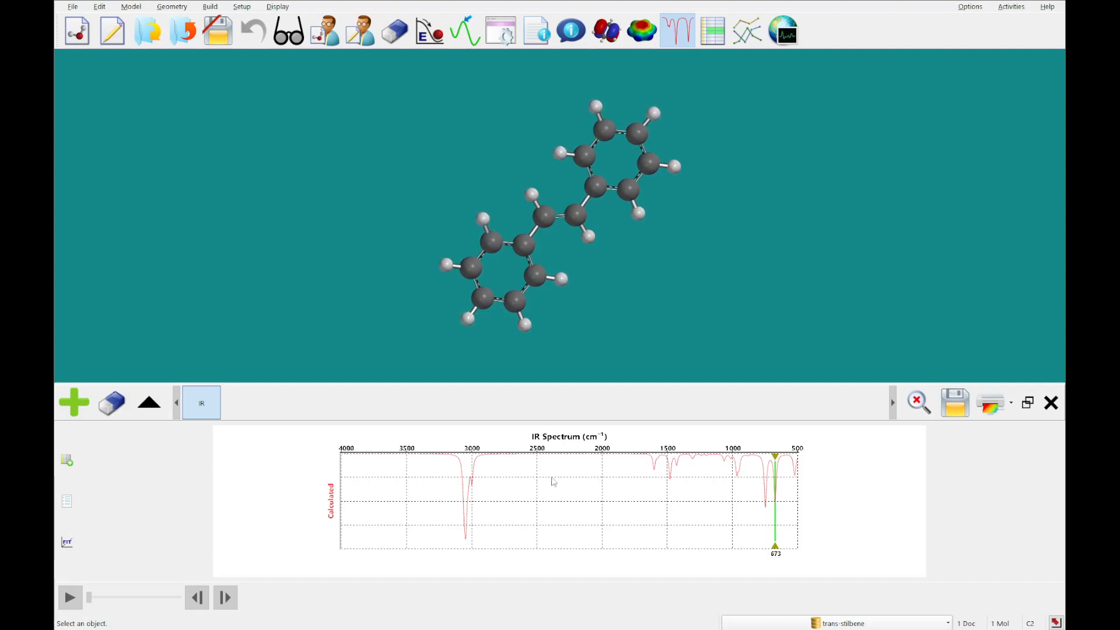
pyautogui.click(66, 460)
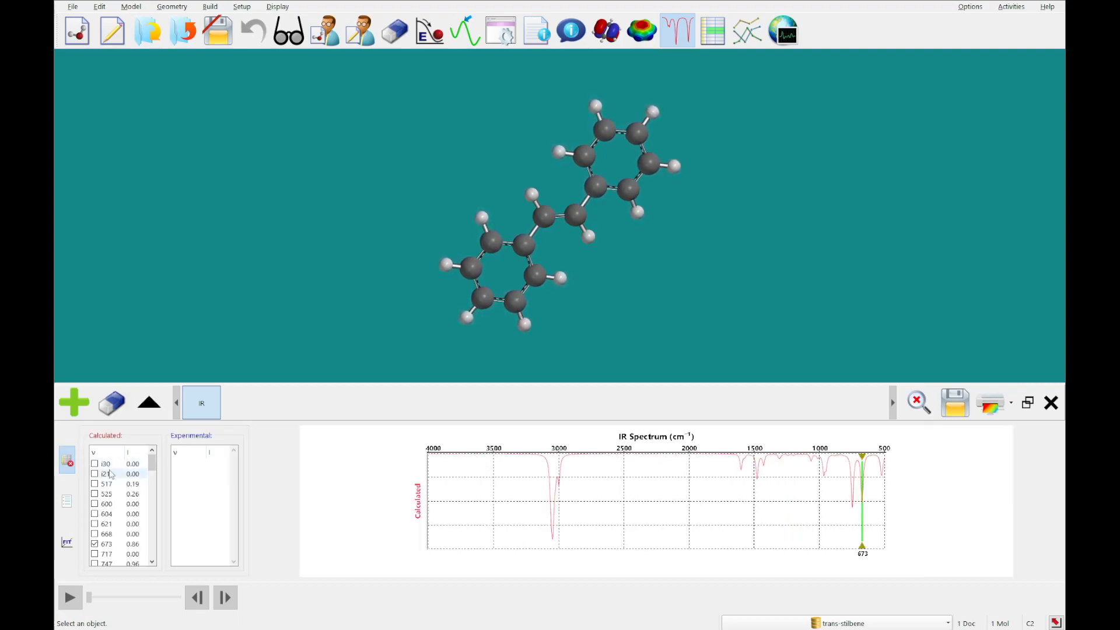
pyautogui.scroll(-3)
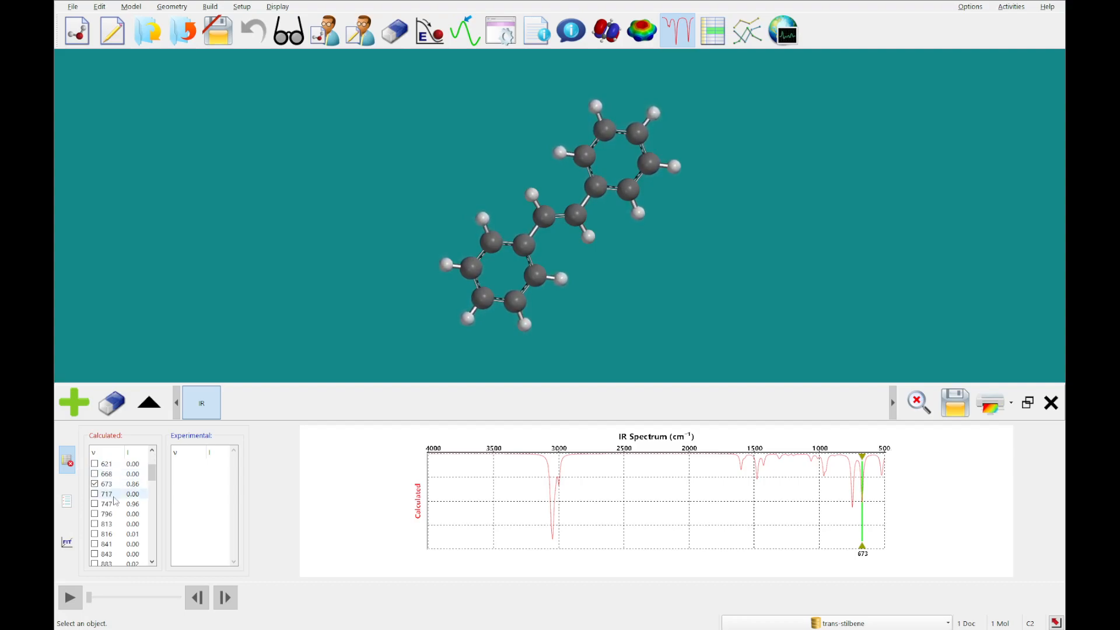
pyautogui.click(106, 504)
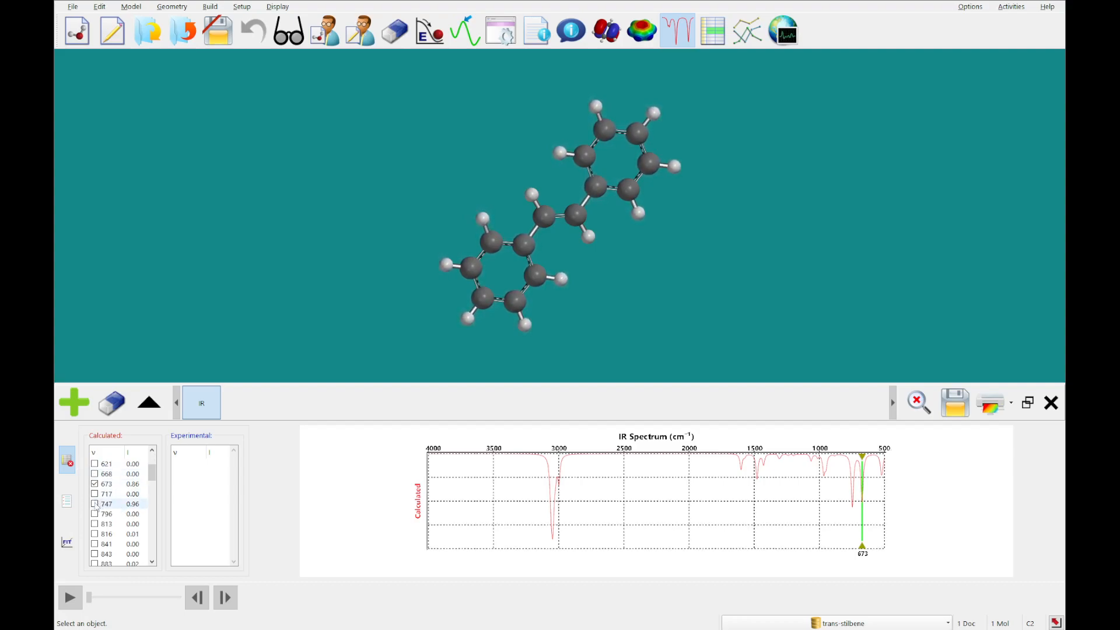
pyautogui.click(93, 504)
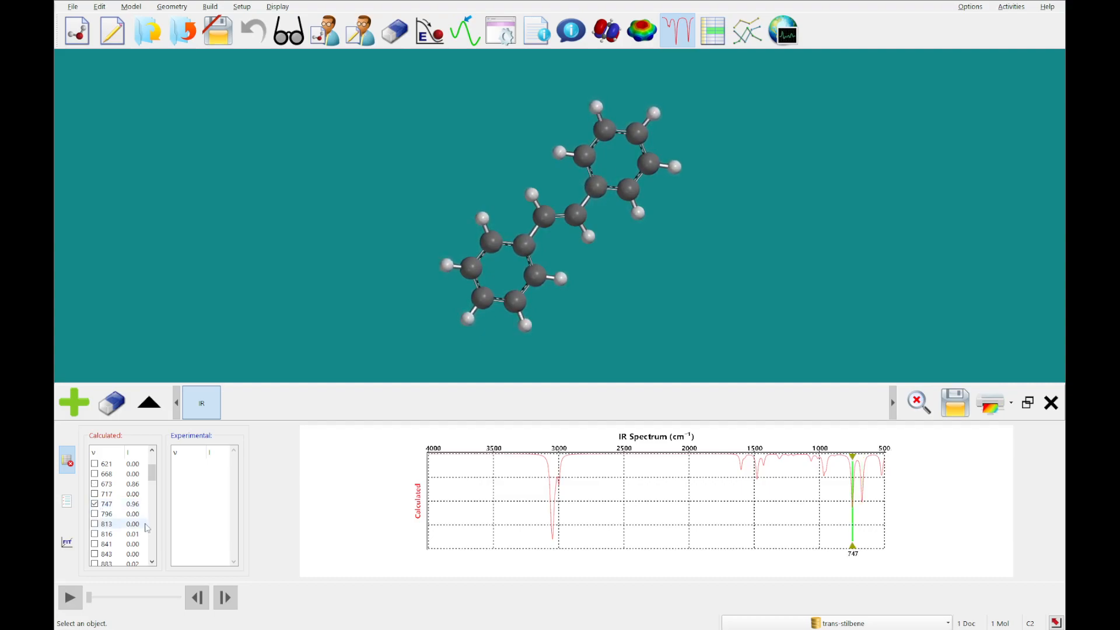
pyautogui.scroll(-3)
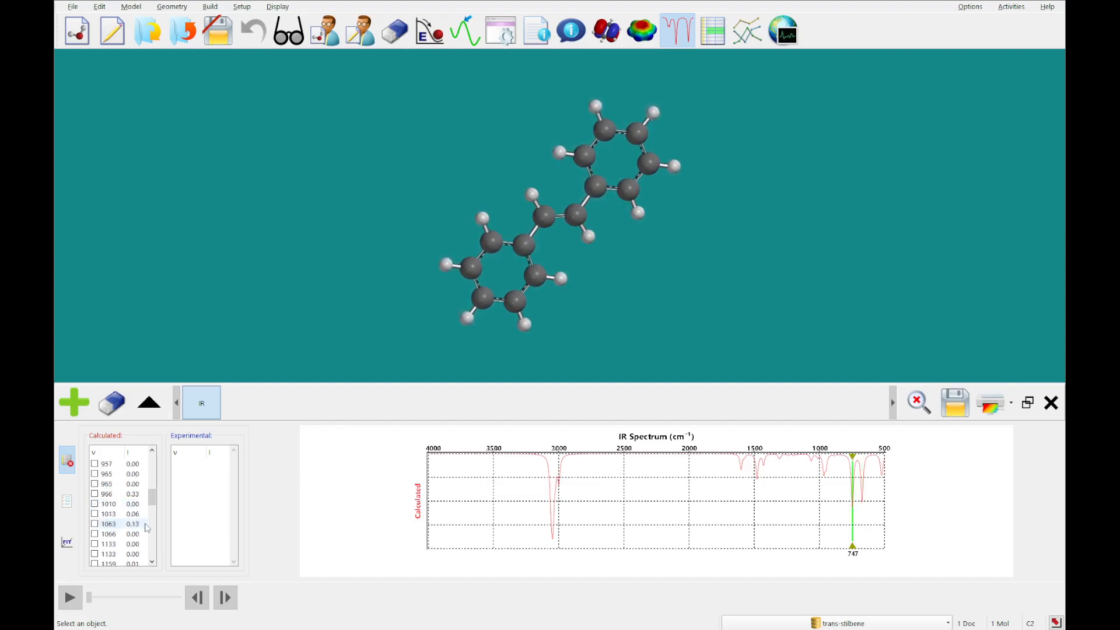
pyautogui.scroll(-3)
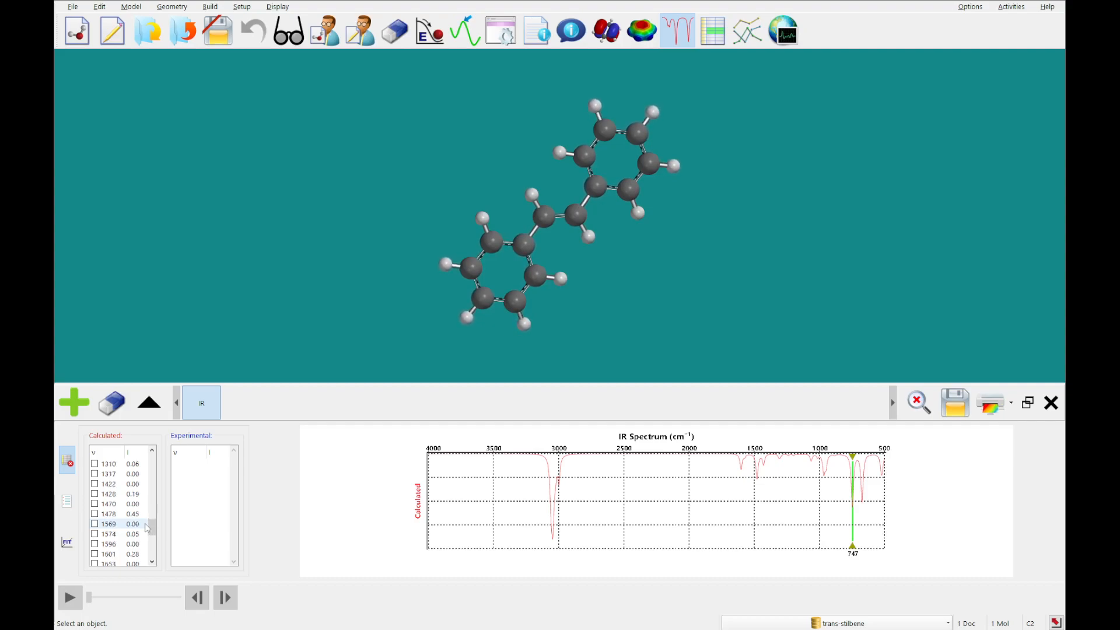
pyautogui.click(94, 513)
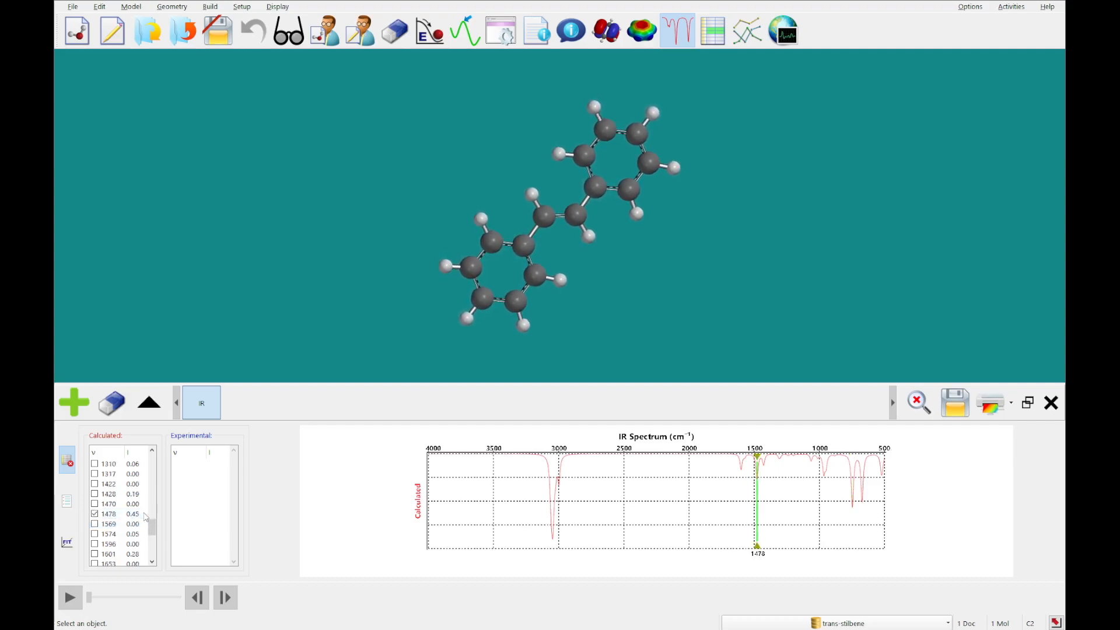
pyautogui.scroll(-3)
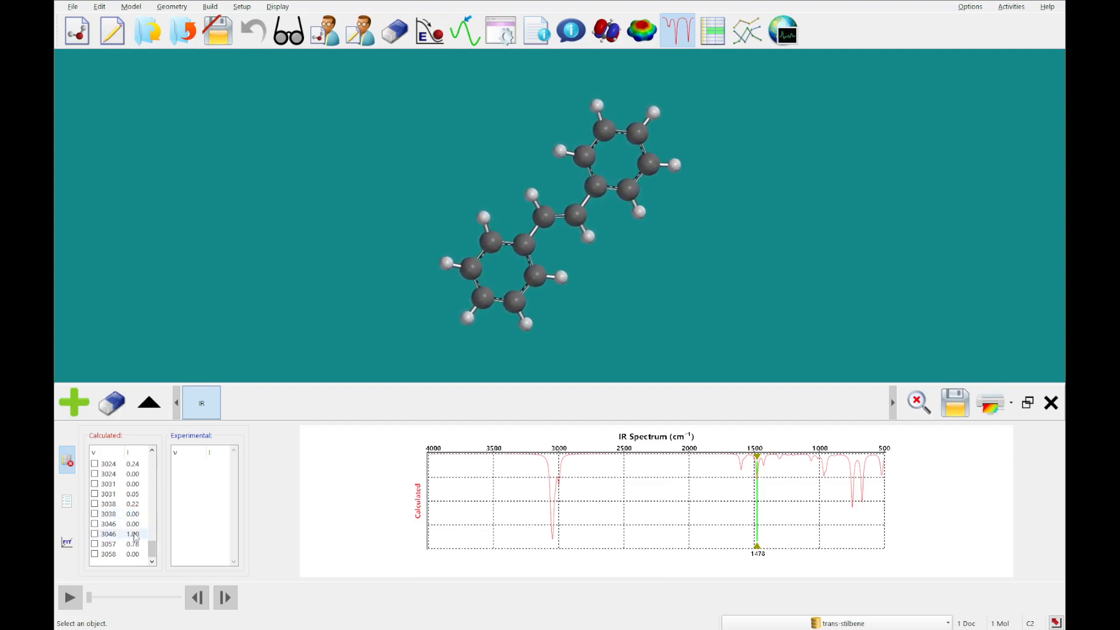
pyautogui.click(95, 533)
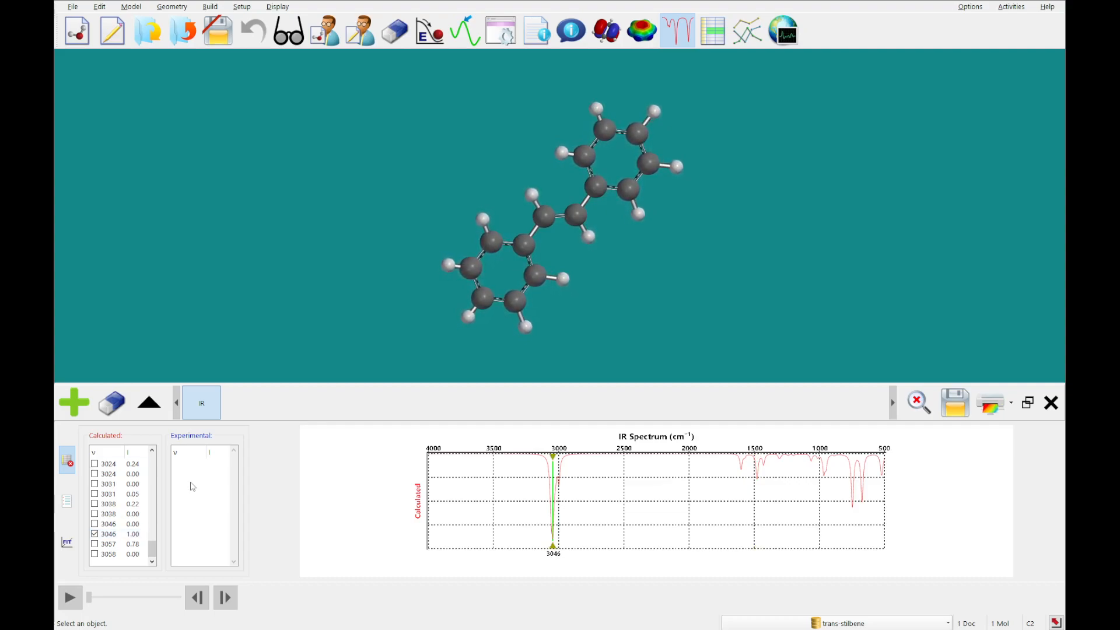
# - Untick the 3046 vibration and bring up the spectrum-type choices
pyautogui.click(108, 474)
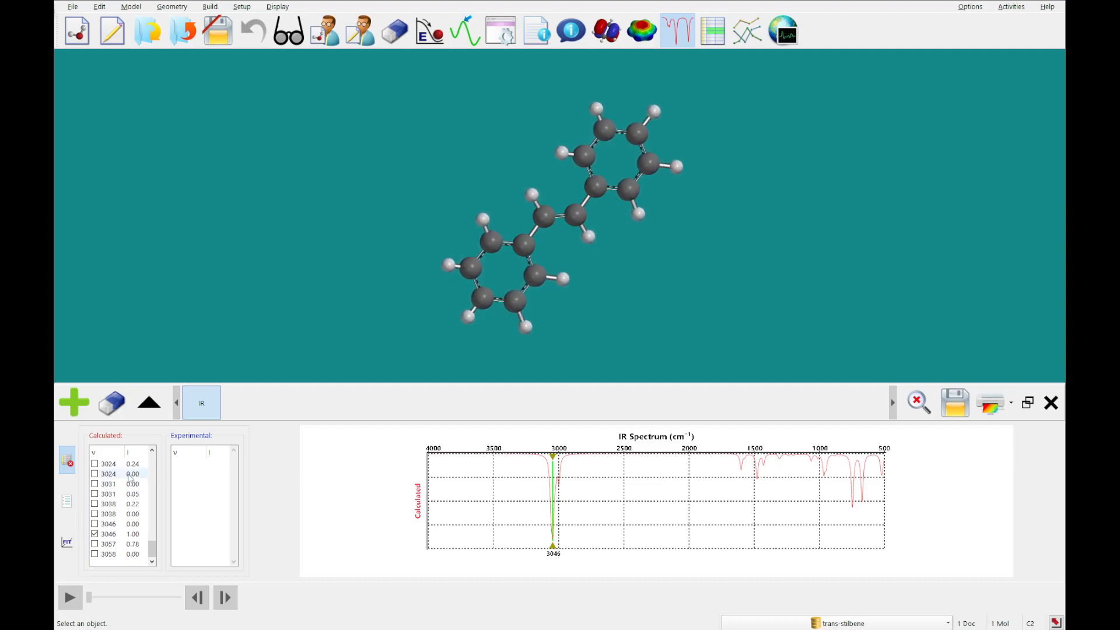
pyautogui.click(107, 524)
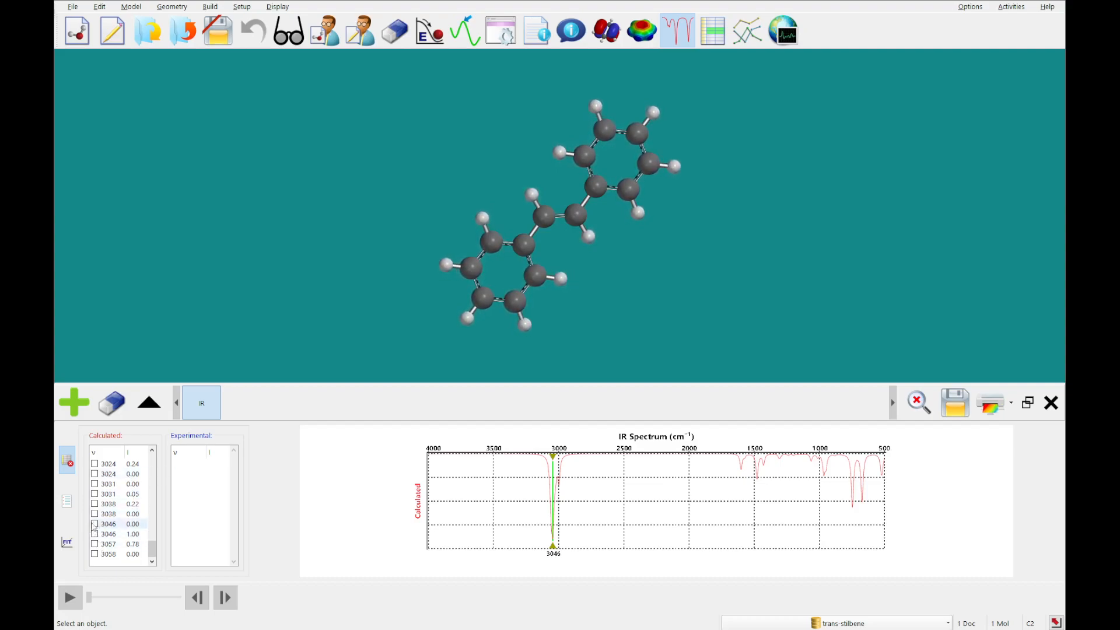
pyautogui.click(149, 403)
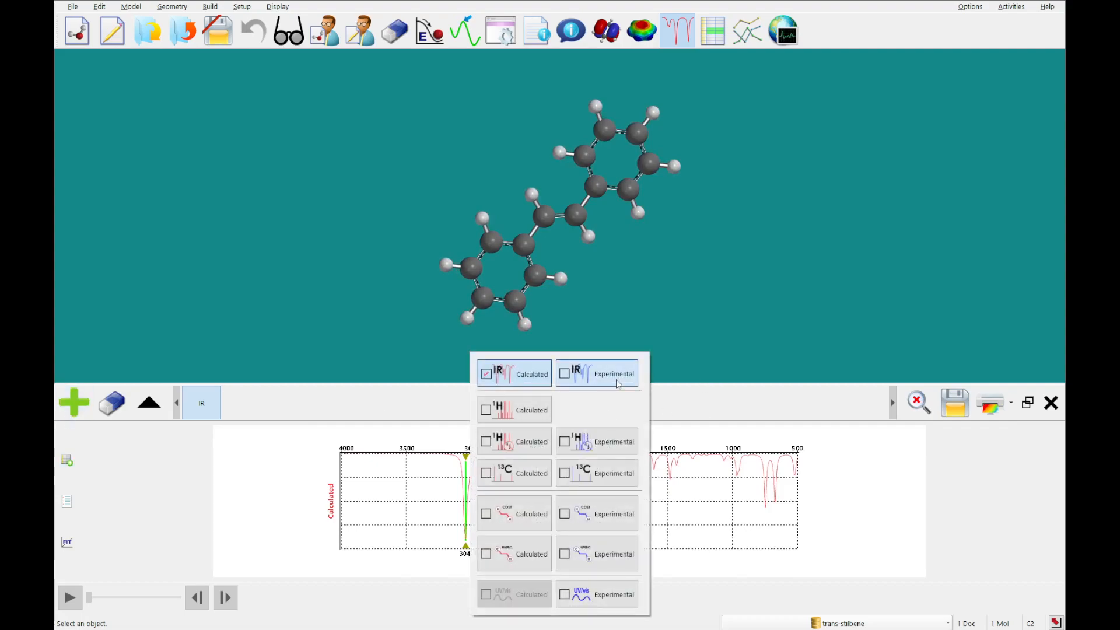
pyautogui.click(565, 373)
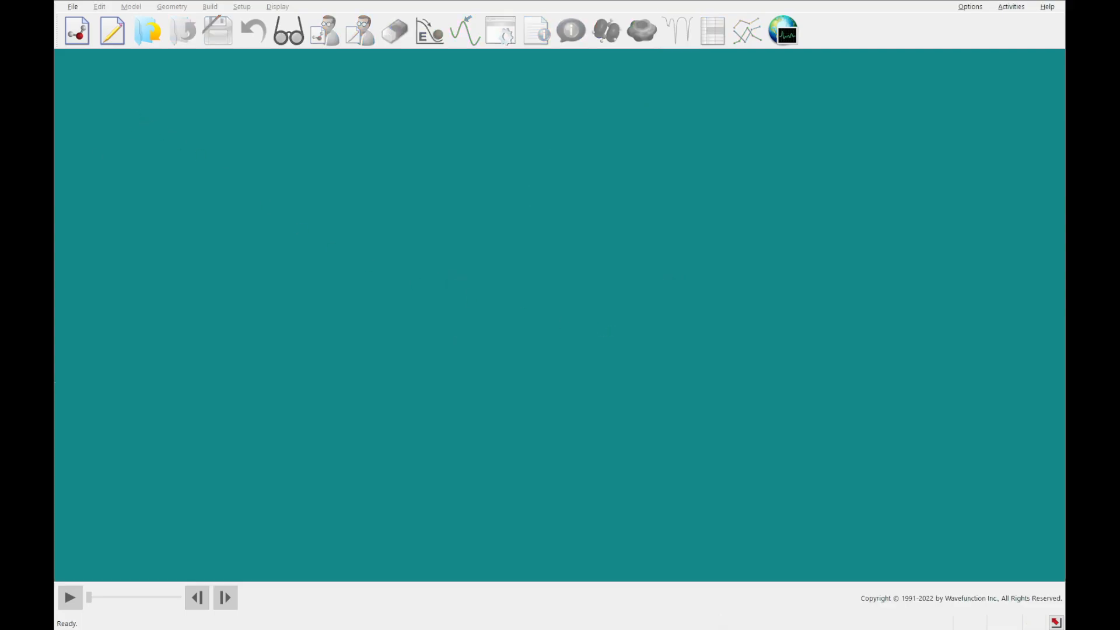
pyautogui.moveTo(112, 31)
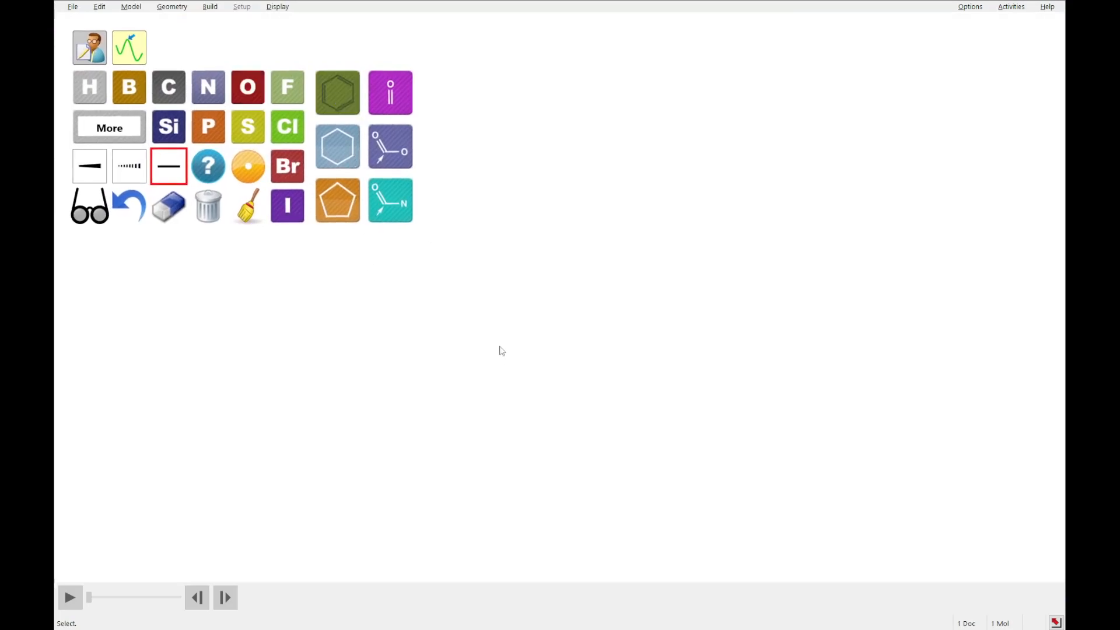
# - Add a benzene ring to the new sketch
pyautogui.click(337, 93)
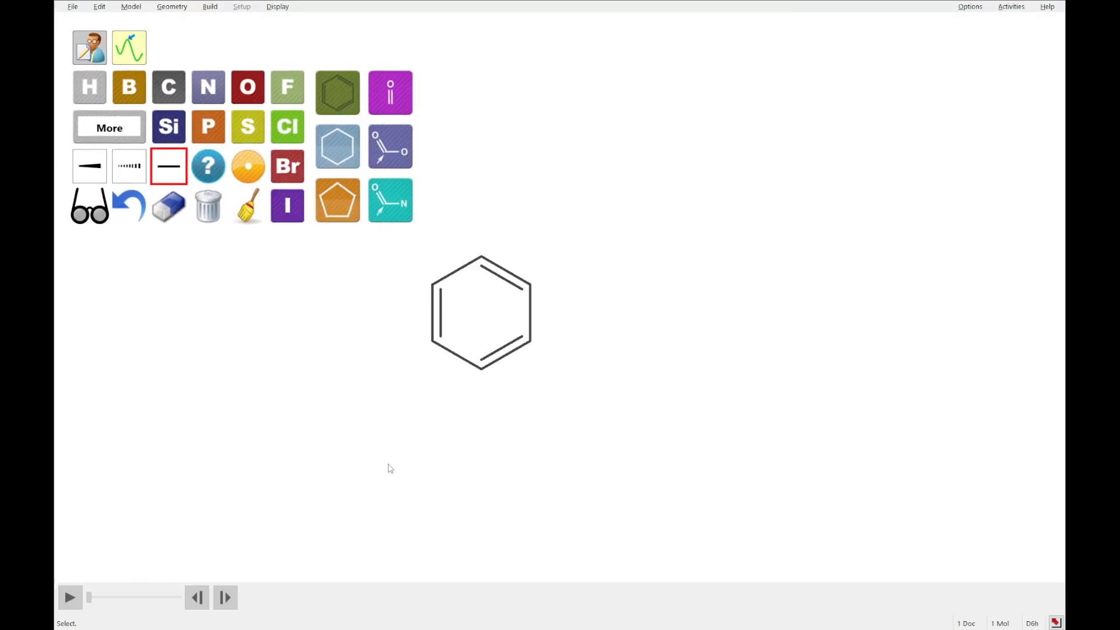
pyautogui.moveTo(338, 200)
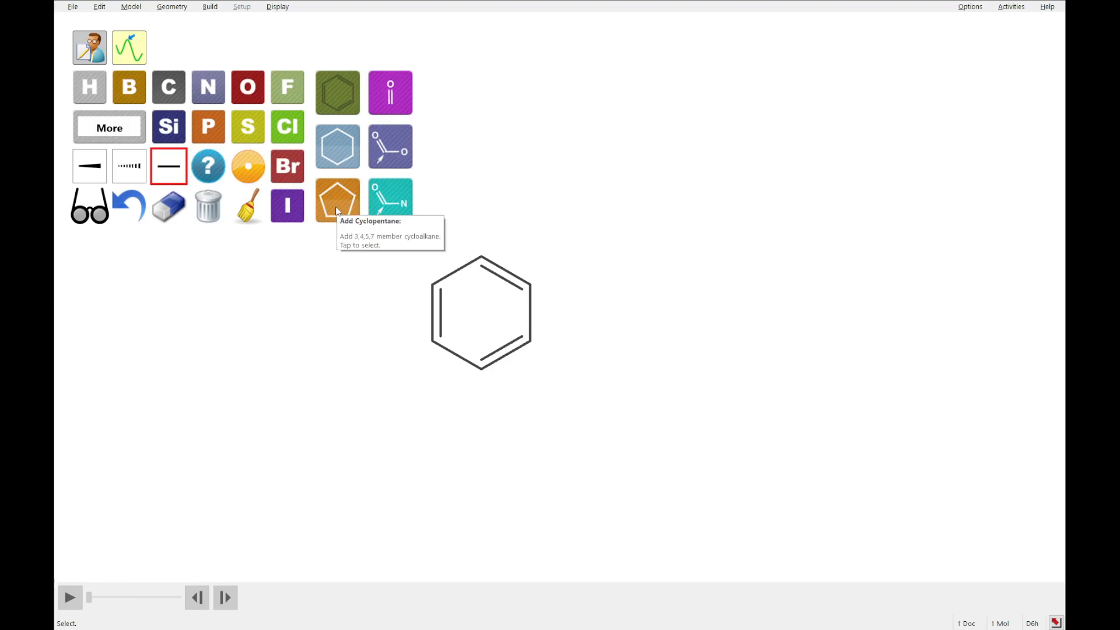
pyautogui.moveTo(536, 287)
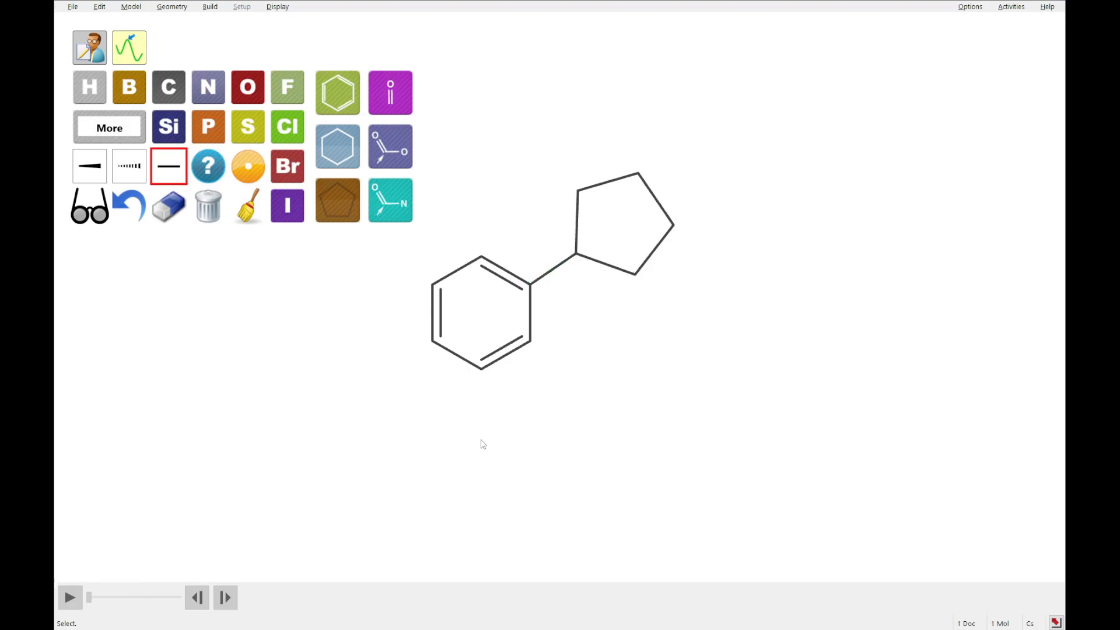
pyautogui.moveTo(188, 100)
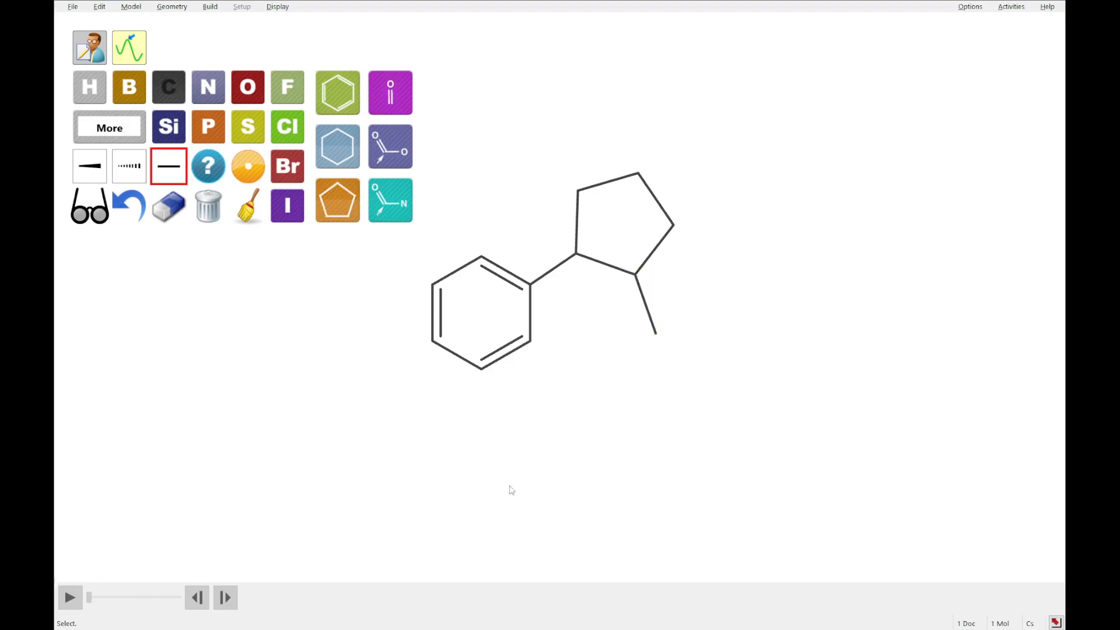
pyautogui.moveTo(481, 383)
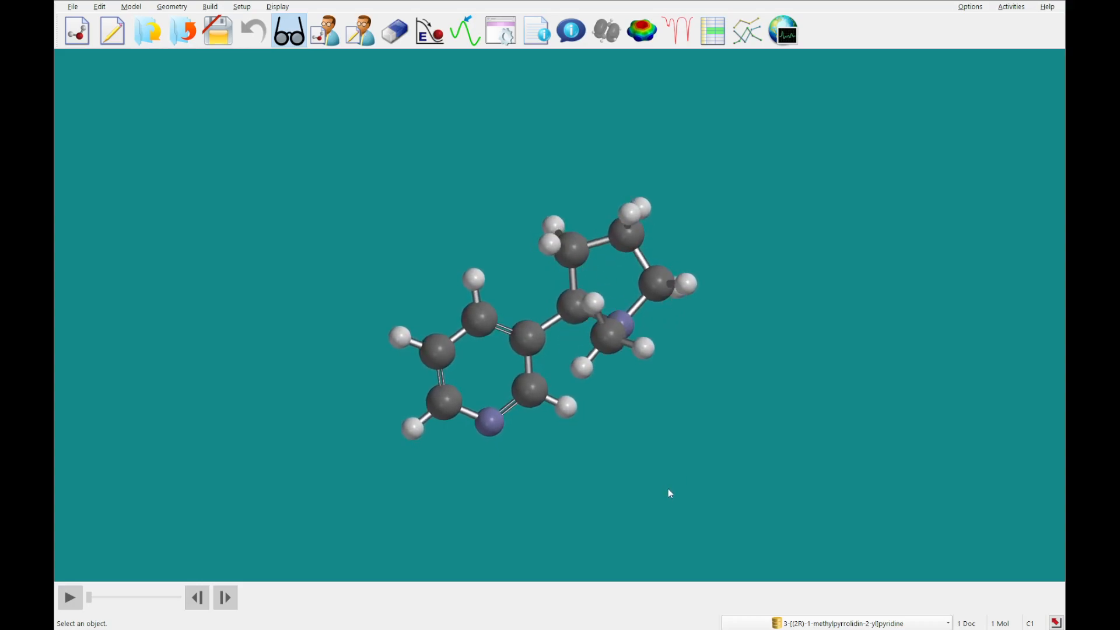
pyautogui.moveTo(639, 380)
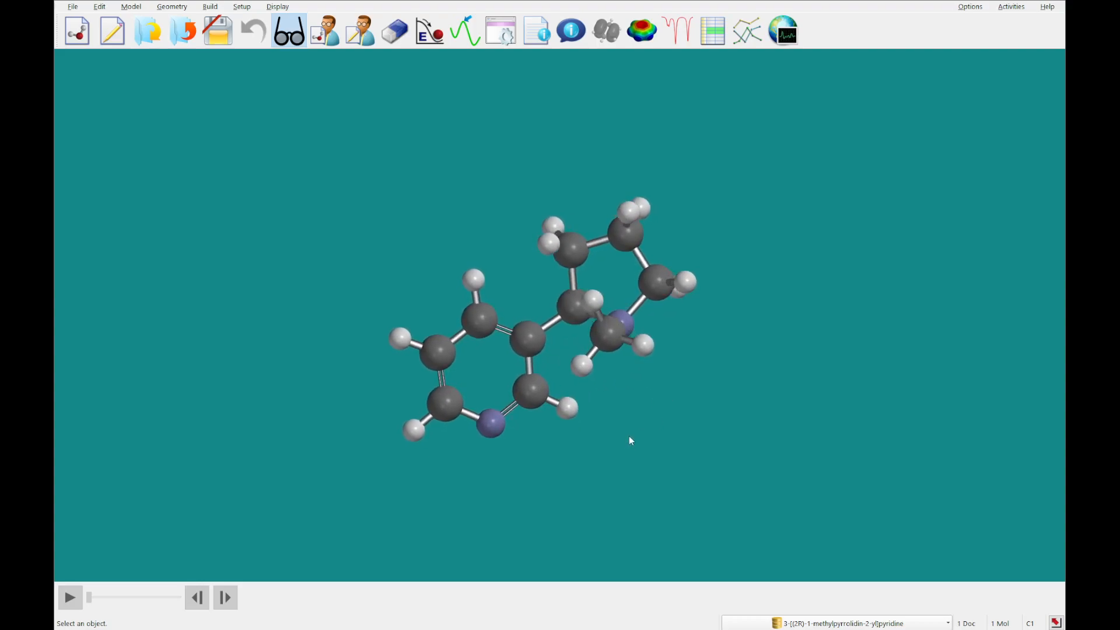
# - Edit the structure in the organic model kit, then replace it with the database nicotine entry
pyautogui.click(325, 30)
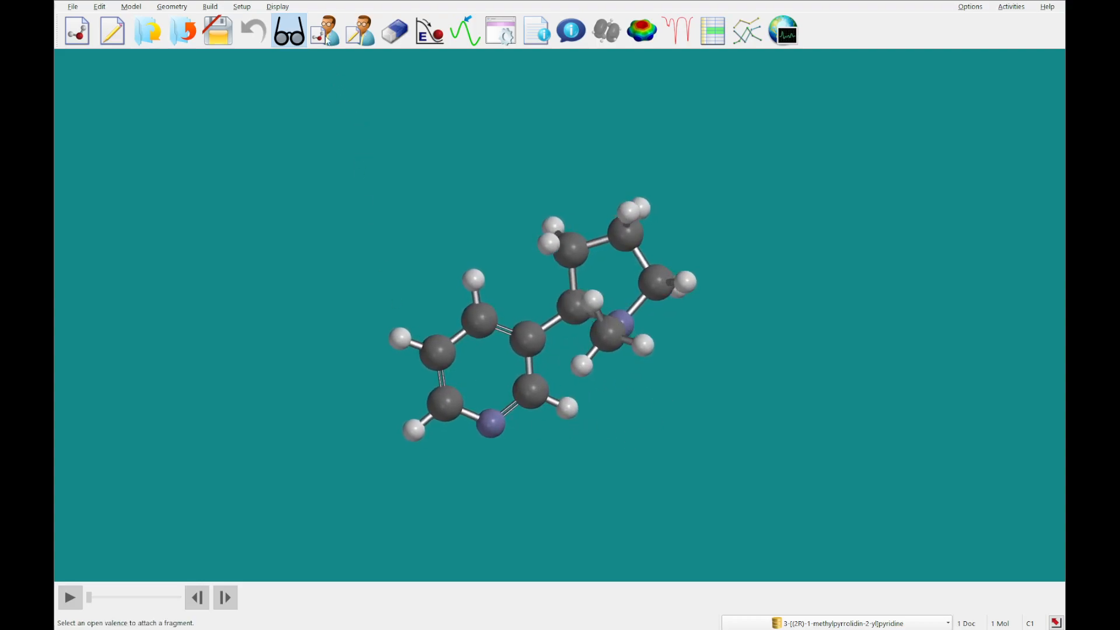
pyautogui.click(323, 31)
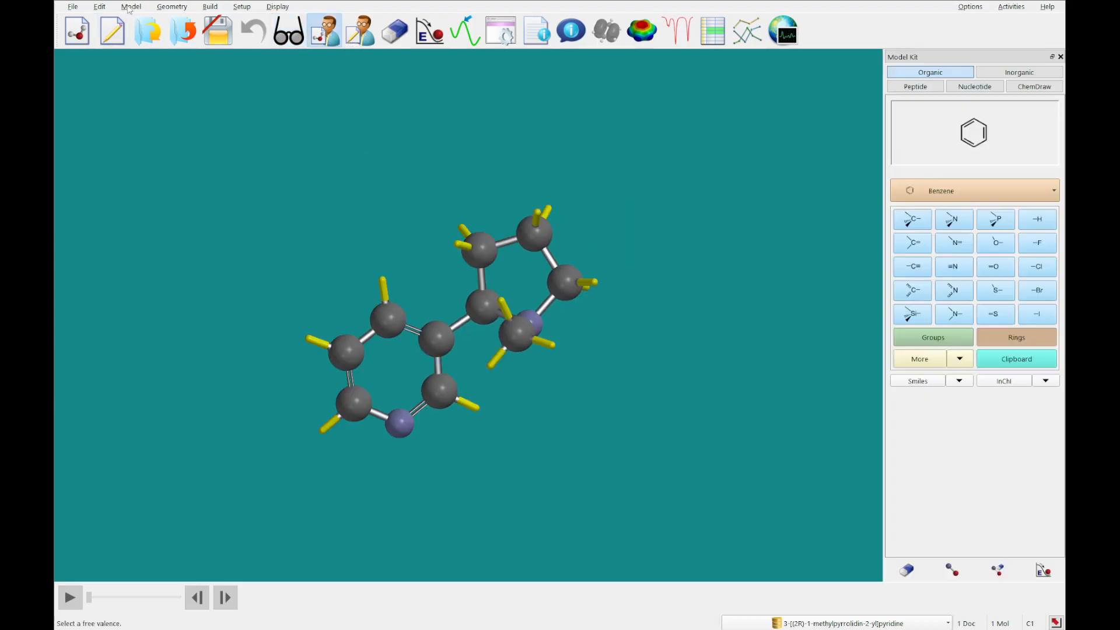
pyautogui.click(131, 7)
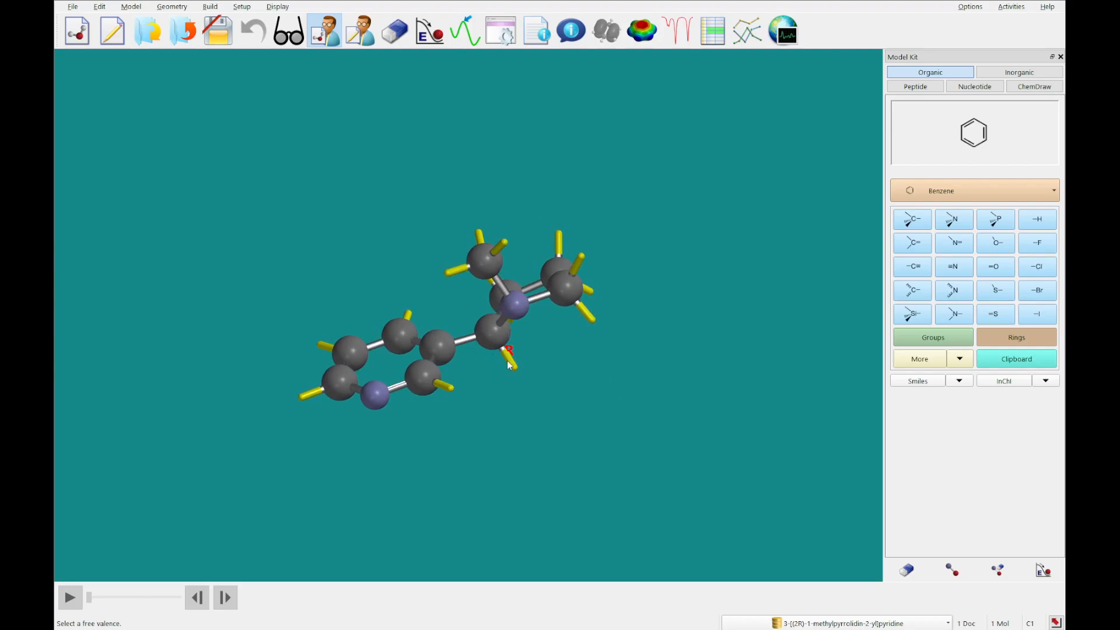
pyautogui.moveTo(483, 377)
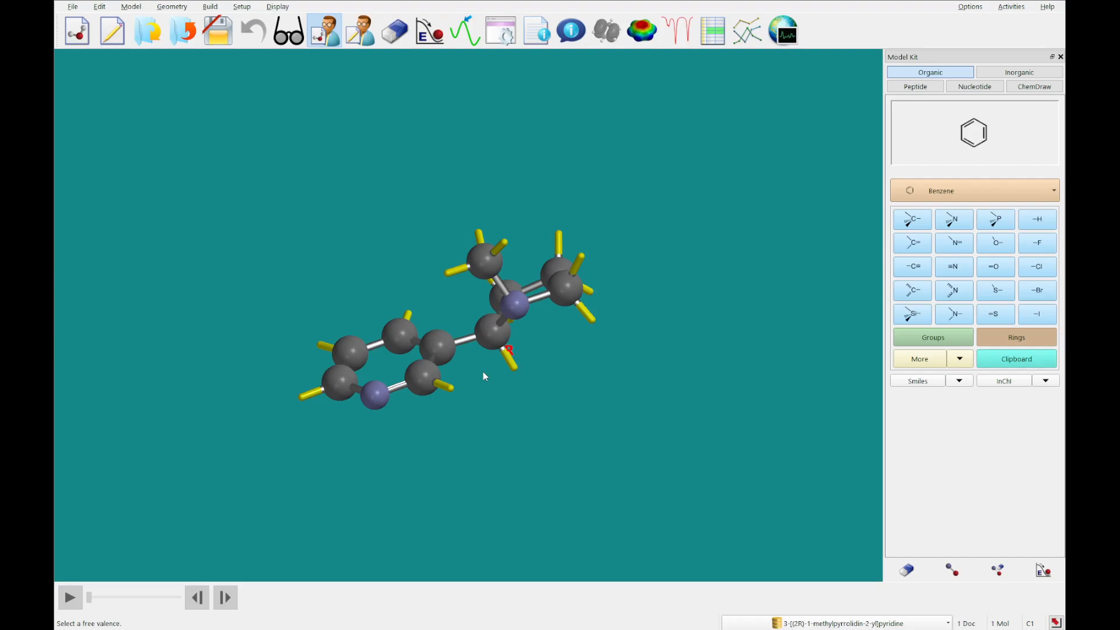
pyautogui.moveTo(497, 342)
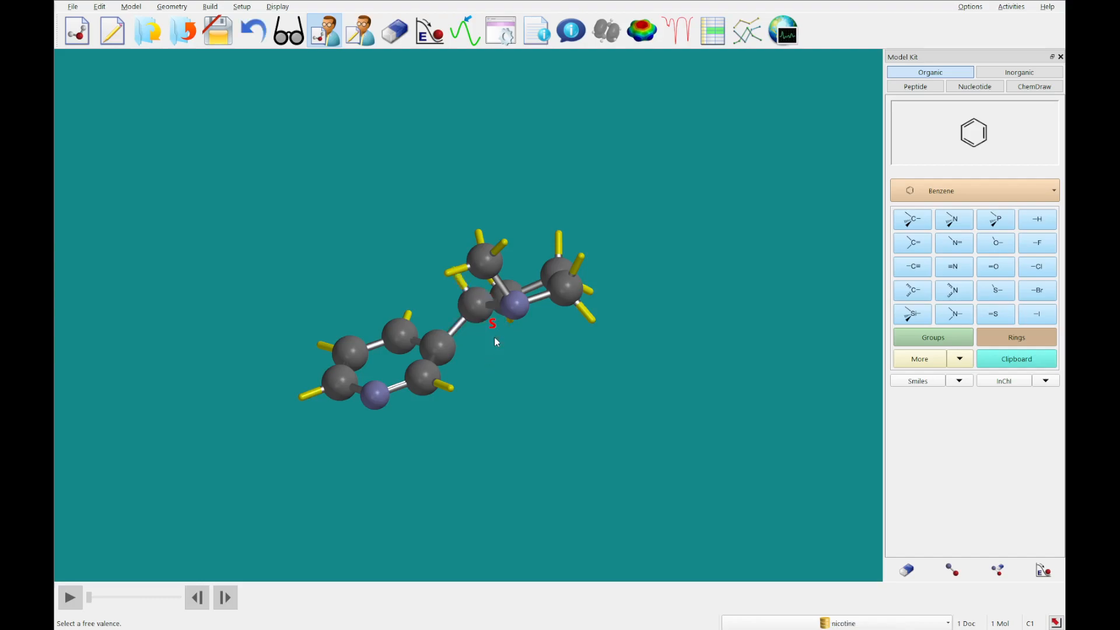
pyautogui.moveTo(693, 587)
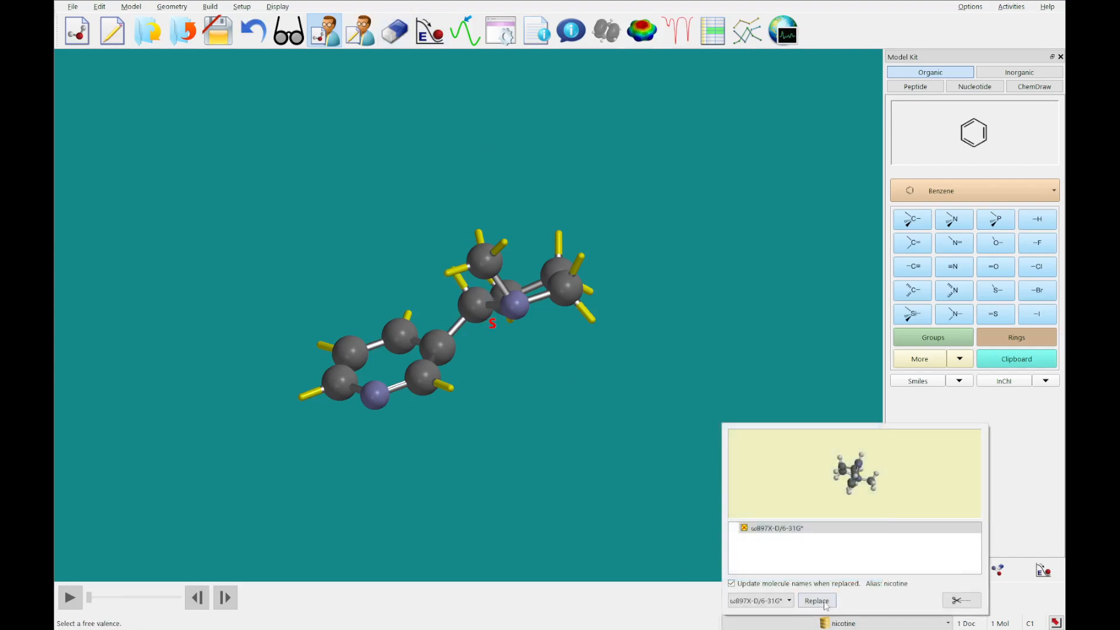
pyautogui.click(816, 601)
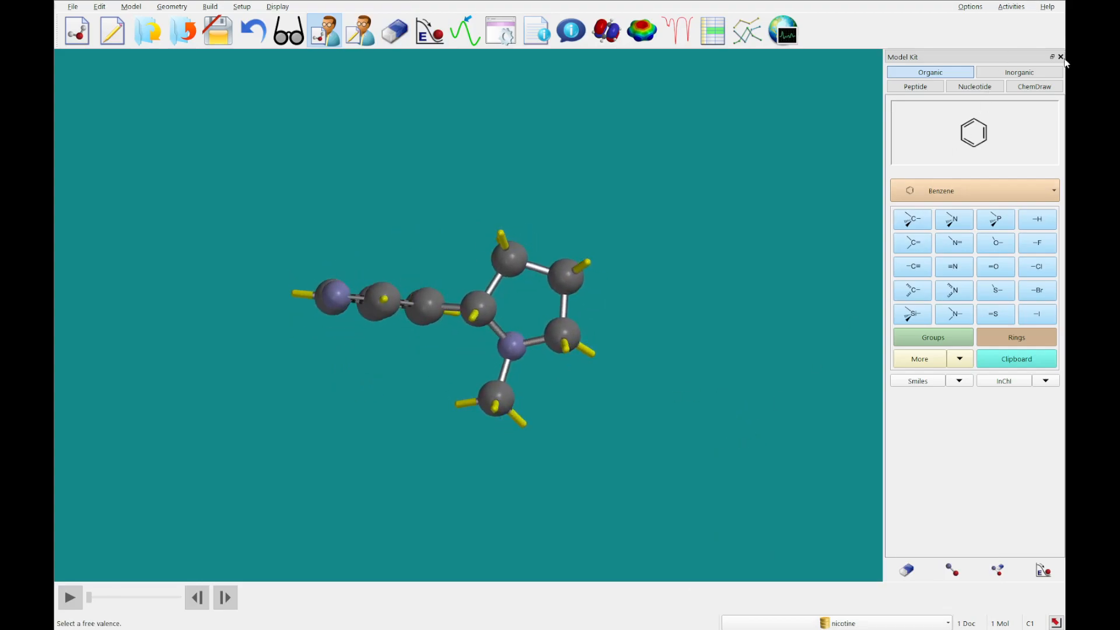
# - Add an electrostatic potential map surface for nicotine and display it once completed
pyautogui.click(1061, 56)
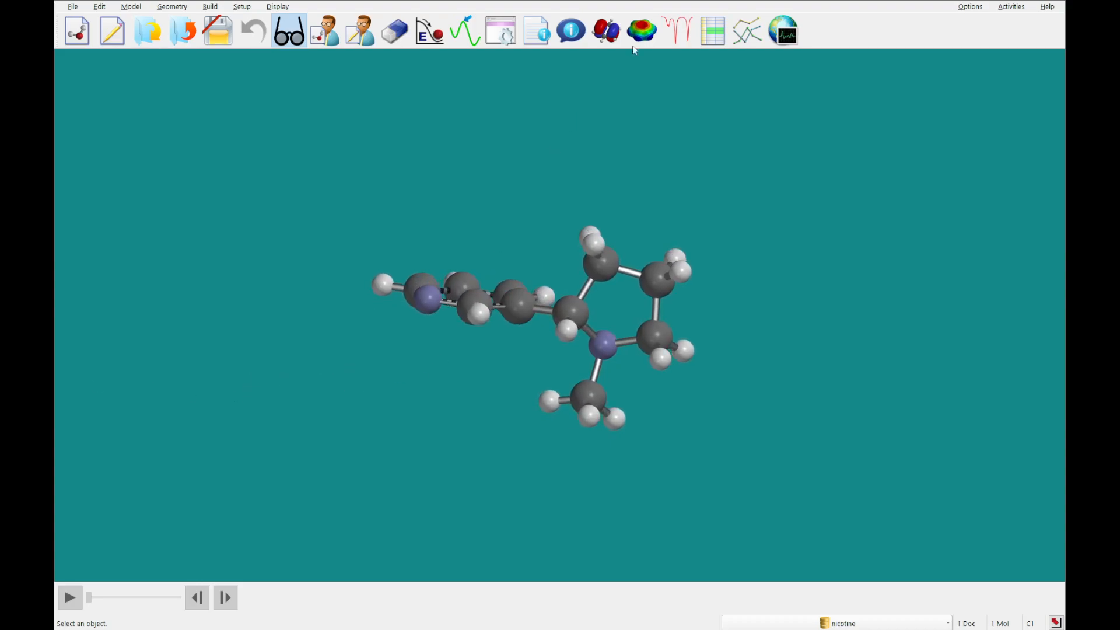
pyautogui.click(641, 30)
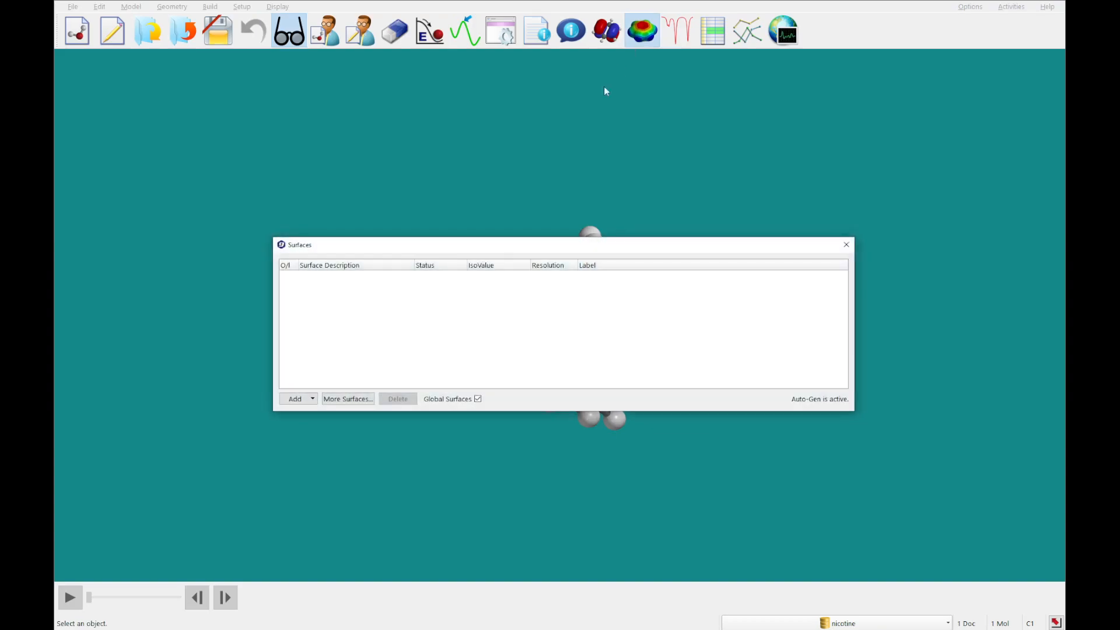
pyautogui.click(295, 399)
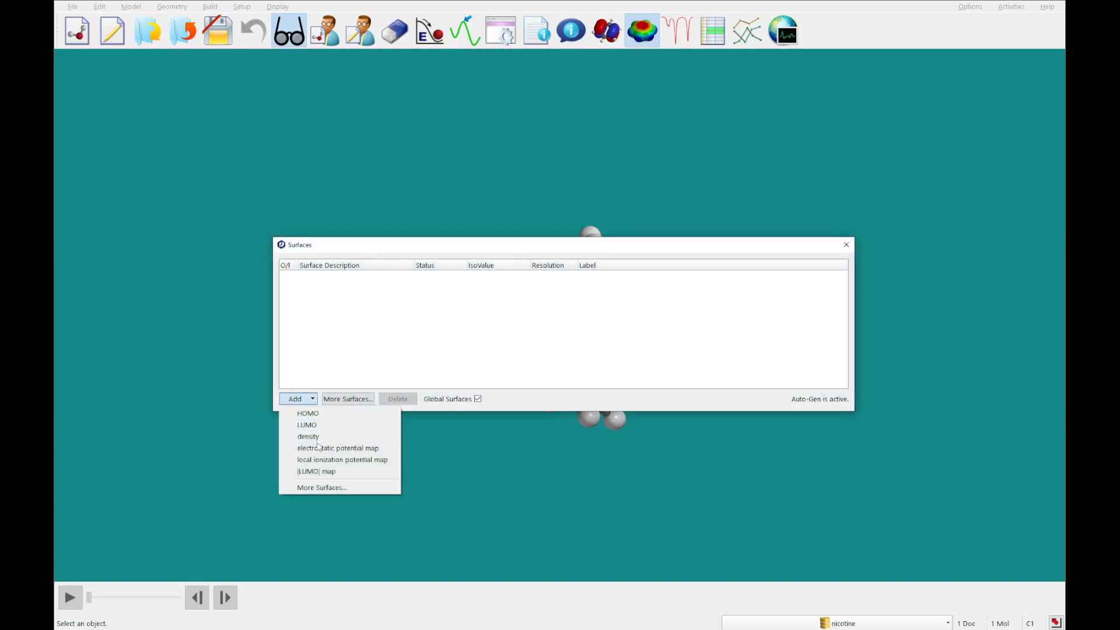
pyautogui.click(338, 448)
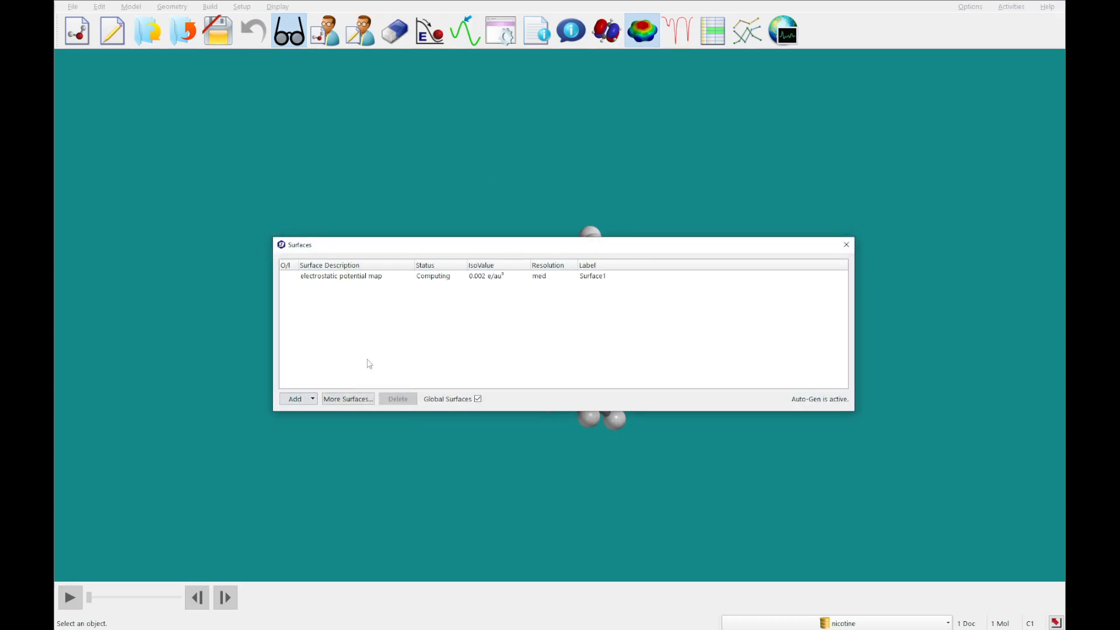
pyautogui.moveTo(428, 351)
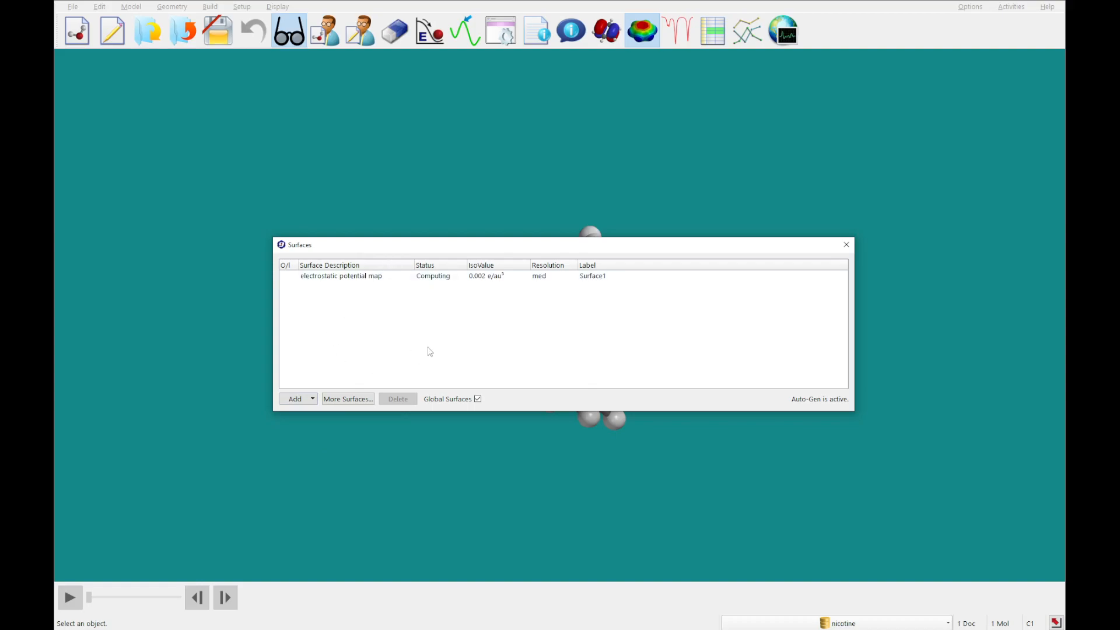
pyautogui.moveTo(322, 351)
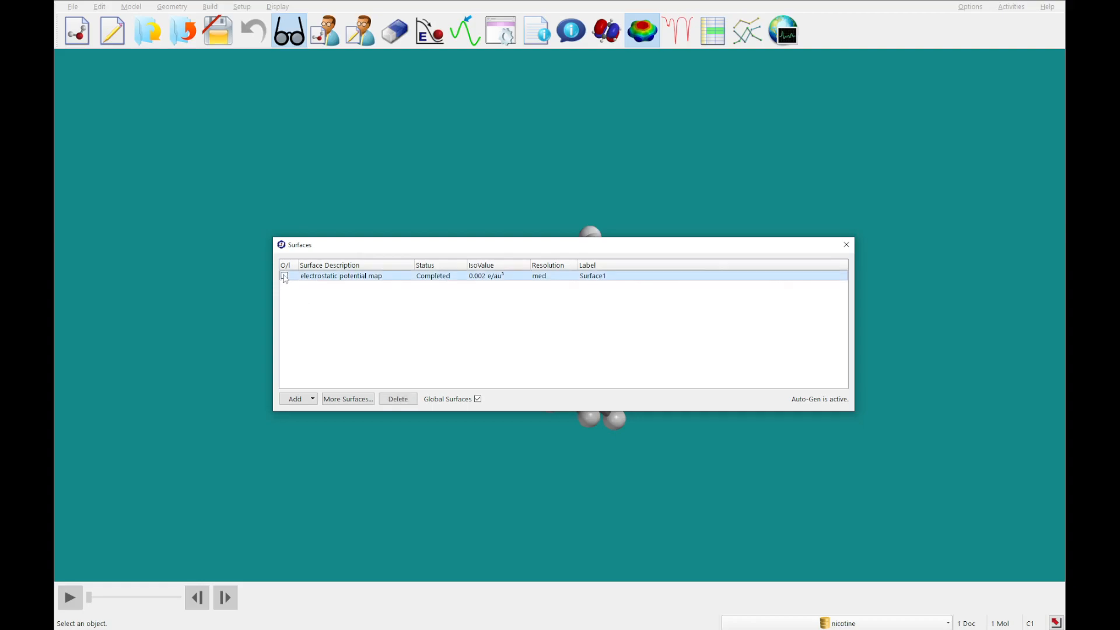
pyautogui.click(283, 275)
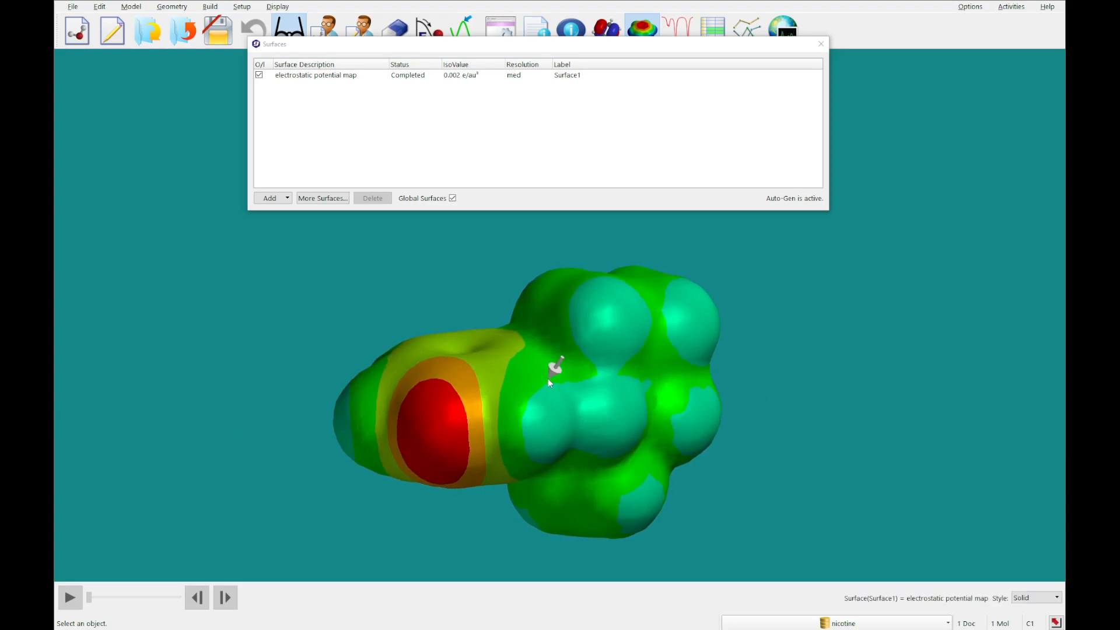
# - Reset the map's colour range to its extremes and read about −197 kJ in red, 61 kJ in blue
pyautogui.rightClick(553, 367)
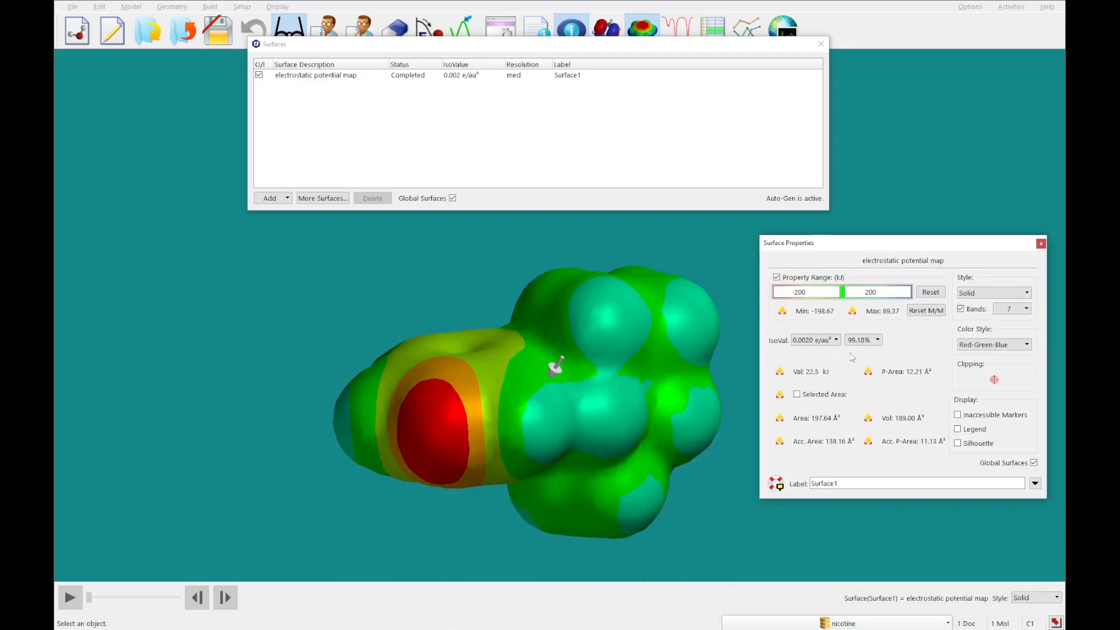
pyautogui.moveTo(826, 259)
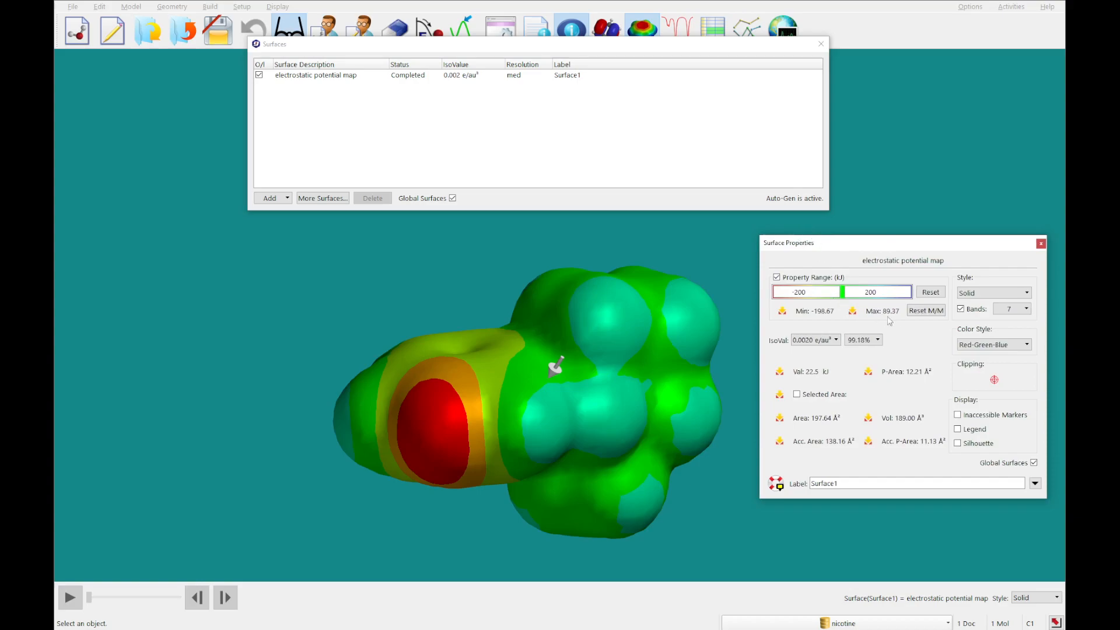
pyautogui.moveTo(925, 310)
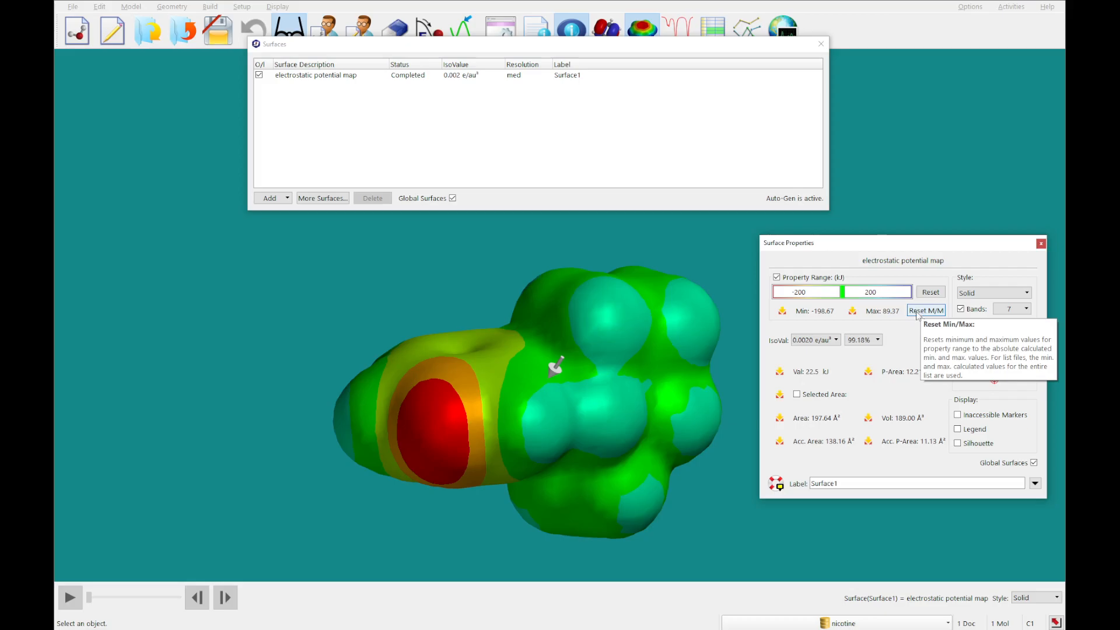
pyautogui.click(926, 311)
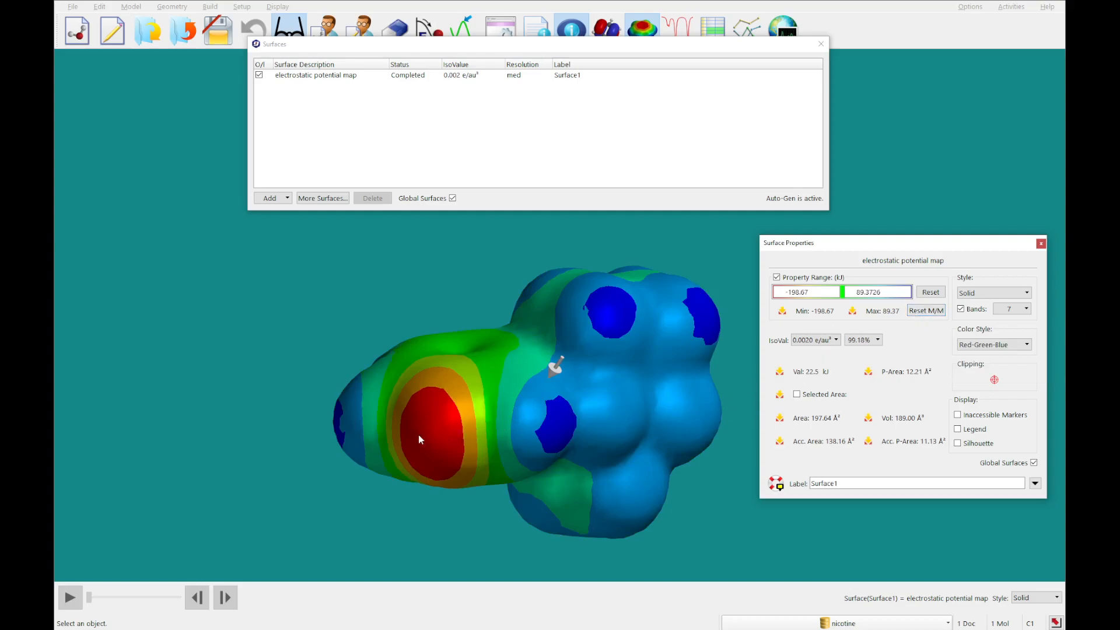
pyautogui.moveTo(502, 399)
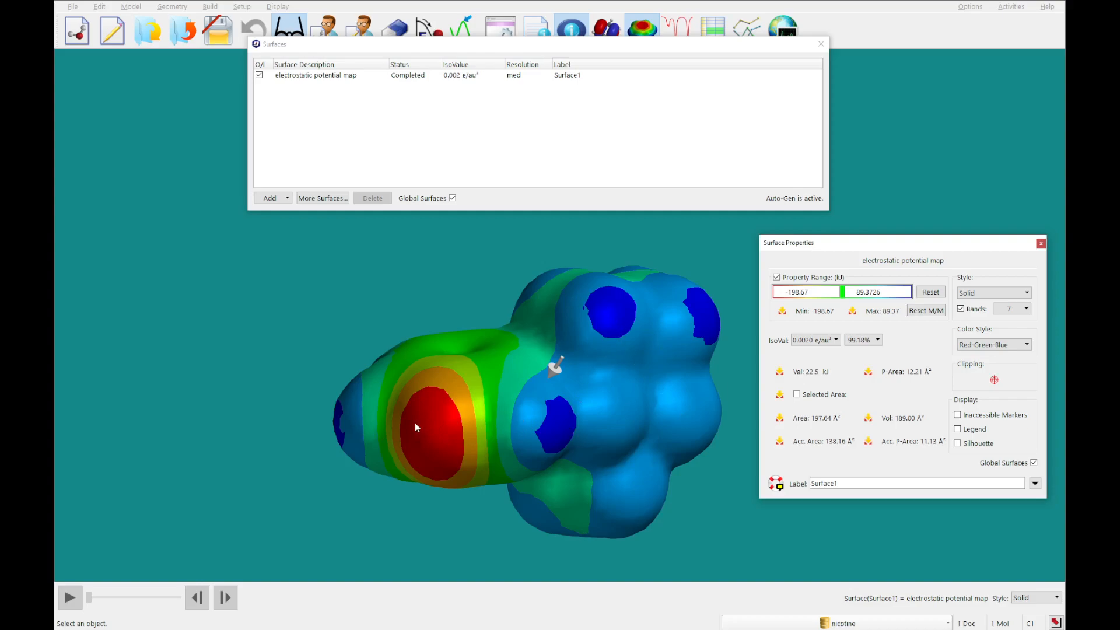
pyautogui.moveTo(450, 500)
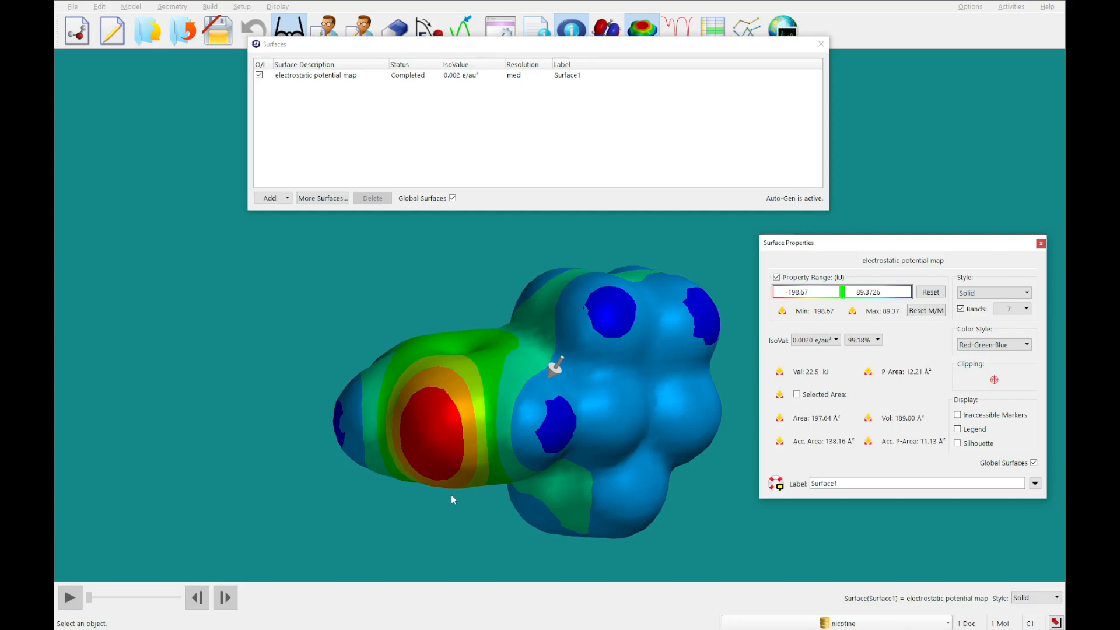
pyautogui.moveTo(431, 434)
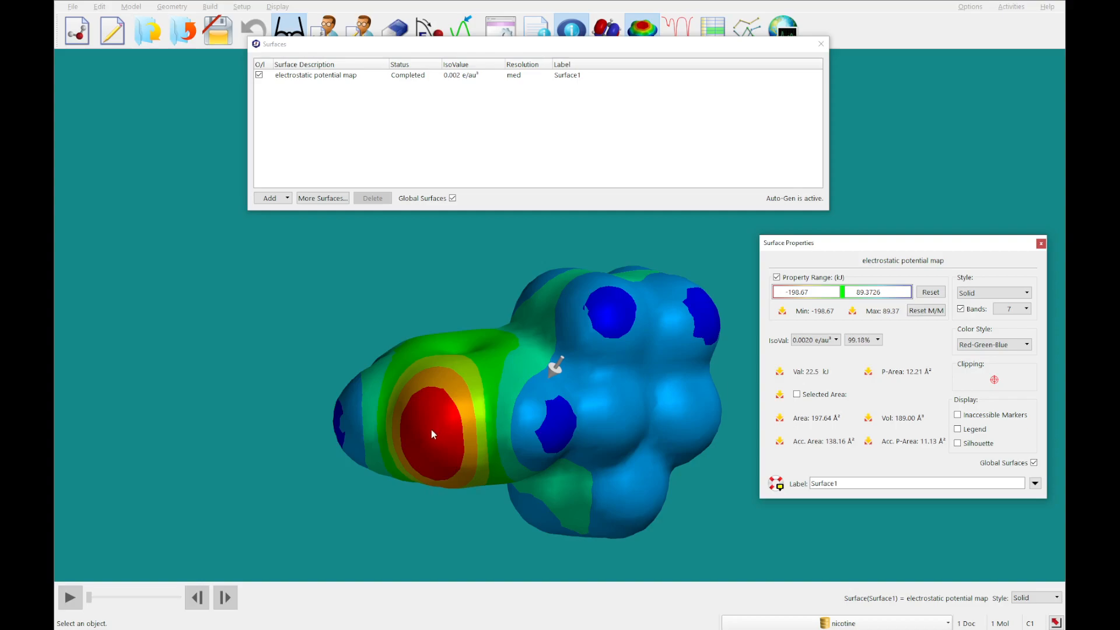
pyautogui.click(424, 432)
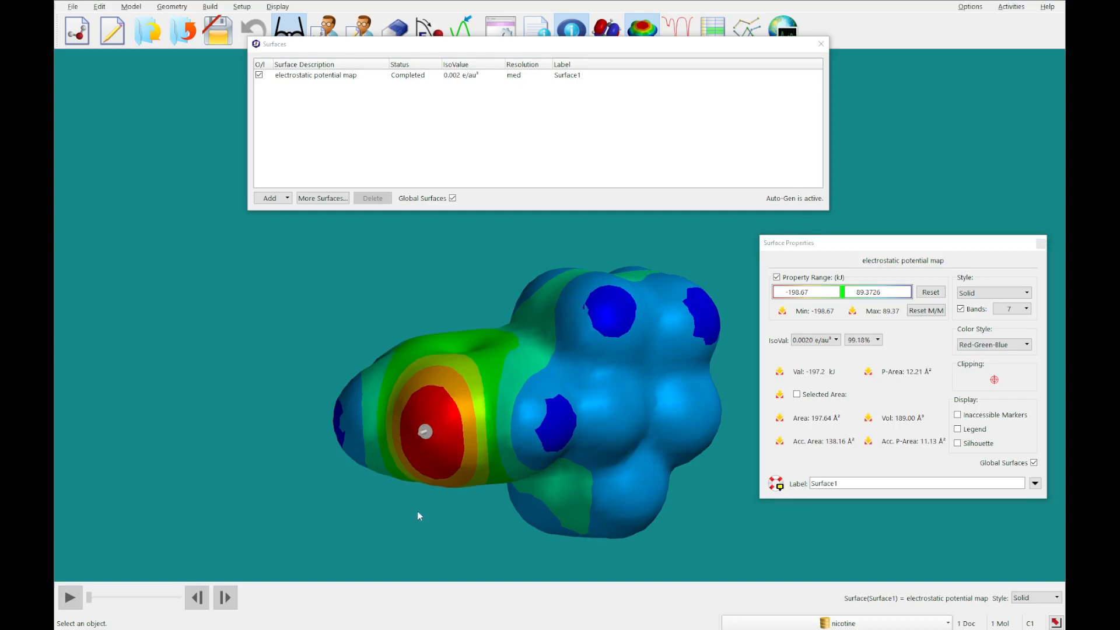
pyautogui.moveTo(838, 375)
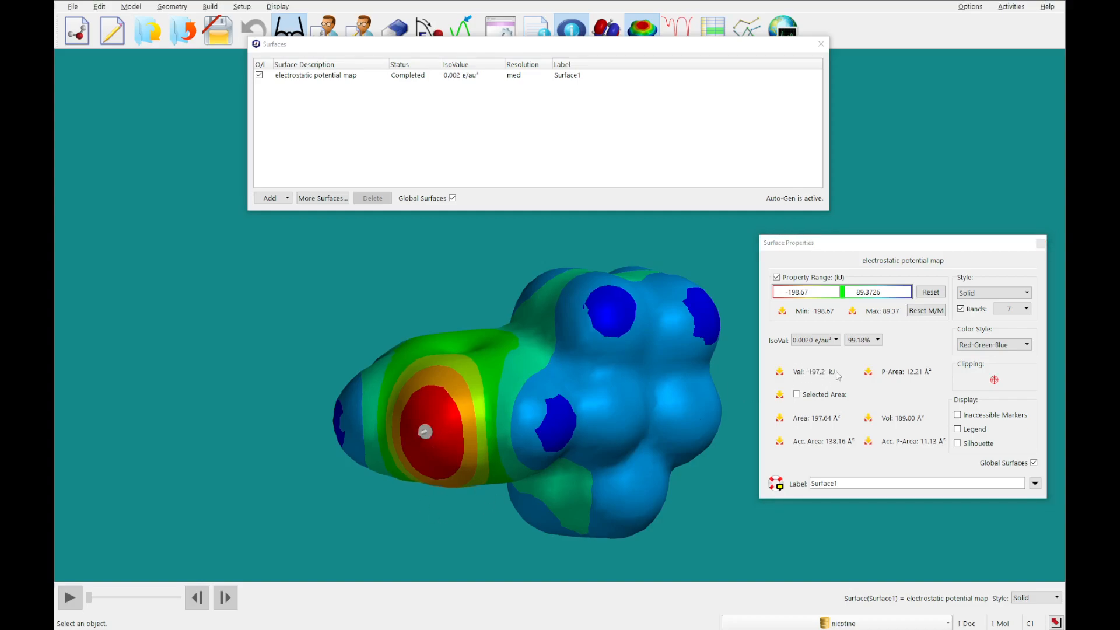
pyautogui.moveTo(755, 381)
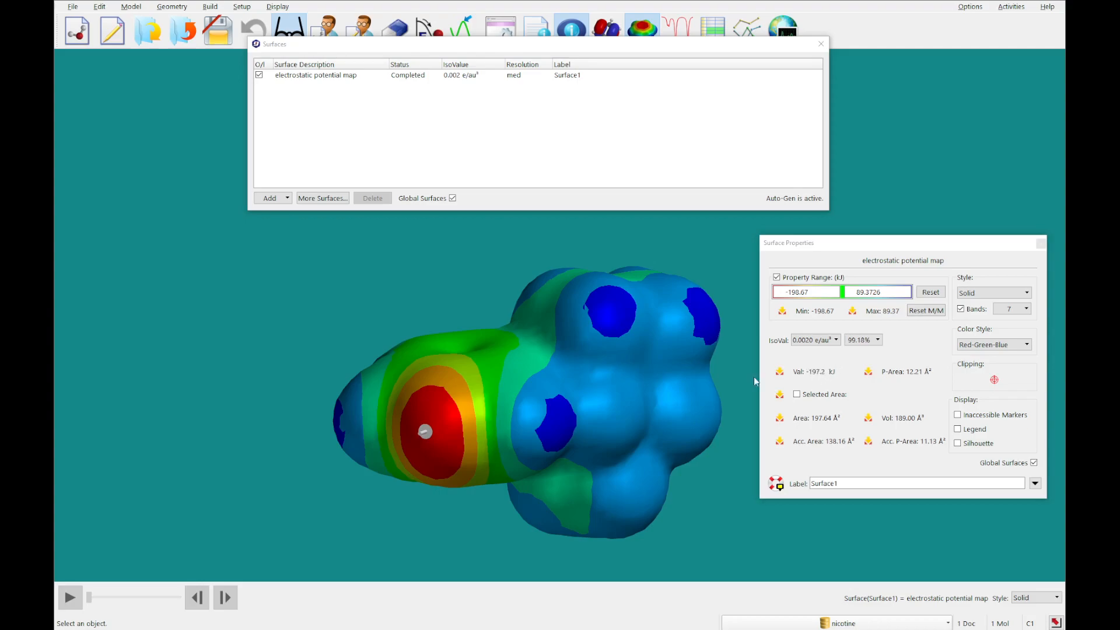
pyautogui.click(618, 308)
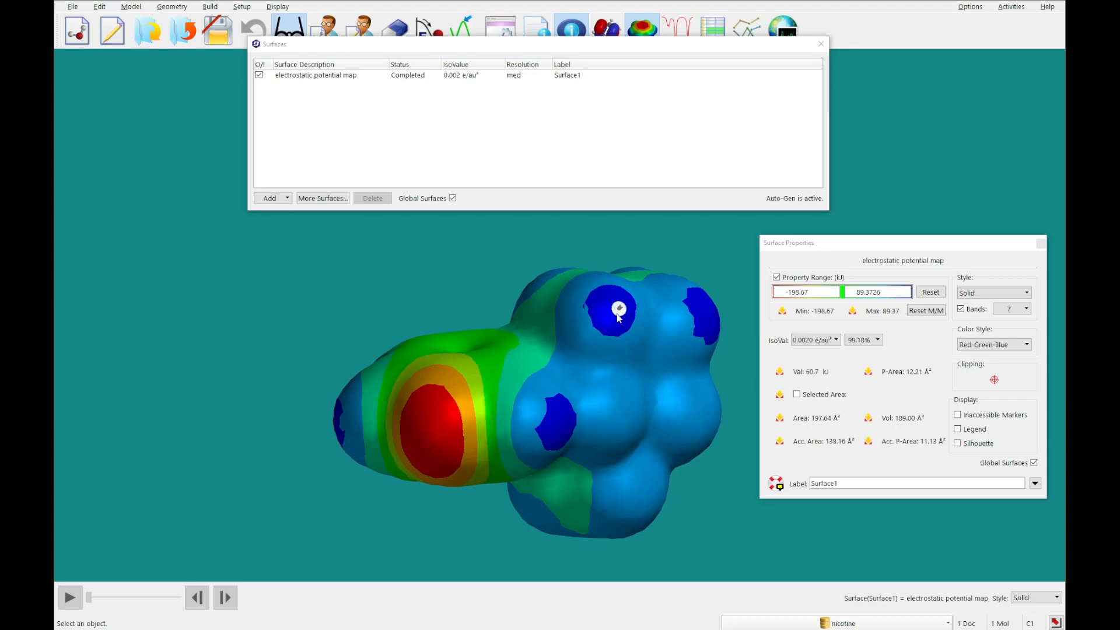
pyautogui.moveTo(827, 384)
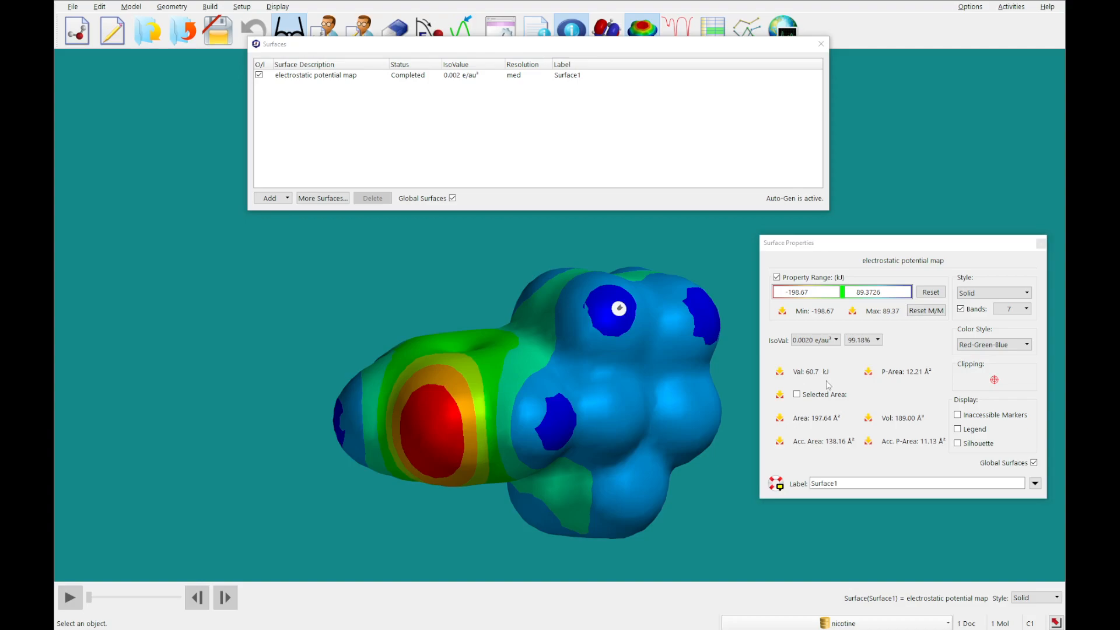
pyautogui.moveTo(829, 387)
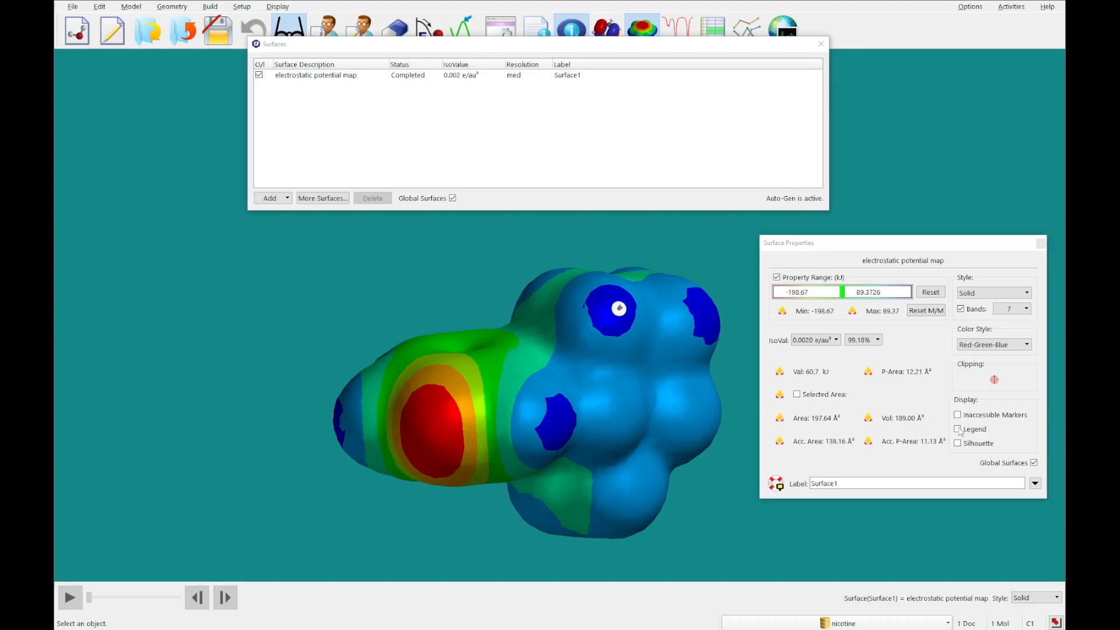
pyautogui.moveTo(958, 428)
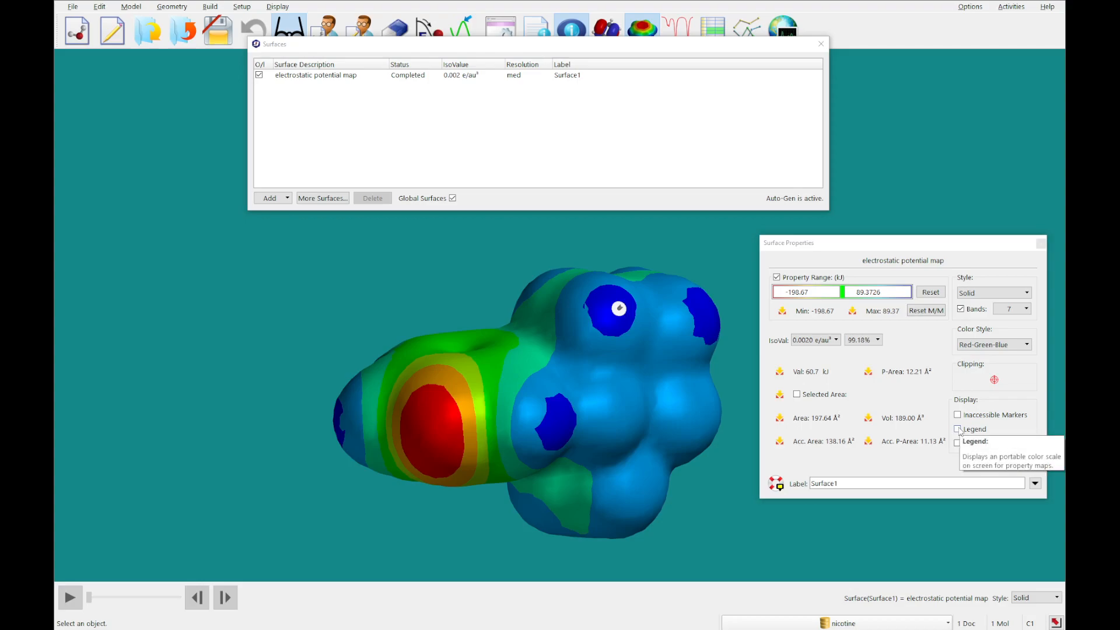
# - Show a colour-scale legend for the potential map, marking the red-region value near −183 kJ
pyautogui.click(958, 428)
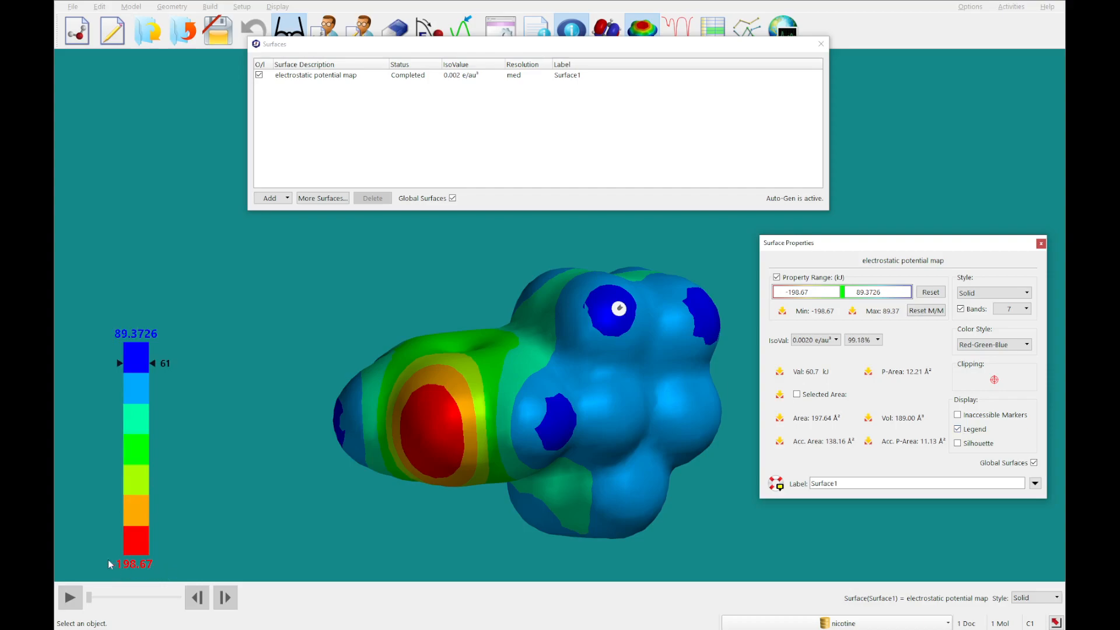
pyautogui.moveTo(205, 507)
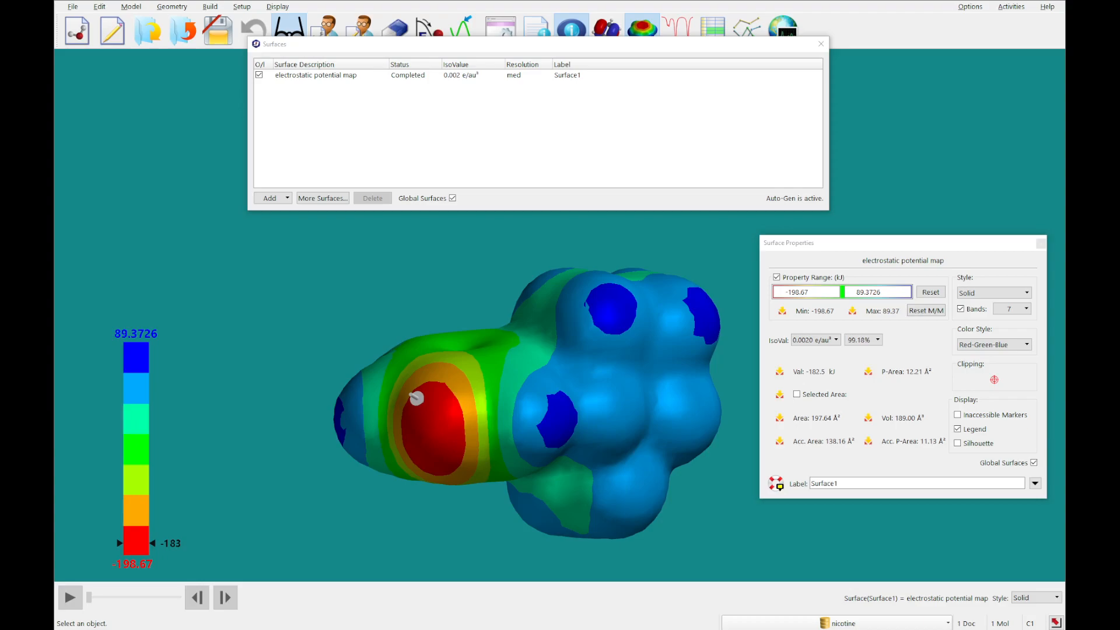
pyautogui.moveTo(479, 443)
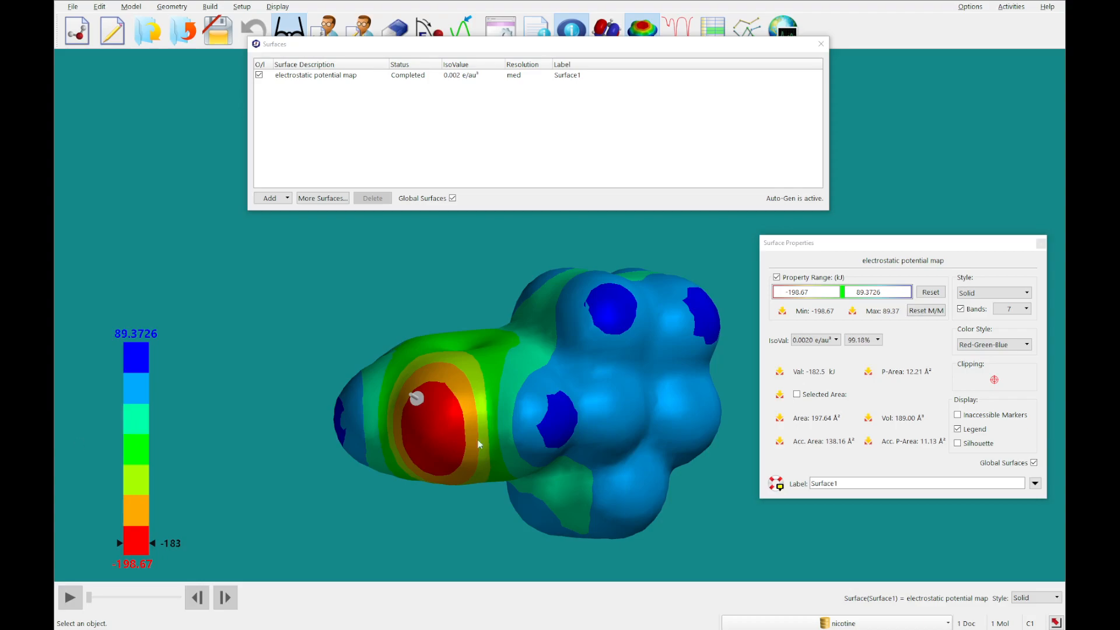
pyautogui.click(1026, 292)
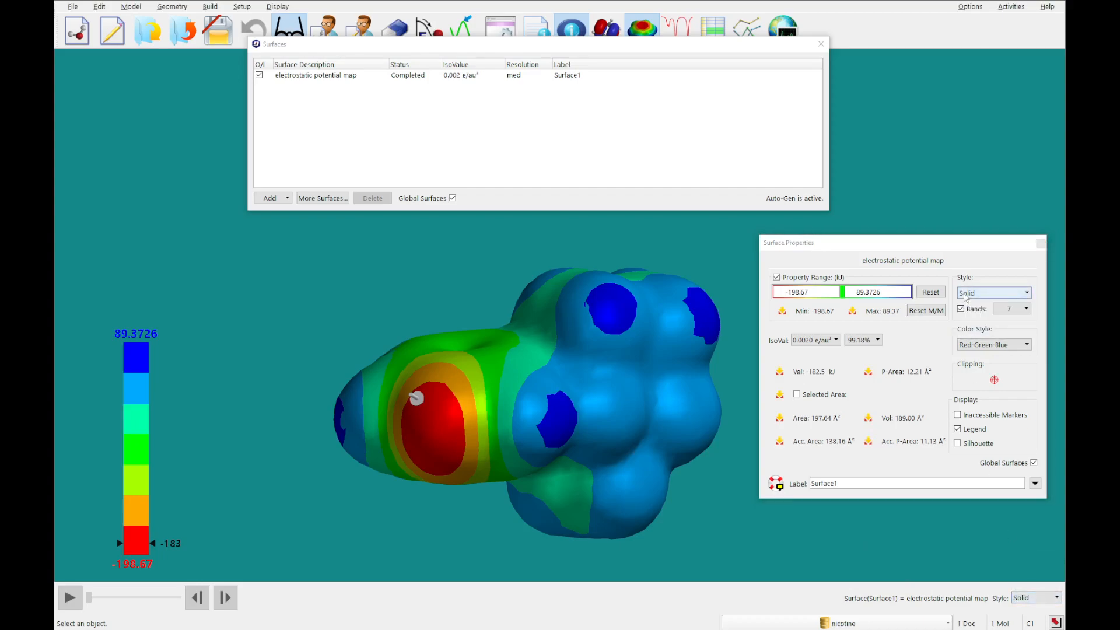
# - Set the surface style to Transparent, then Mesh, then another display style
pyautogui.click(992, 293)
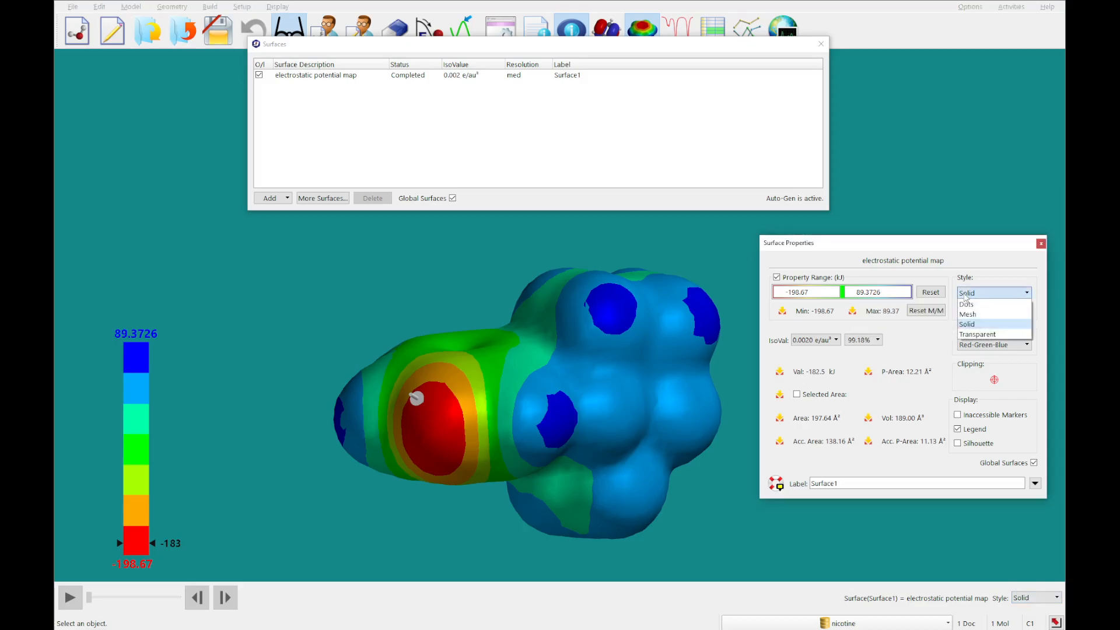
pyautogui.moveTo(968, 314)
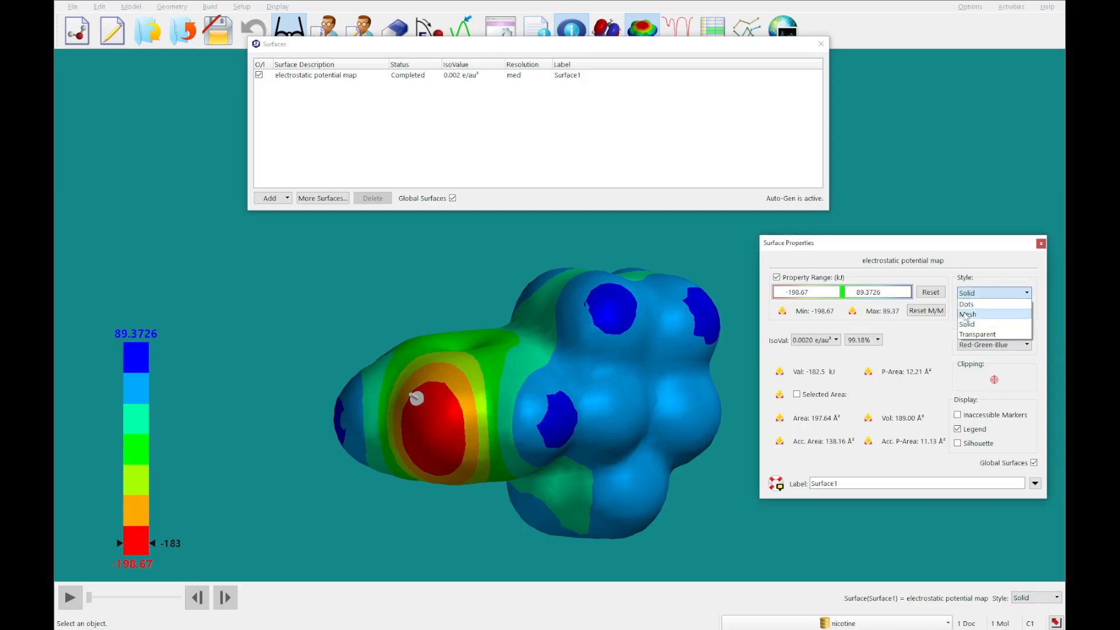
pyautogui.click(978, 333)
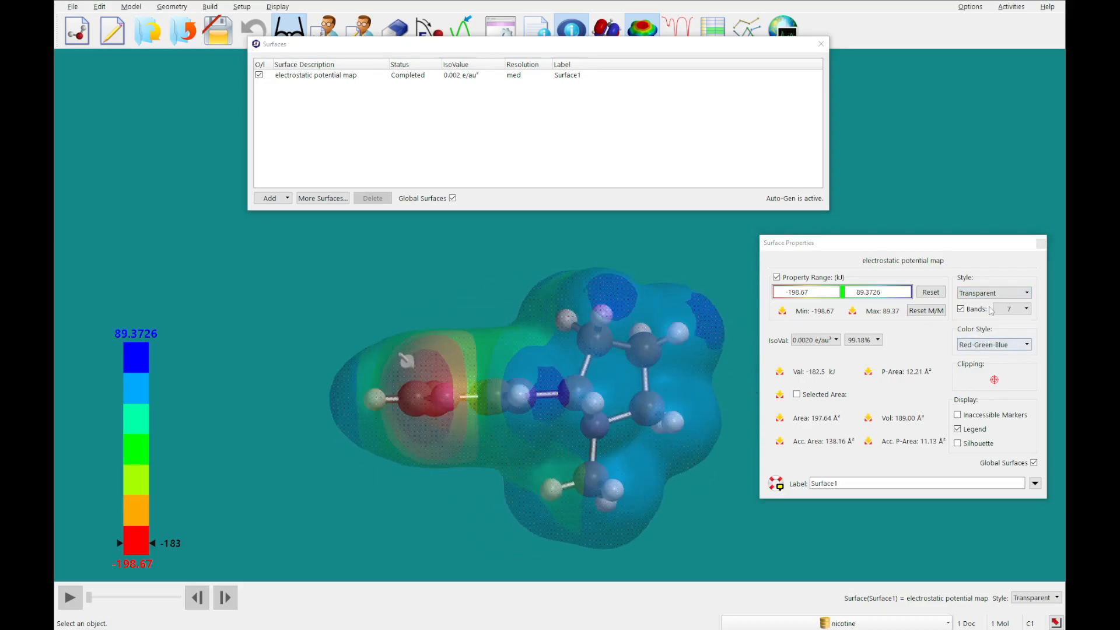
pyautogui.click(1026, 292)
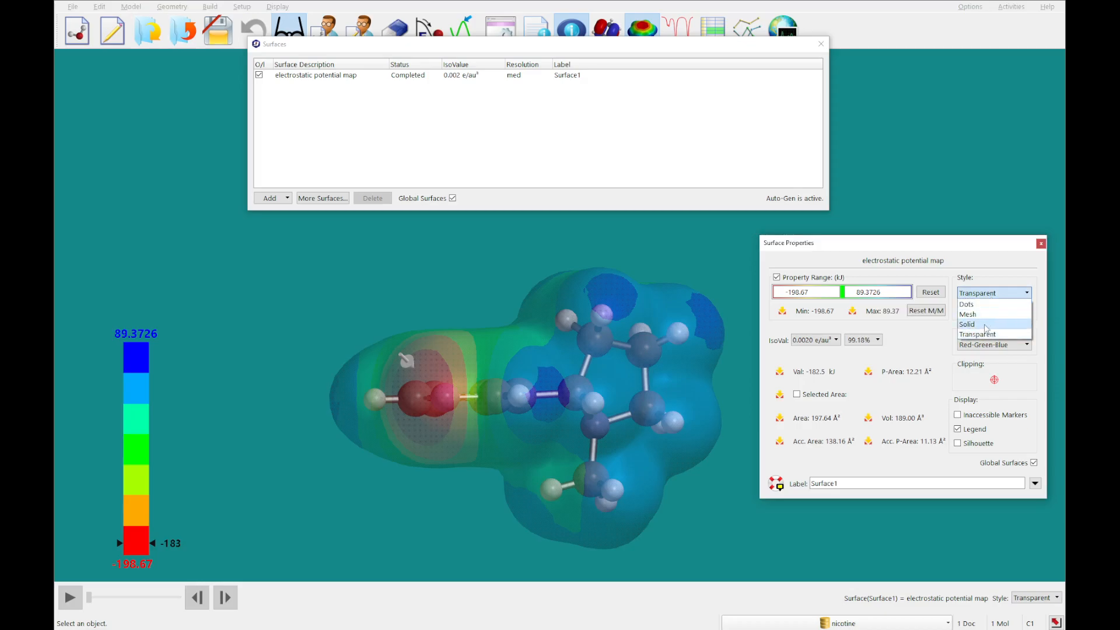
pyautogui.click(967, 314)
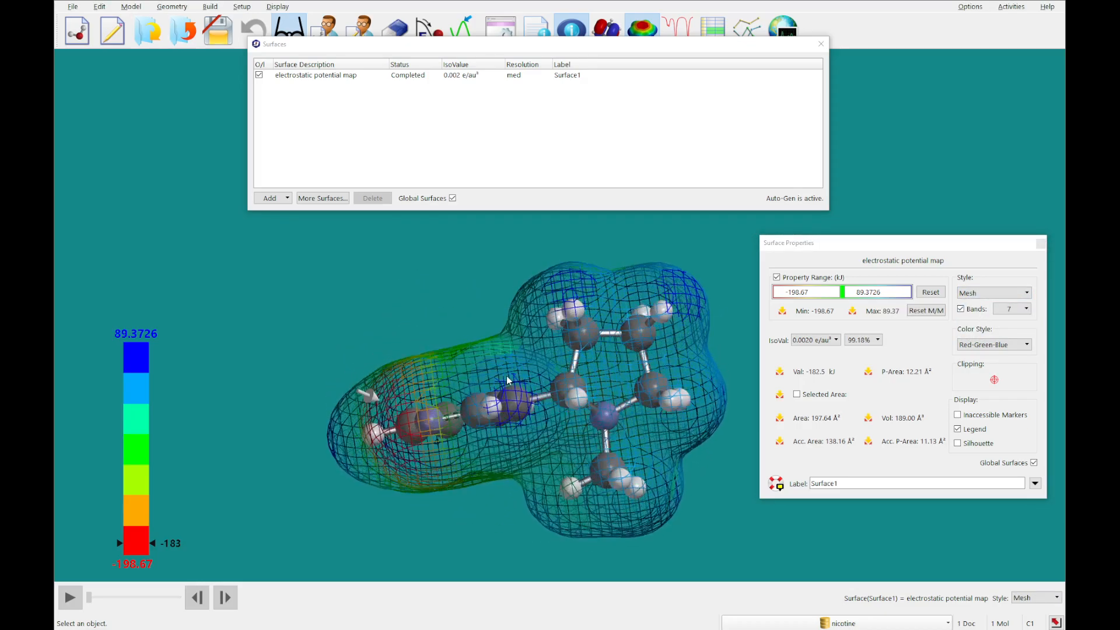
pyautogui.click(1027, 292)
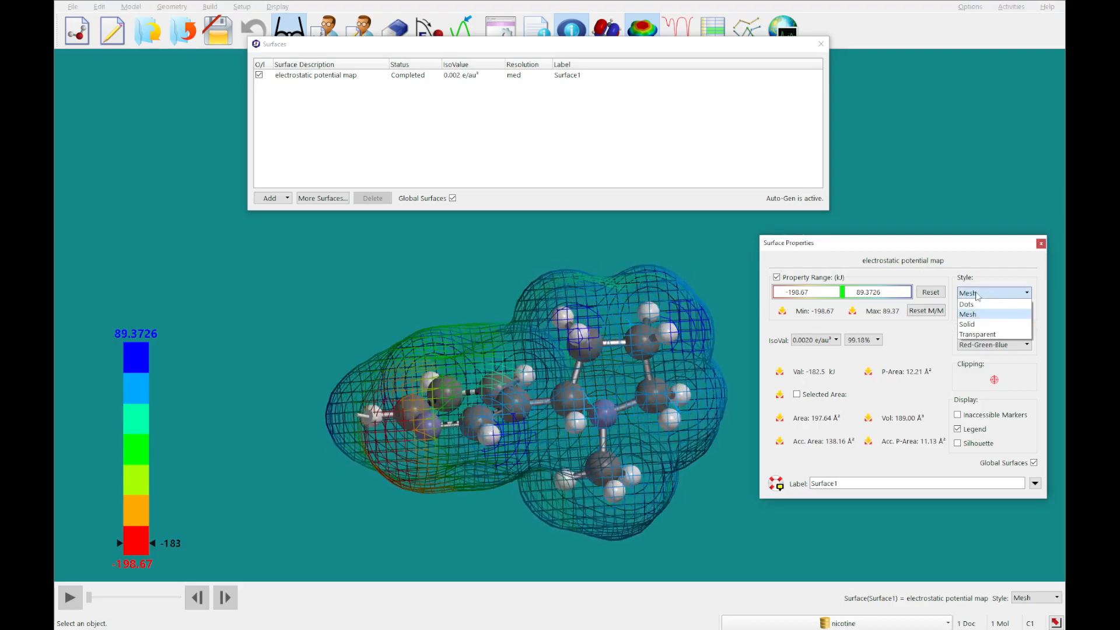
pyautogui.click(966, 305)
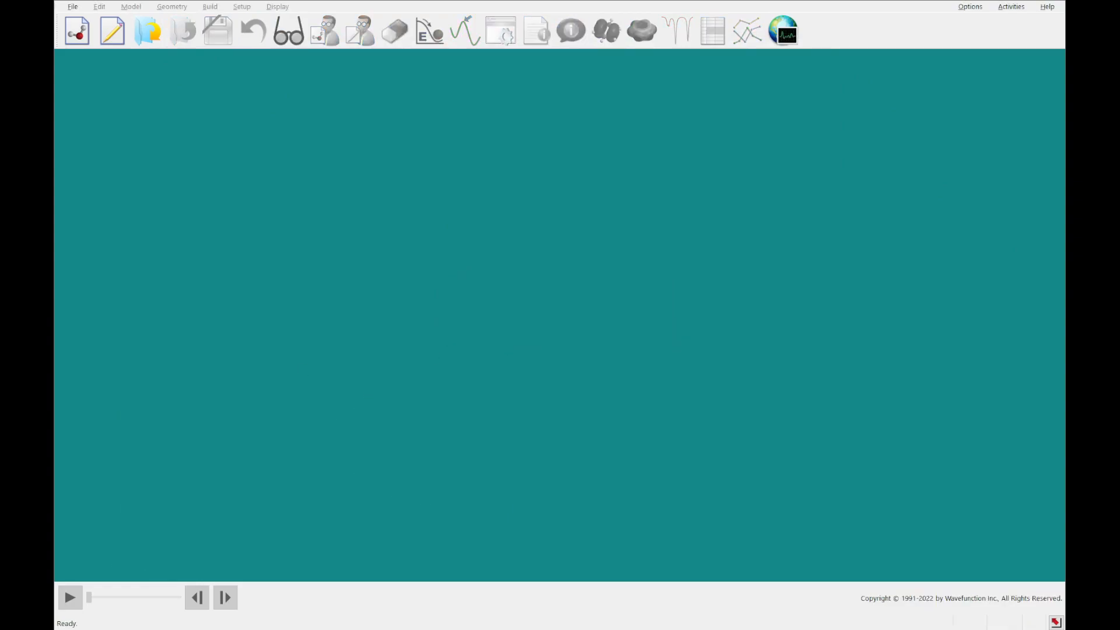
pyautogui.moveTo(77, 30)
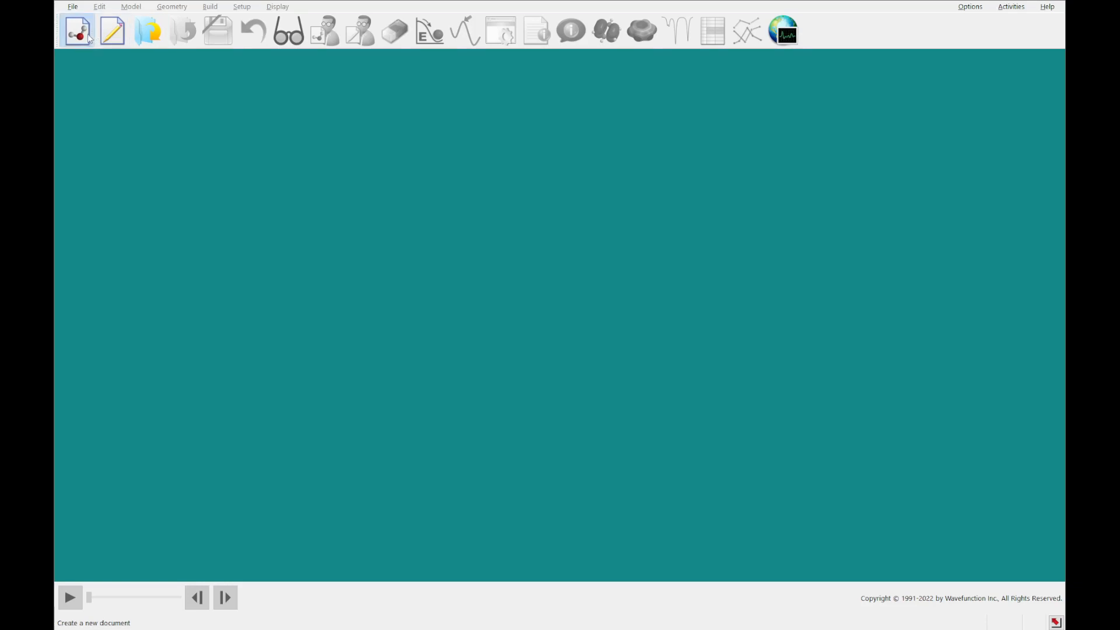
# - Start a new molecule: benzene ring with an sp3 nitrogen carrying two methyl groups
pyautogui.click(324, 30)
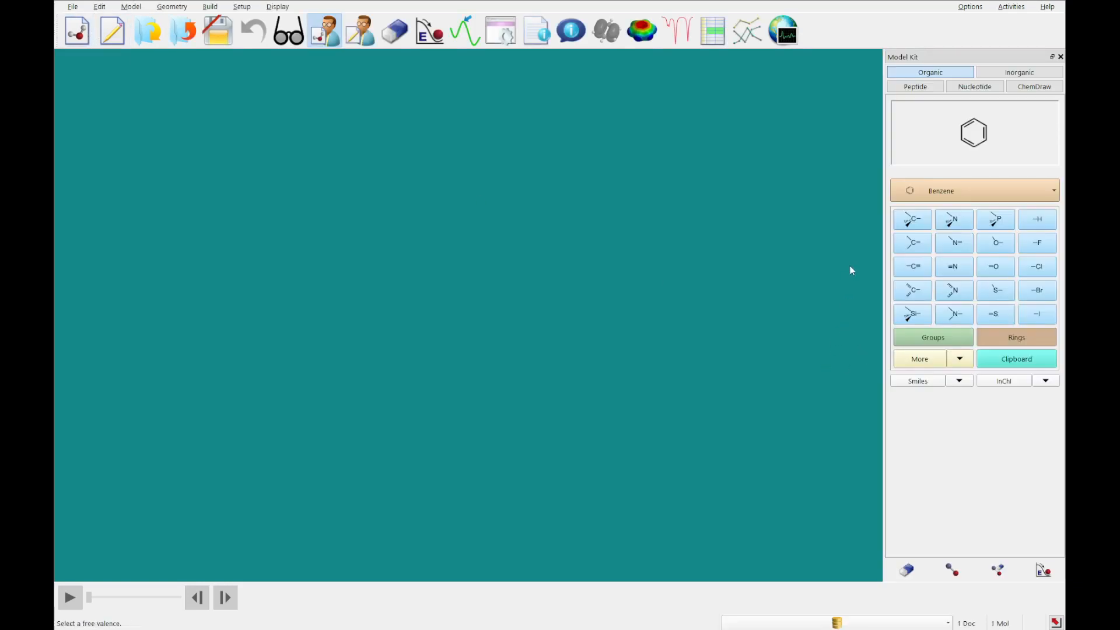
pyautogui.moveTo(500, 317)
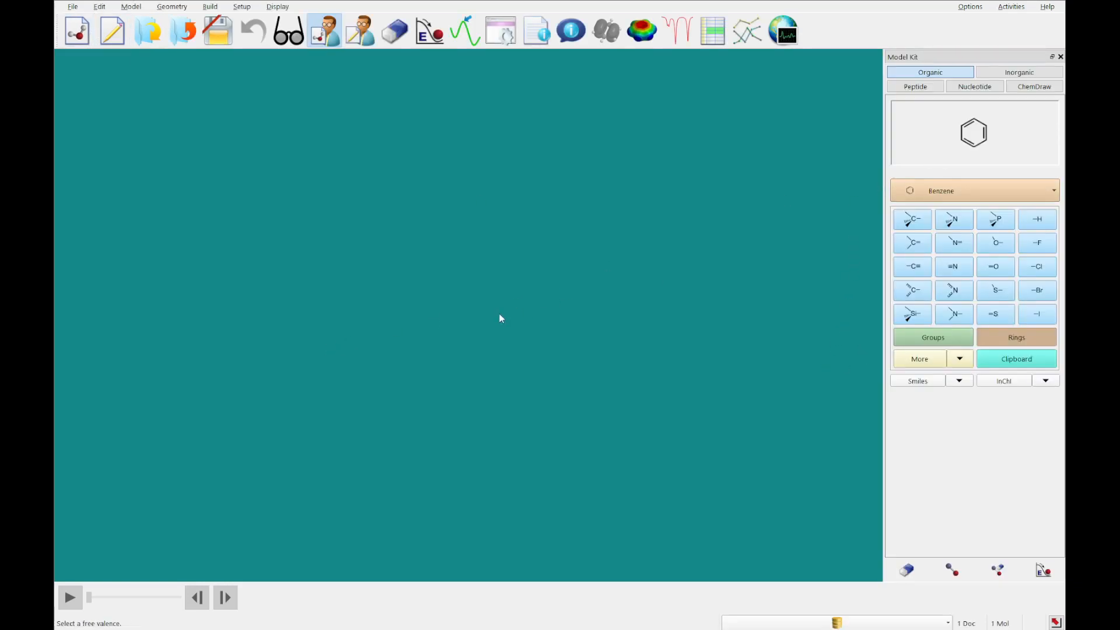
pyautogui.click(501, 317)
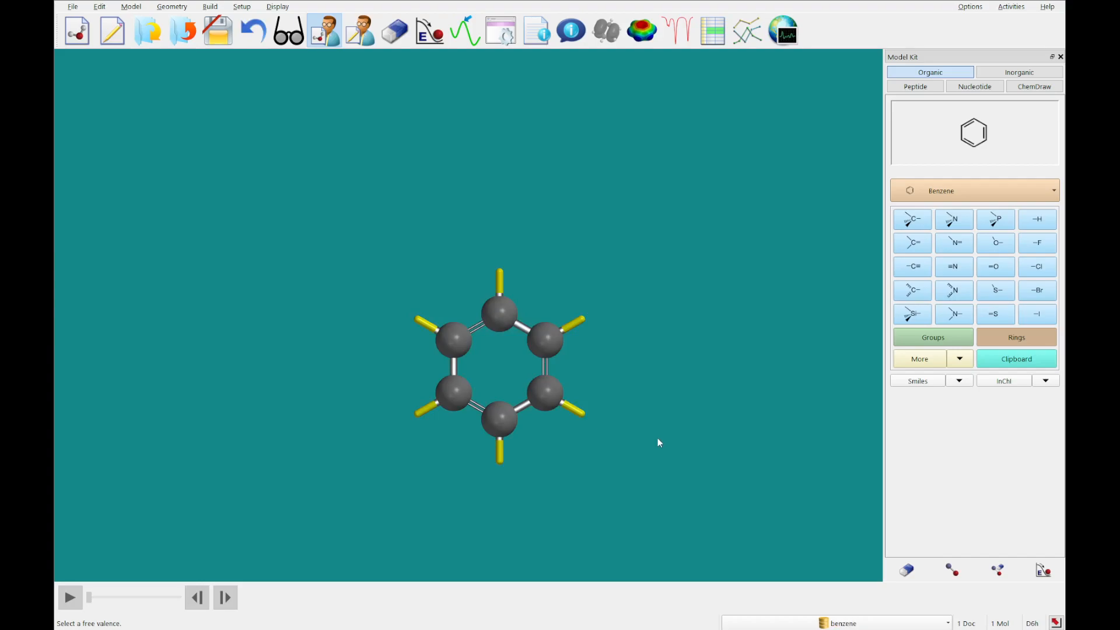
pyautogui.click(953, 219)
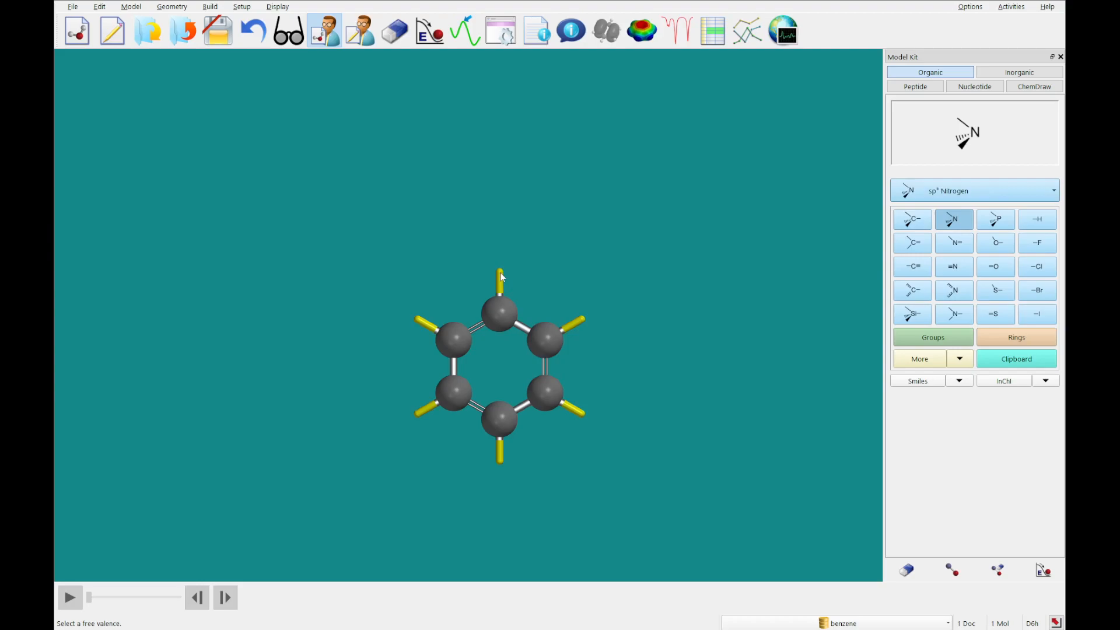
pyautogui.click(500, 276)
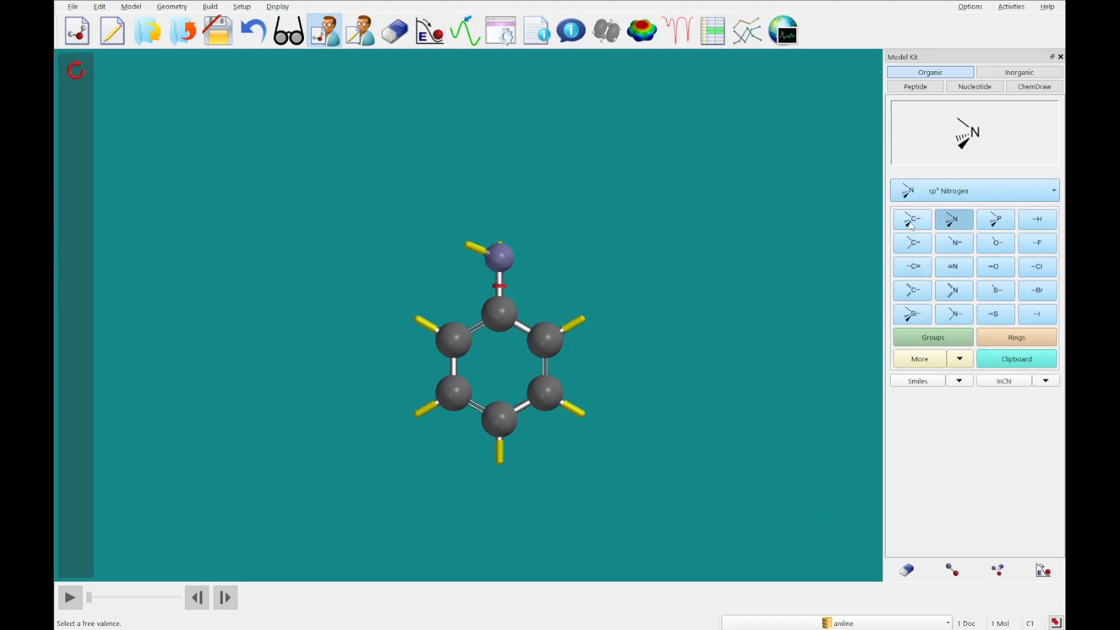
pyautogui.click(912, 218)
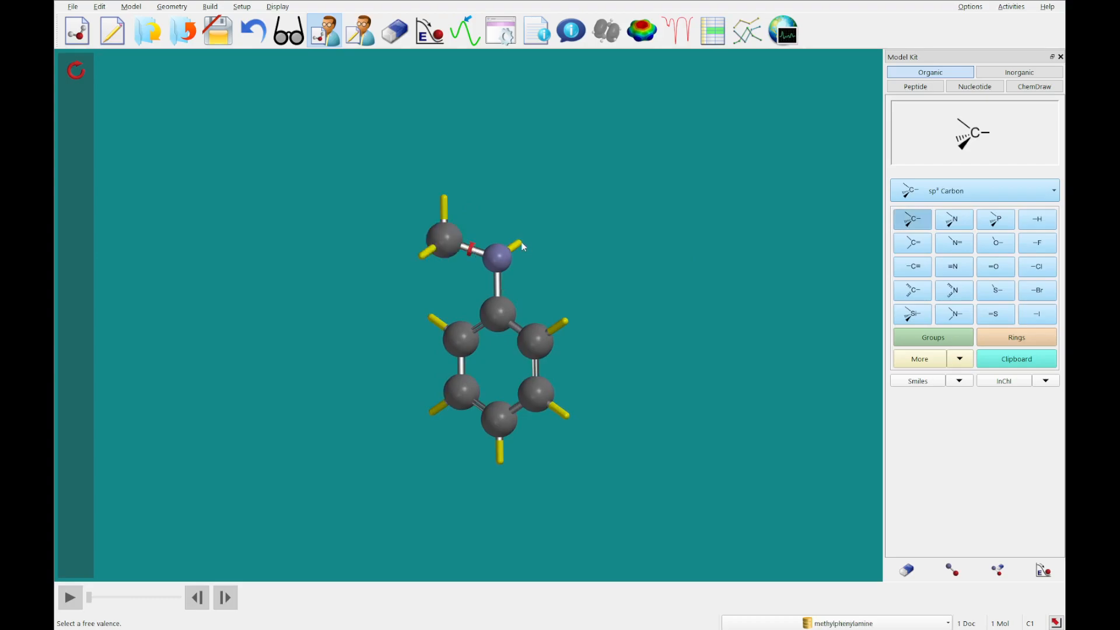
pyautogui.click(515, 242)
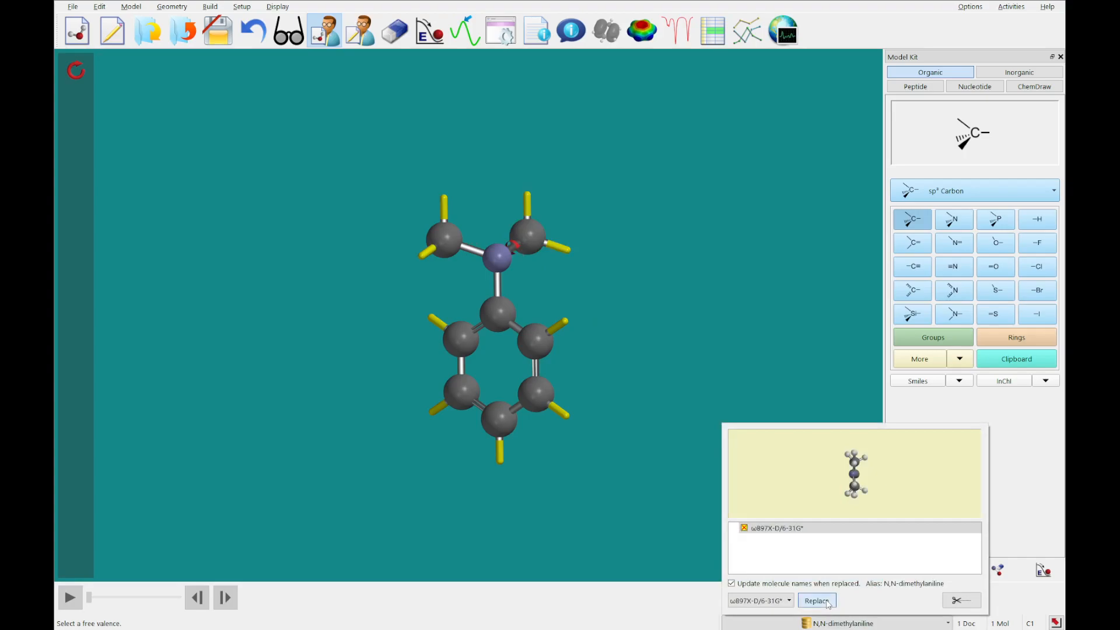
# - Swap in the database structure of N,N-dimethylaniline
pyautogui.click(817, 600)
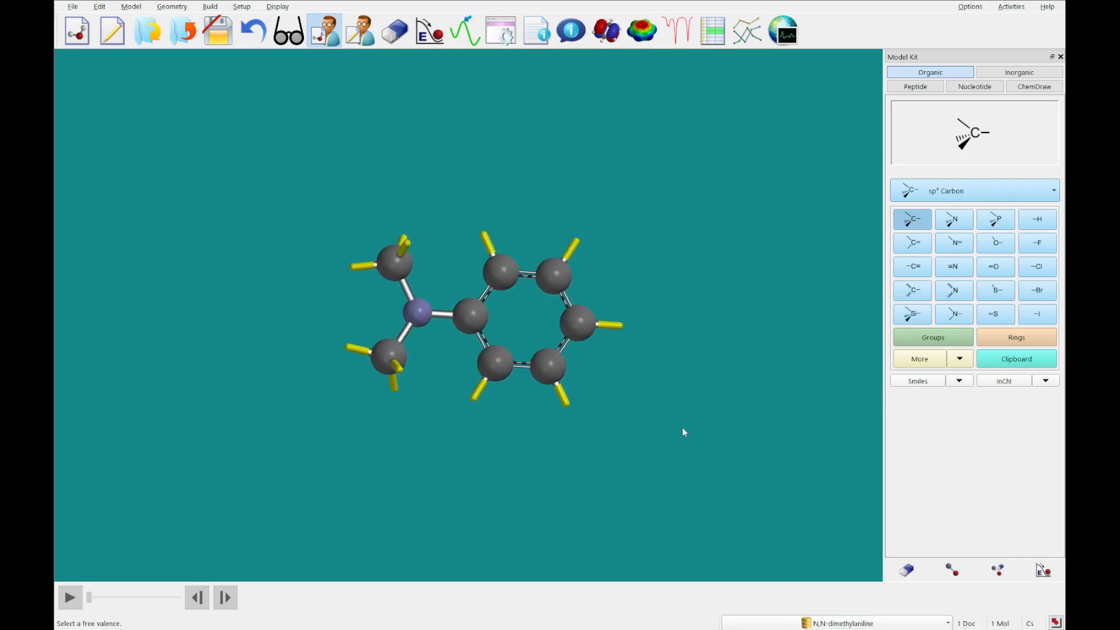
pyautogui.moveTo(329, 455)
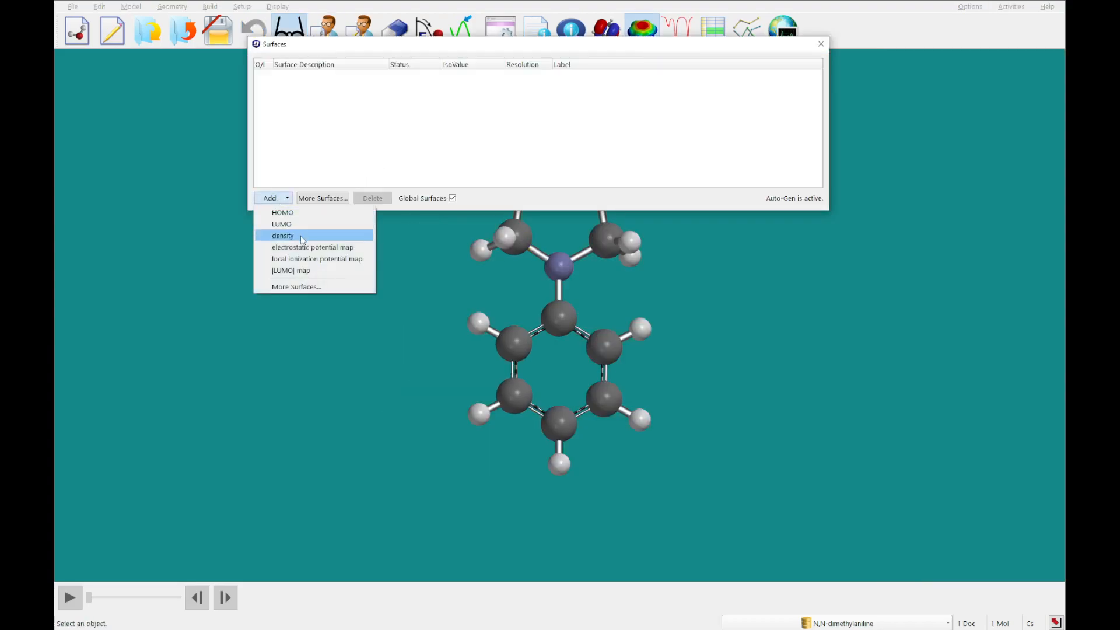
# - Compute a local ionization potential map for N,N-dimethylaniline and display it over the model
pyautogui.click(316, 259)
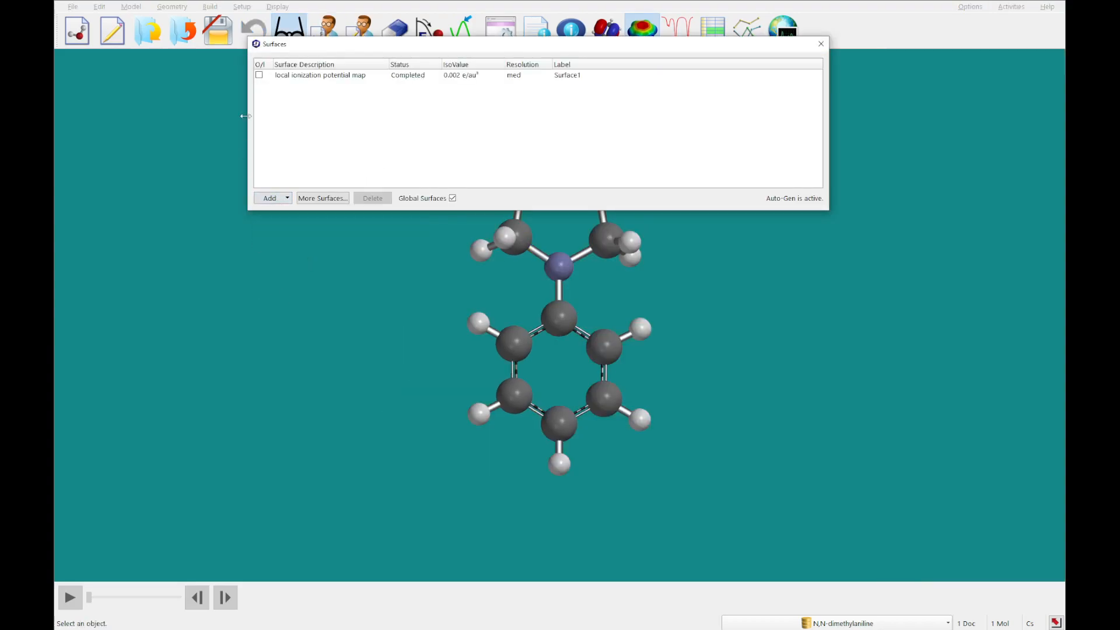
pyautogui.click(259, 74)
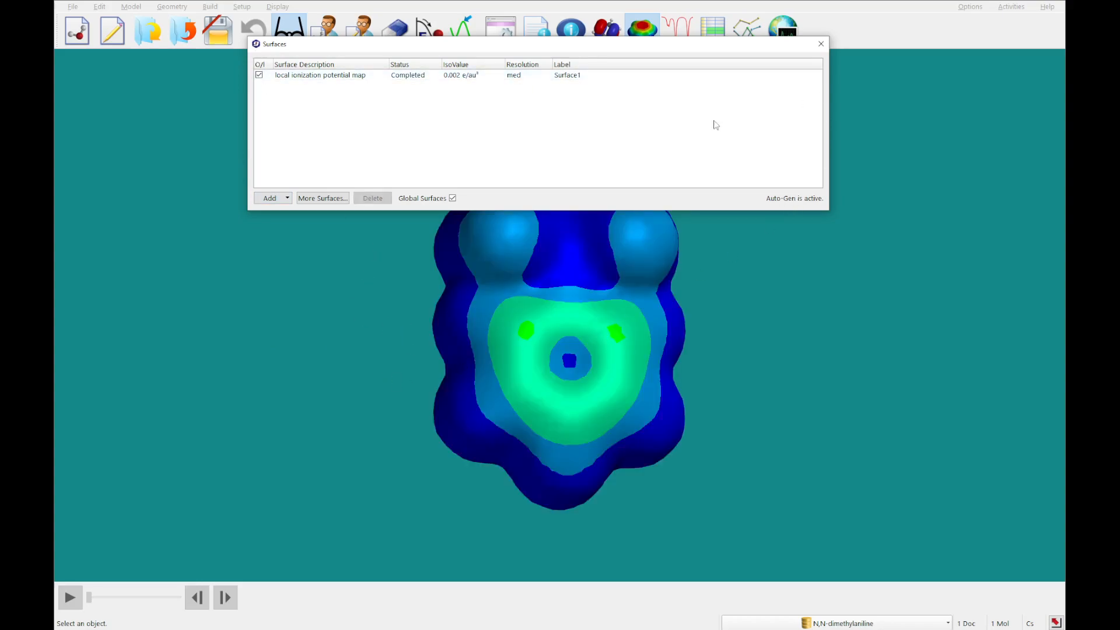
pyautogui.click(821, 43)
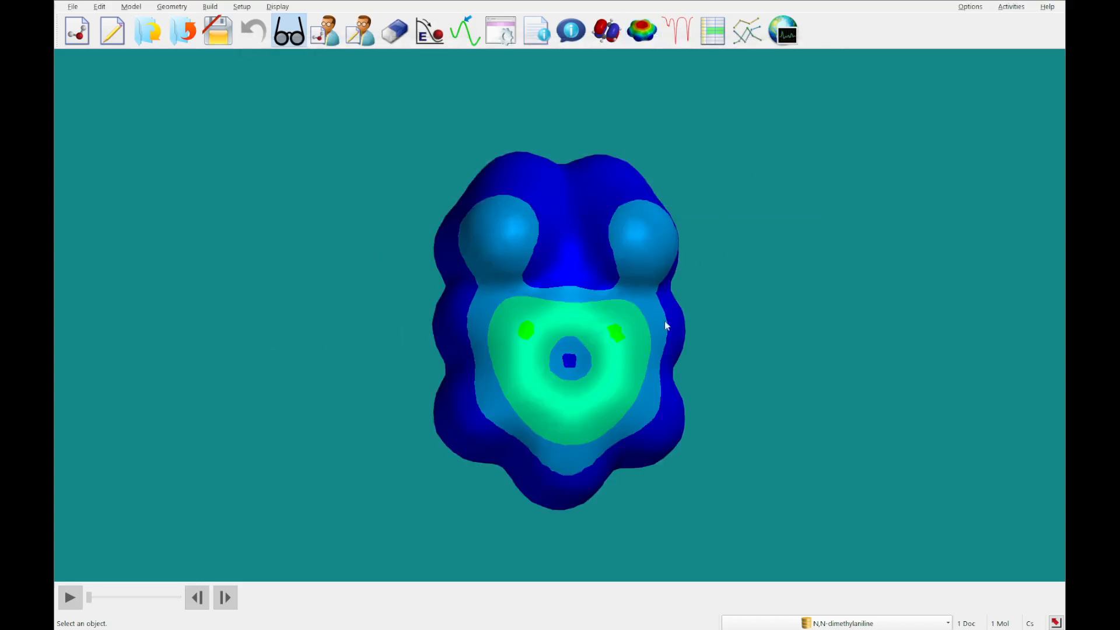
# - Reset the ionization map colour range to its own min/max, about 10.65–17.04 eV
pyautogui.rightClick(616, 355)
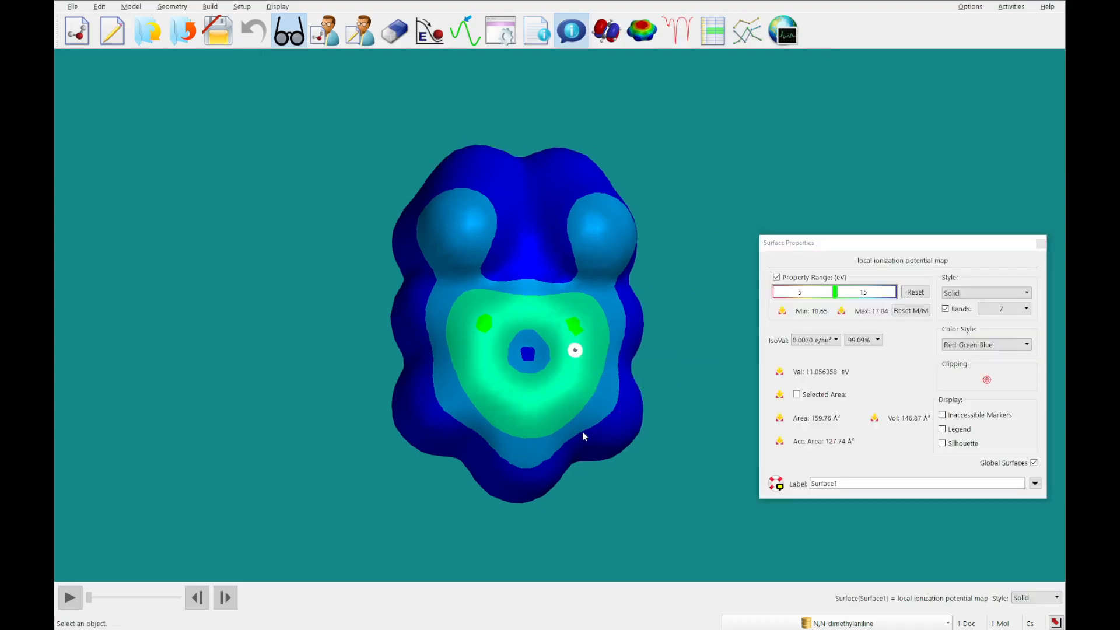
pyautogui.click(911, 310)
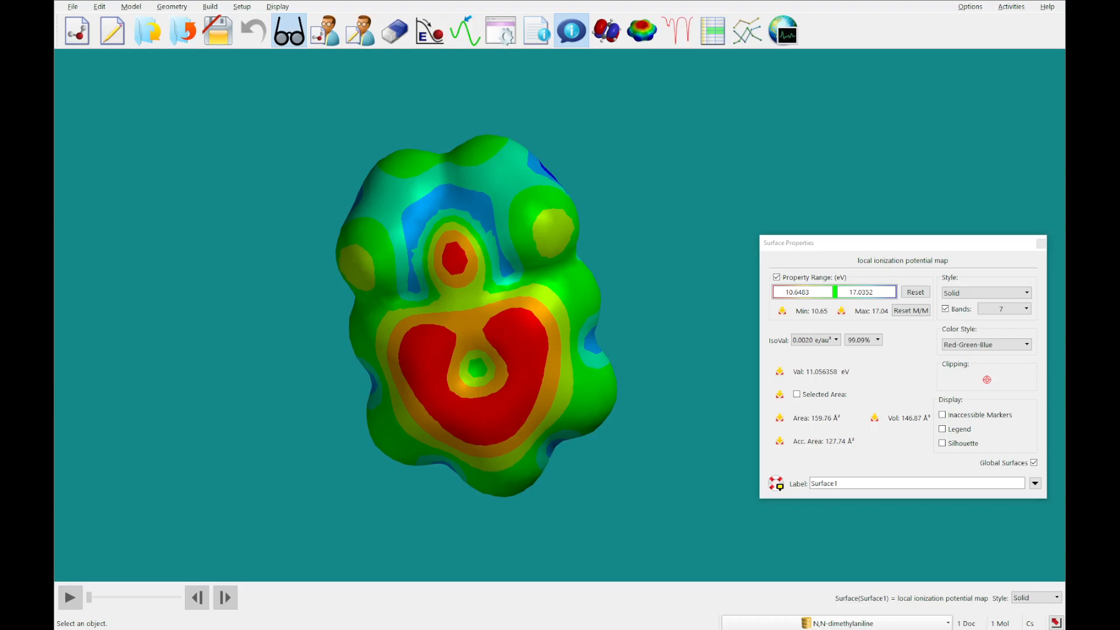
pyautogui.moveTo(165, 459)
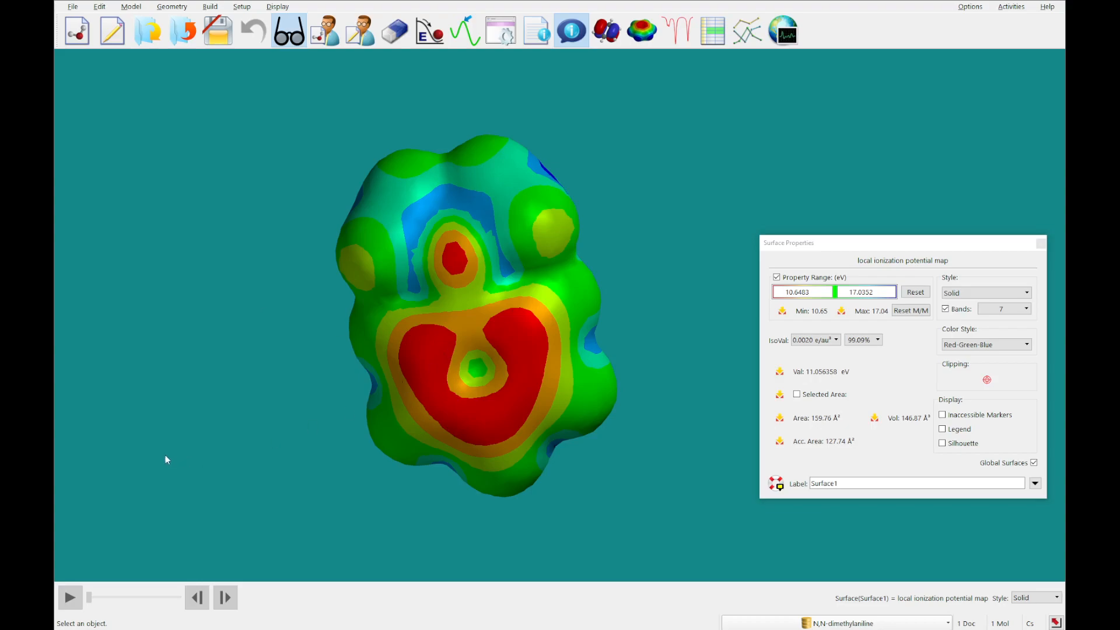
pyautogui.moveTo(232, 428)
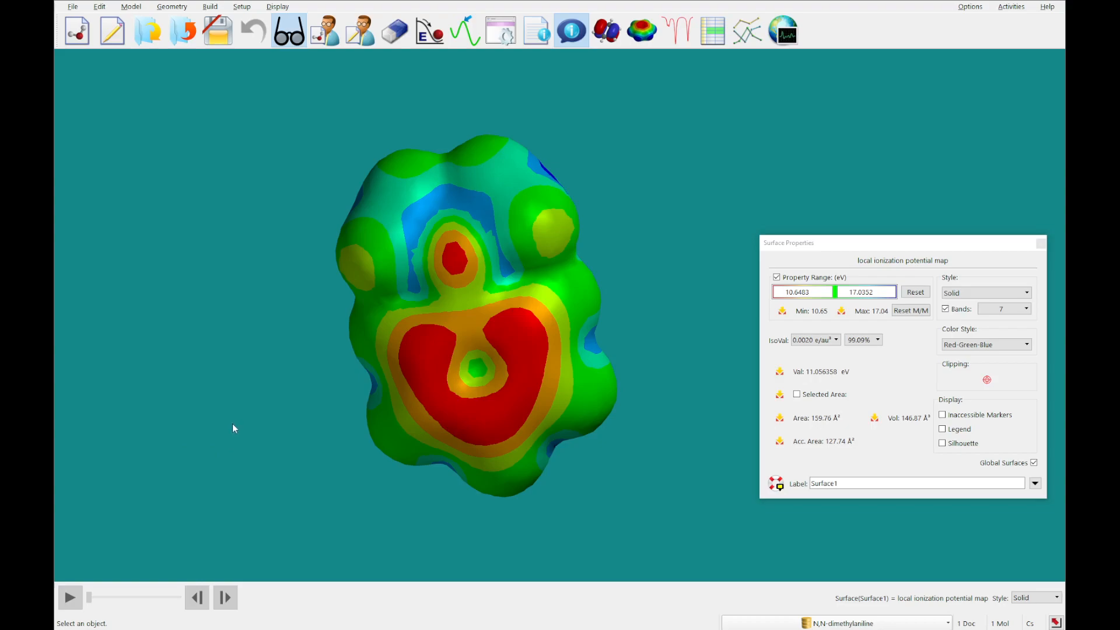
pyautogui.moveTo(346, 350)
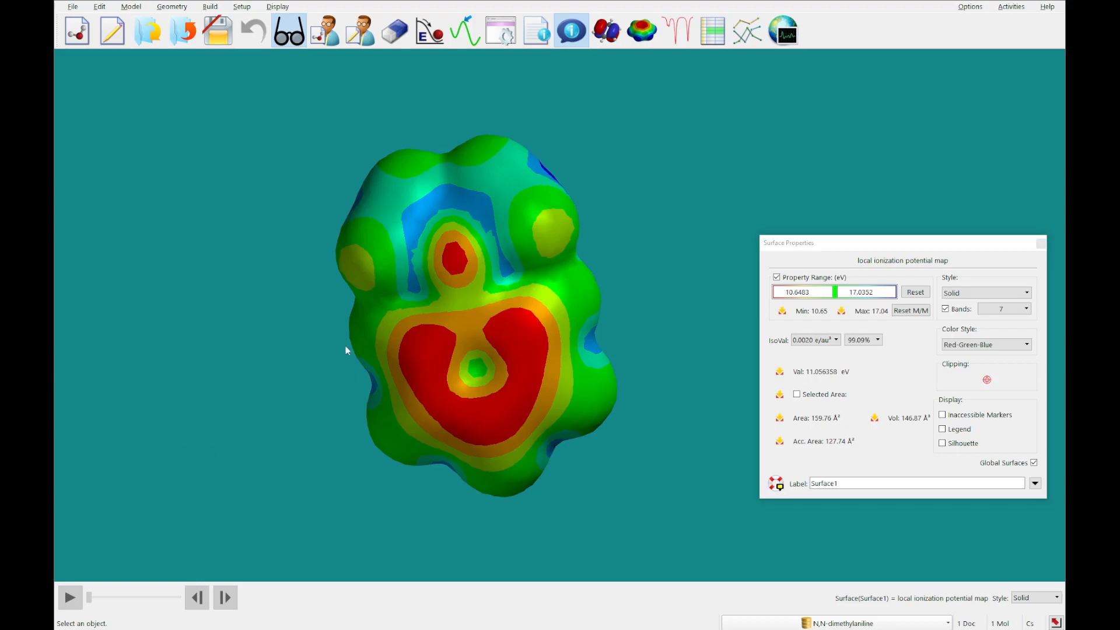
pyautogui.moveTo(212, 326)
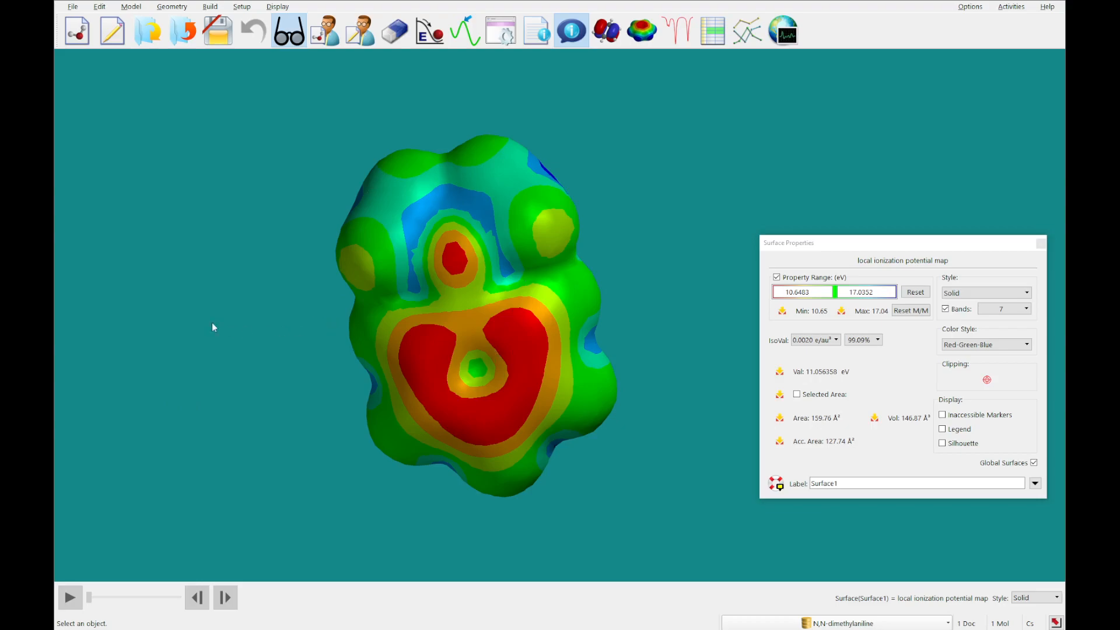
pyautogui.moveTo(214, 327)
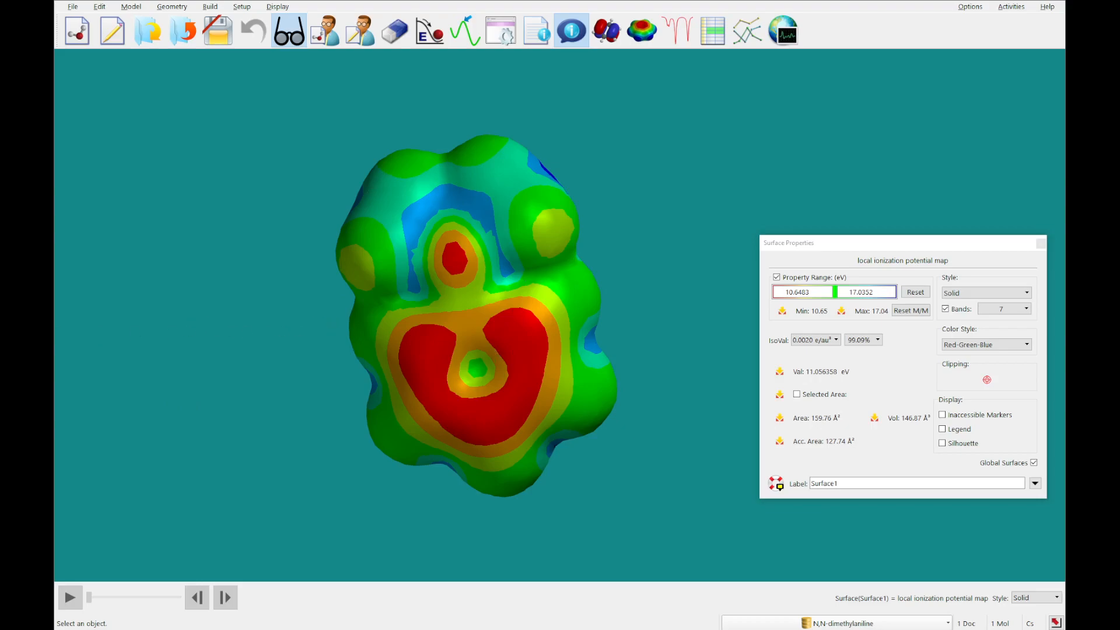
pyautogui.moveTo(523, 353)
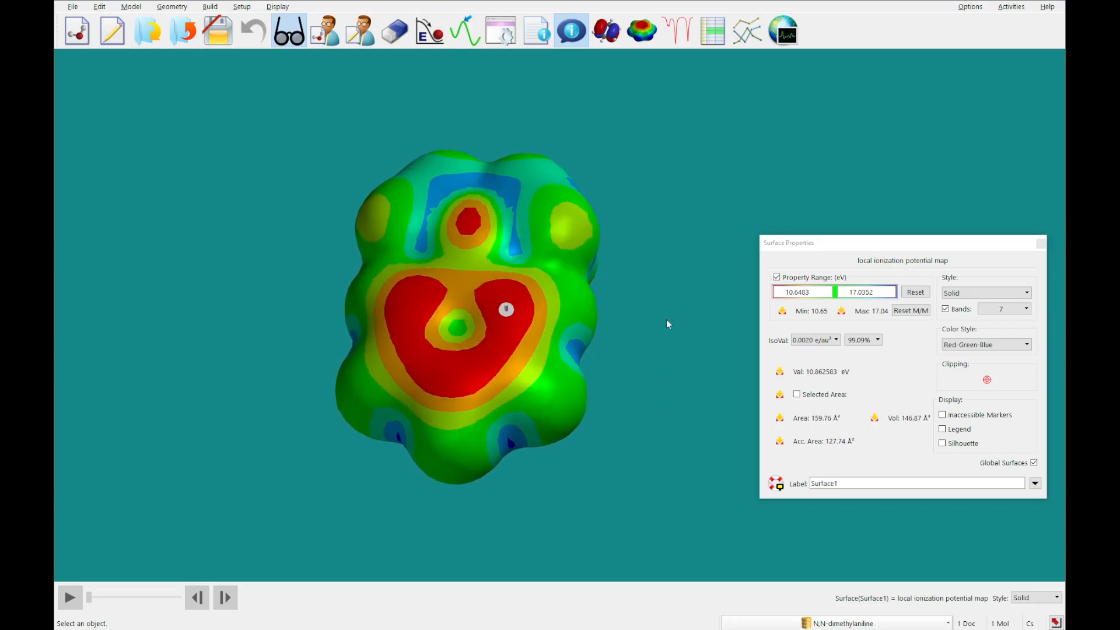
pyautogui.moveTo(611, 362)
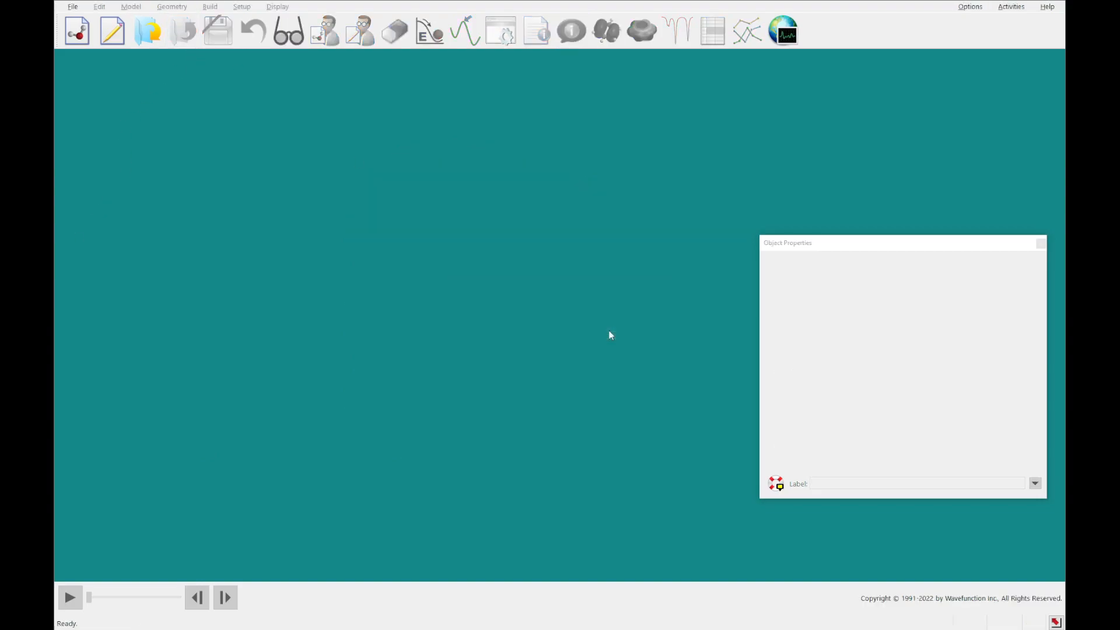
# - Start a new 2D sketch and fuse rings into the androsterone steroid skeleton
pyautogui.click(112, 30)
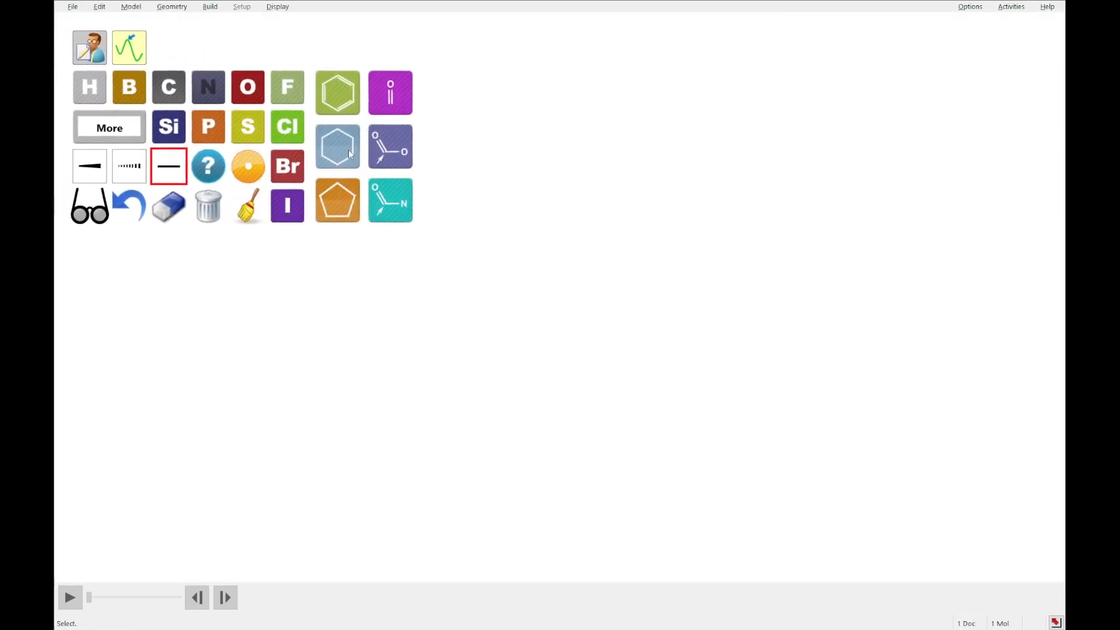
pyautogui.click(419, 383)
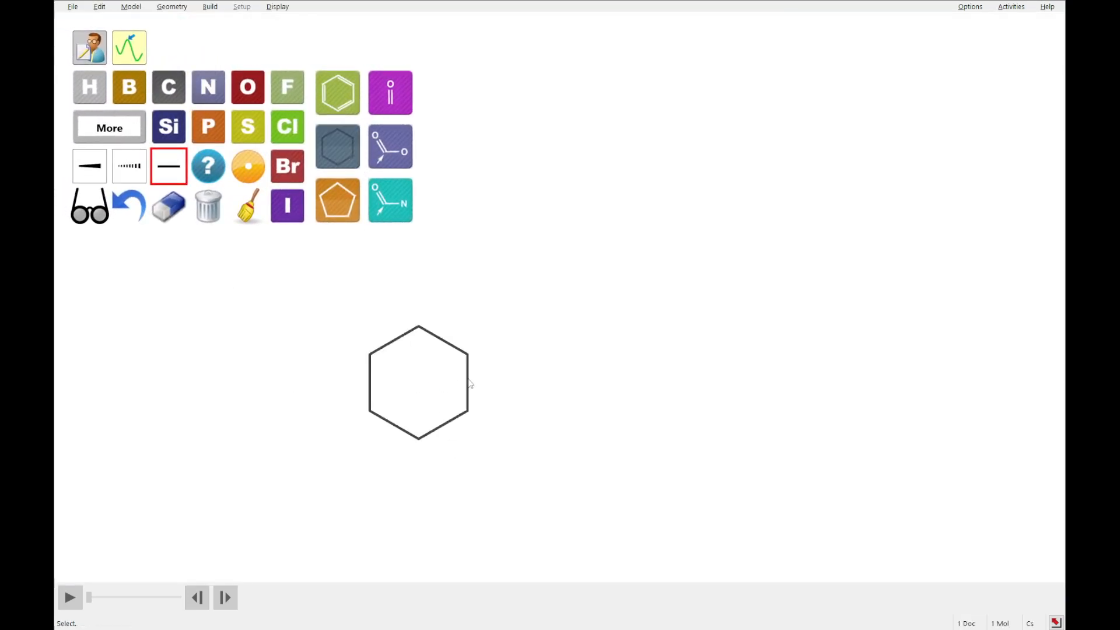
pyautogui.click(469, 382)
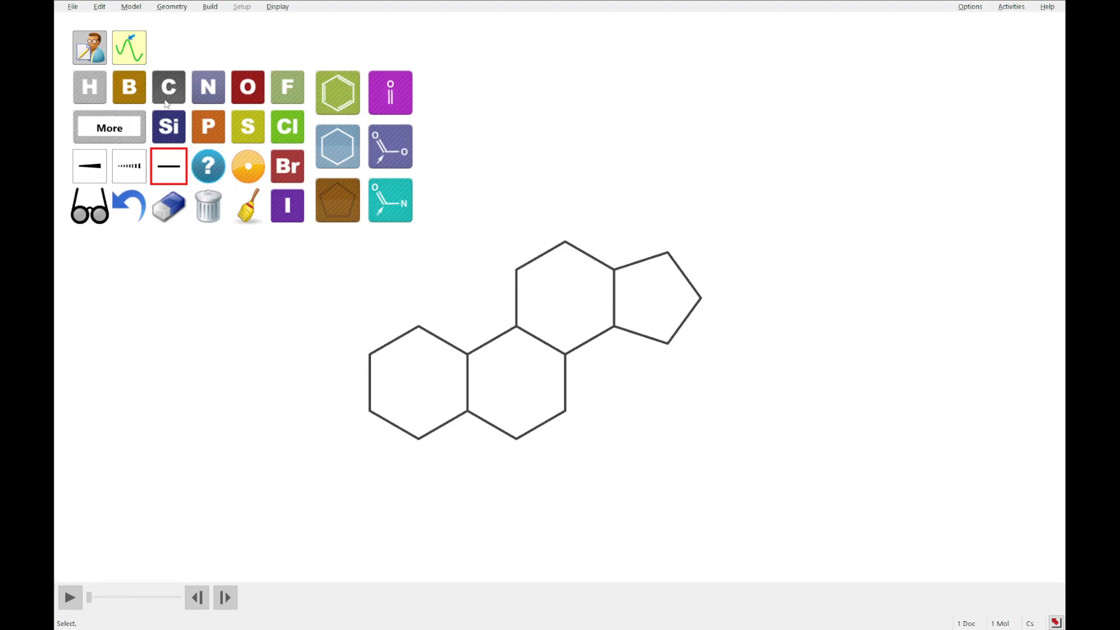
# - Add the wedged angular methyl, hashed hydroxyl and hashed ring-junction hydrogens
pyautogui.click(90, 165)
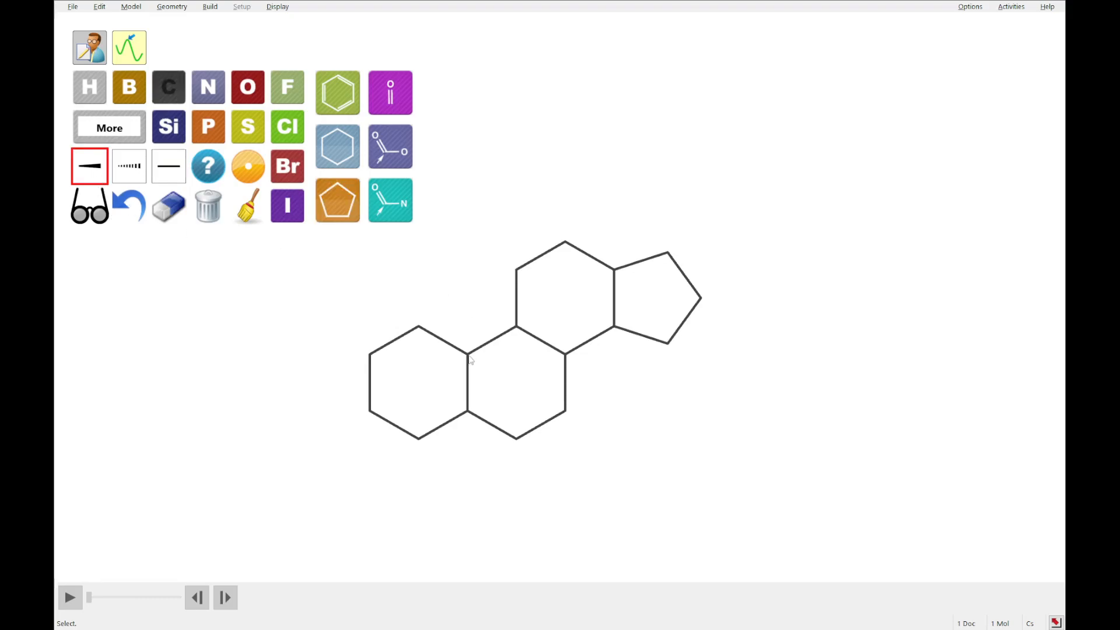
pyautogui.click(471, 361)
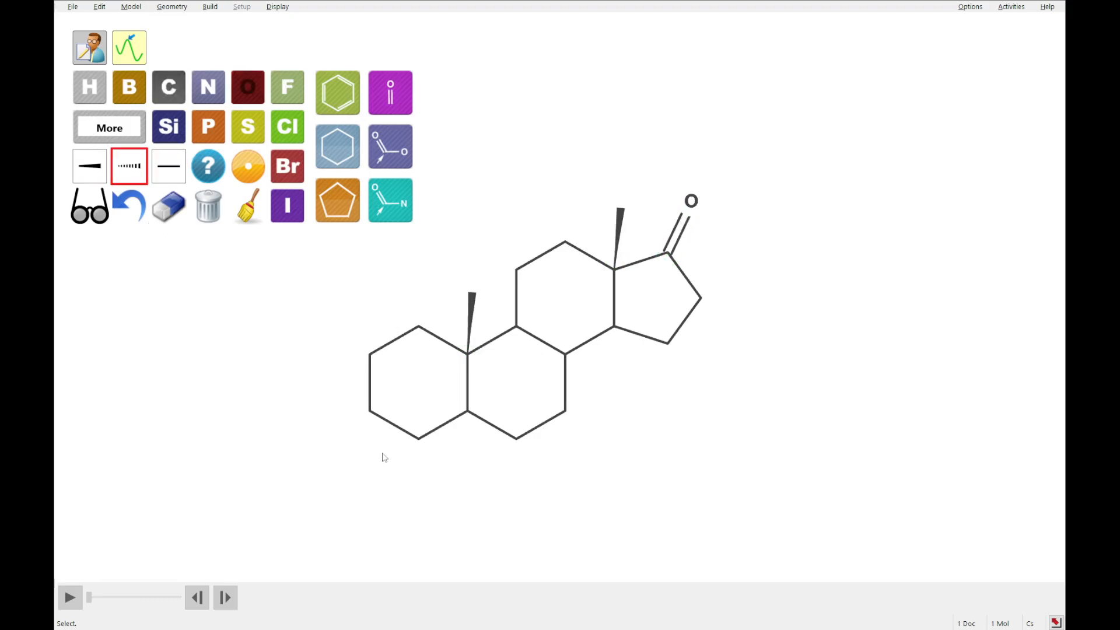
pyautogui.click(383, 411)
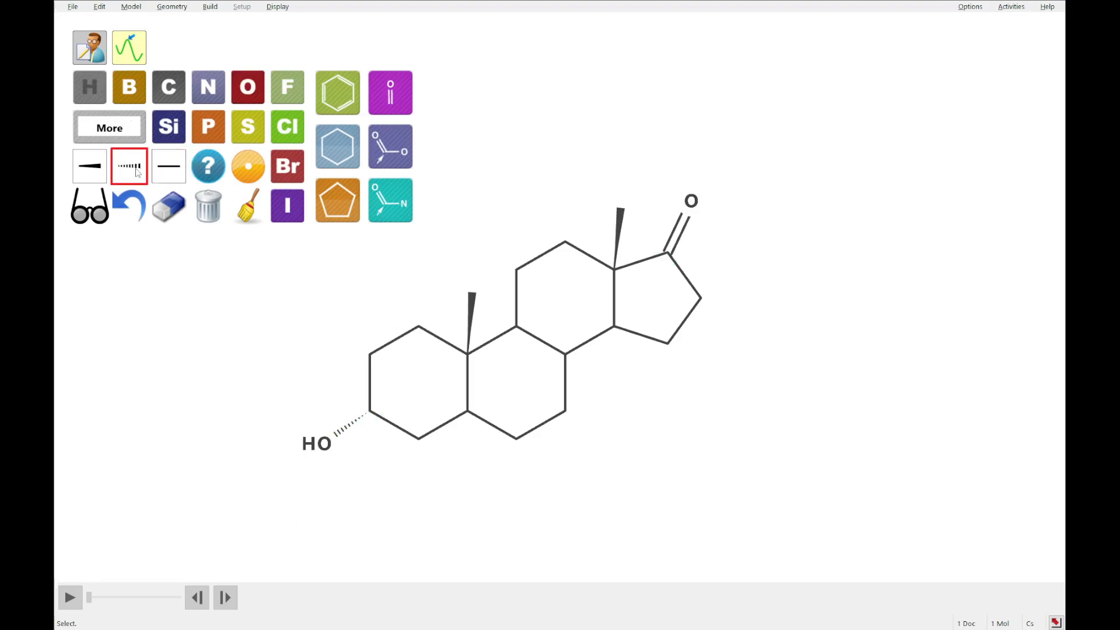
pyautogui.click(469, 420)
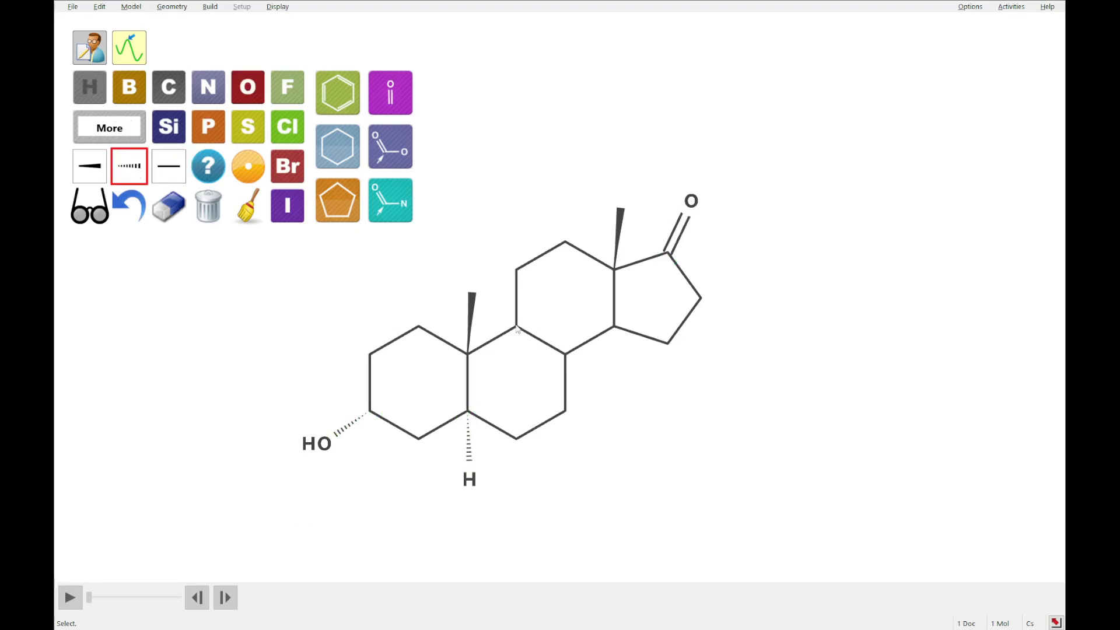
pyautogui.click(515, 329)
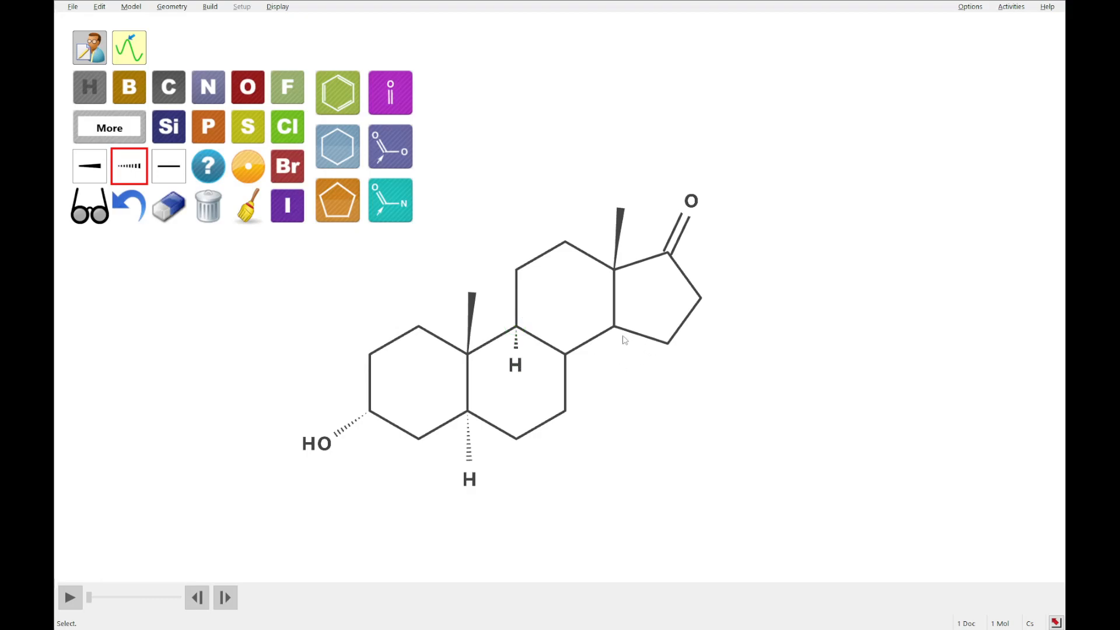
pyautogui.click(90, 167)
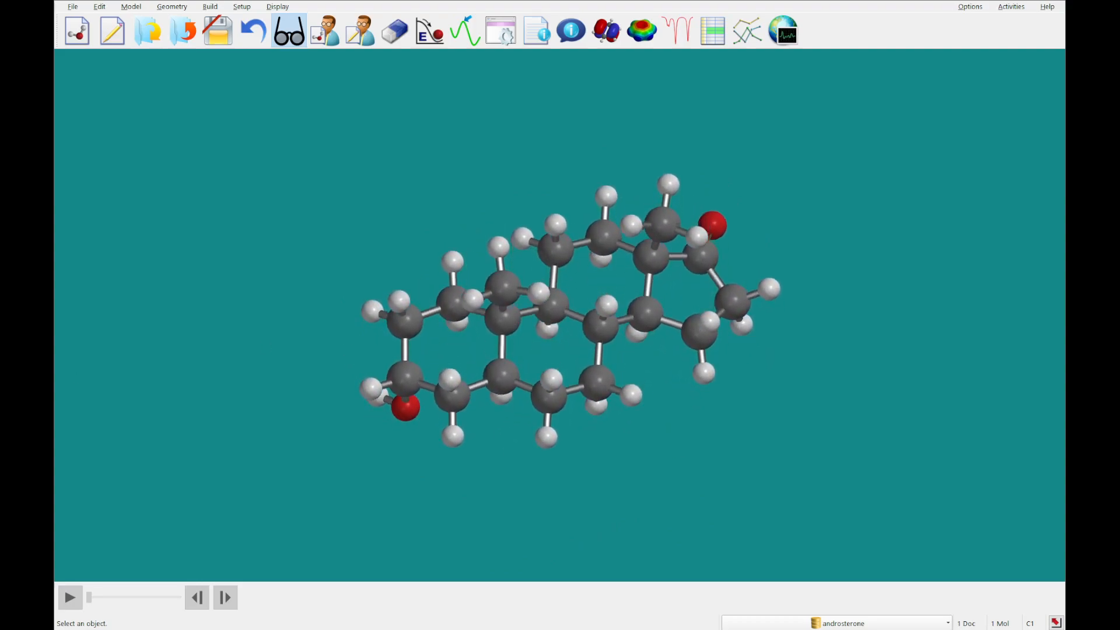
pyautogui.moveTo(606, 30)
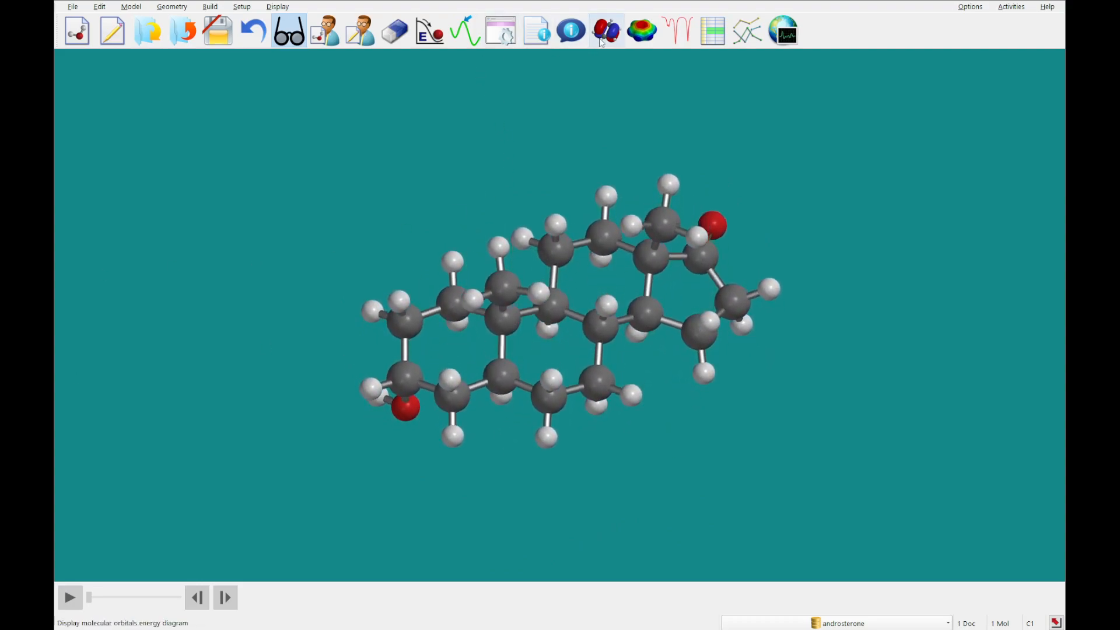
pyautogui.moveTo(606, 30)
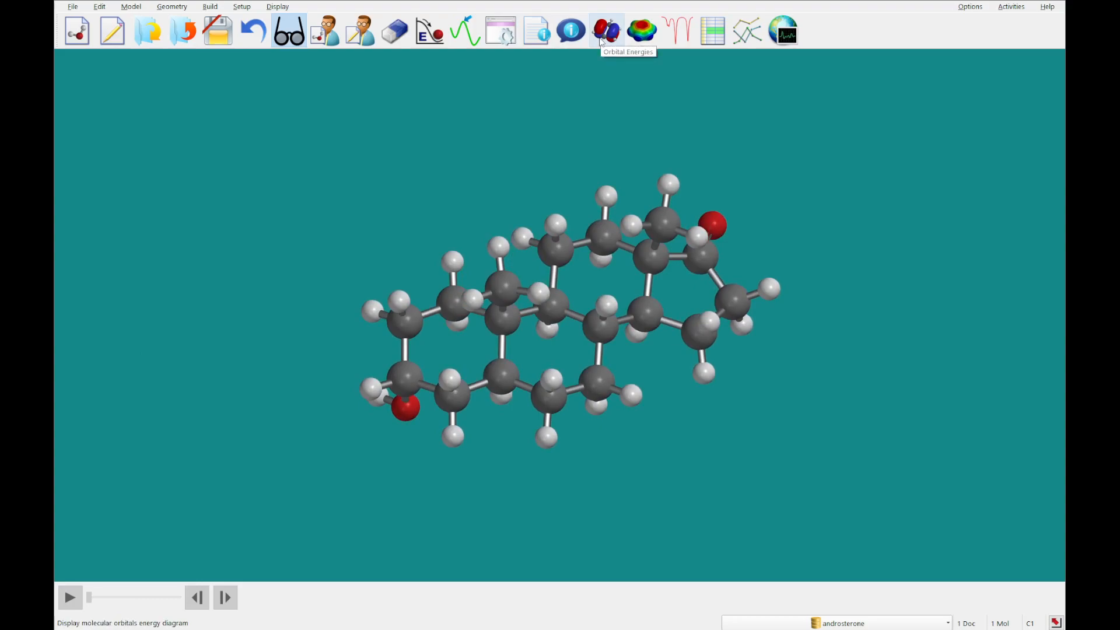
# - Display androsterone's LUMO and then its HOMO from the orbital energy diagram
pyautogui.click(607, 30)
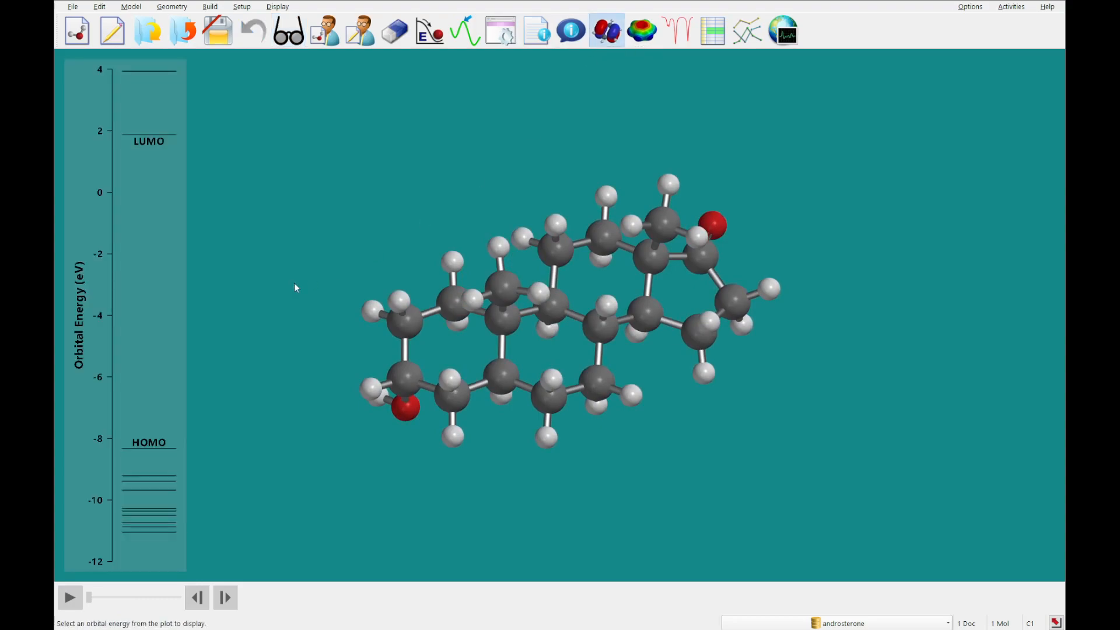
pyautogui.moveTo(173, 286)
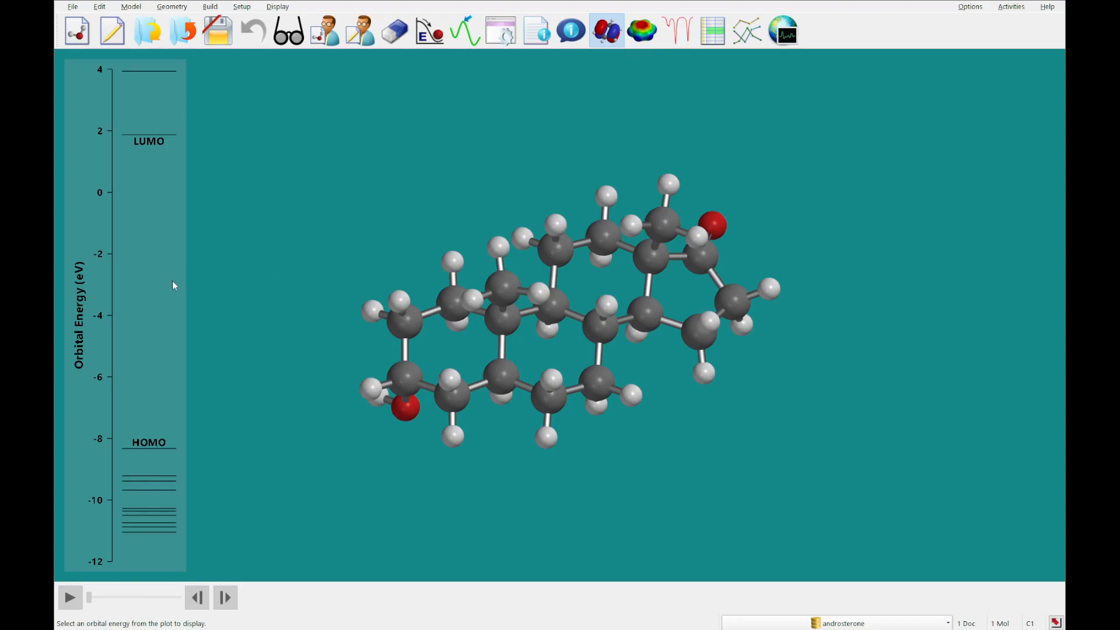
pyautogui.click(148, 74)
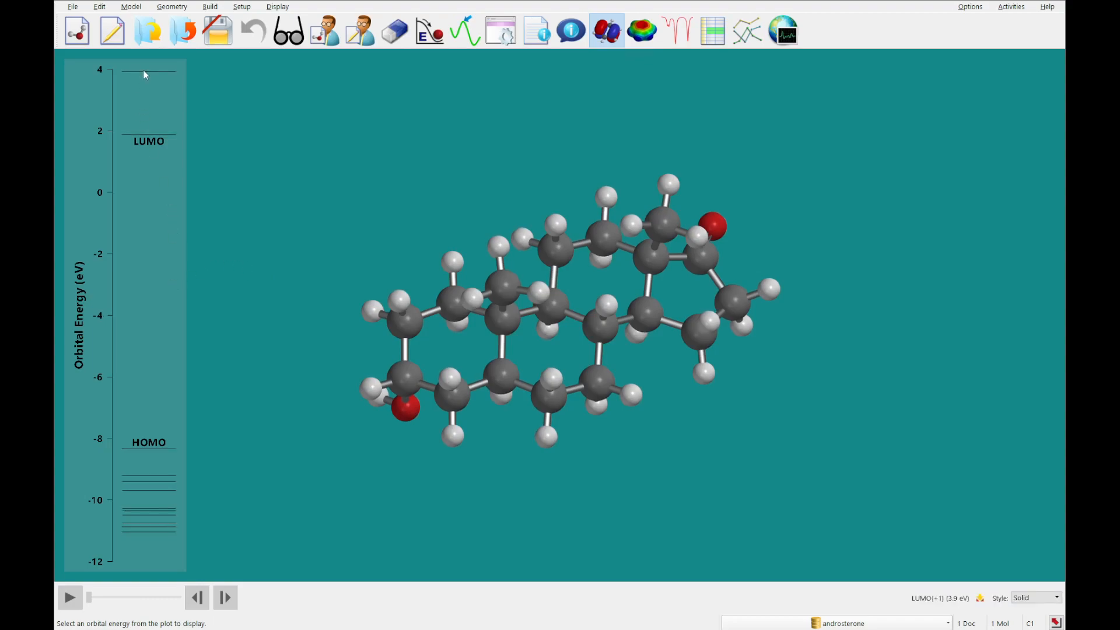
pyautogui.click(148, 73)
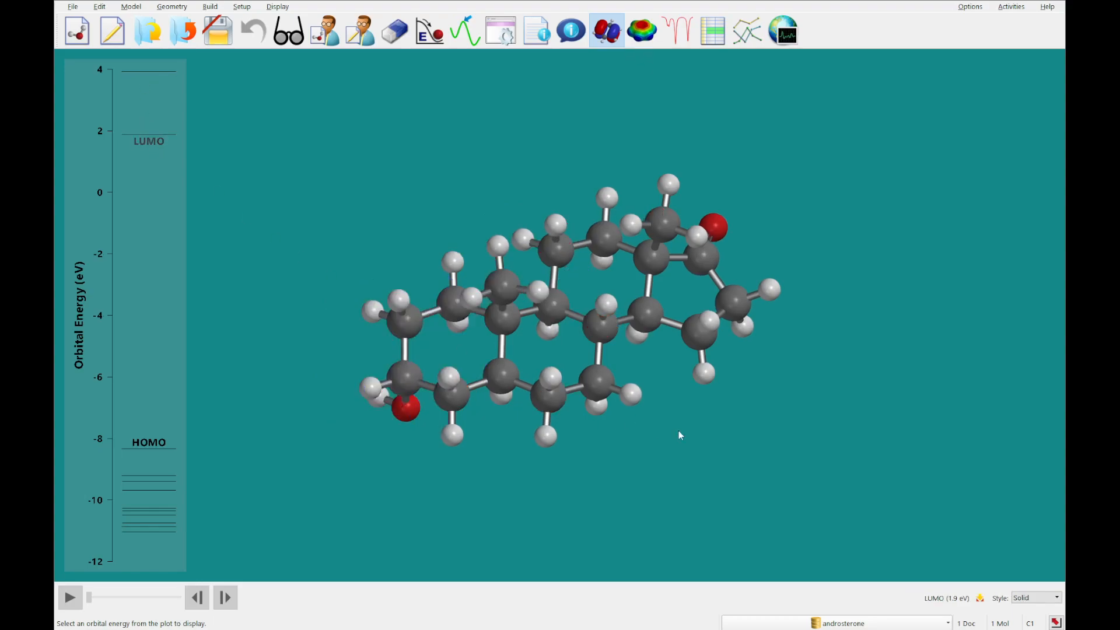
pyautogui.click(148, 131)
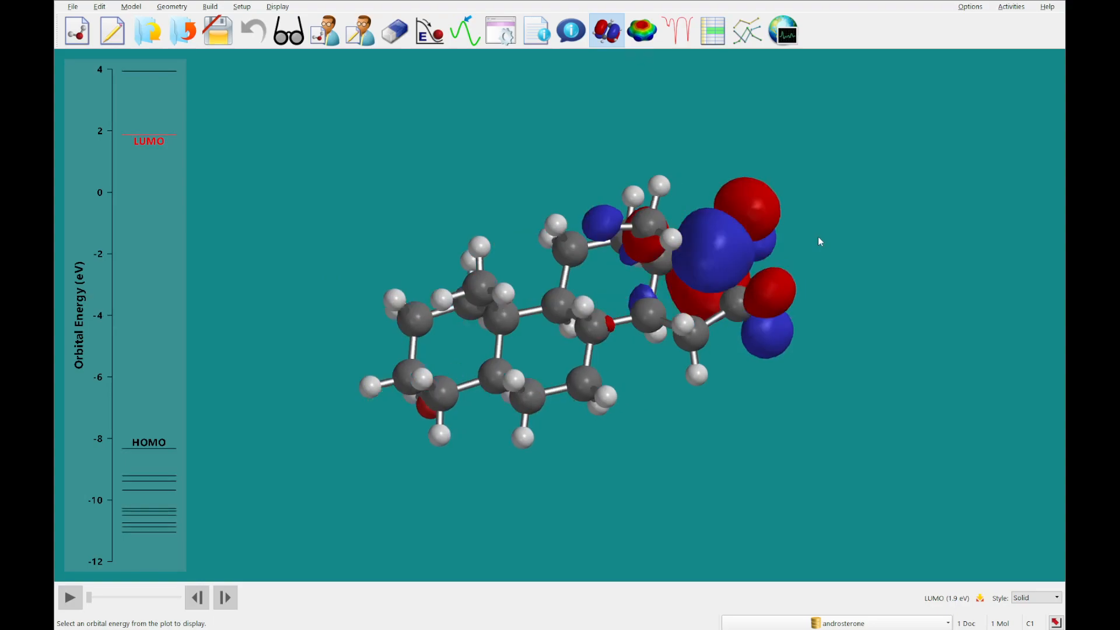
pyautogui.click(148, 437)
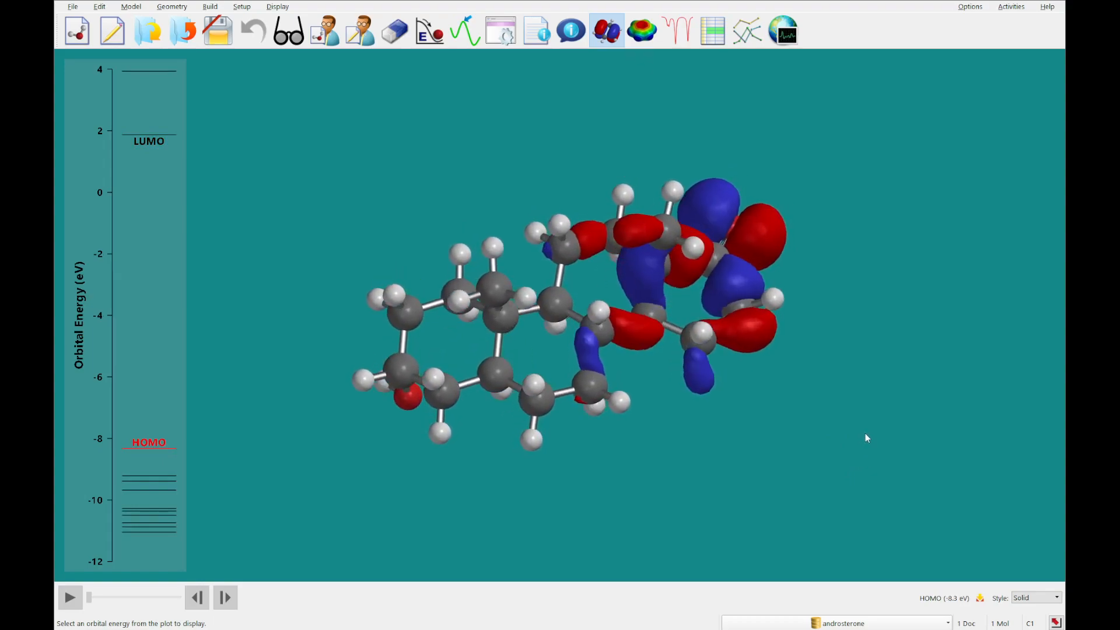
# - Display the HOMO-1 and a lower occupied orbital on the model in turn
pyautogui.click(150, 483)
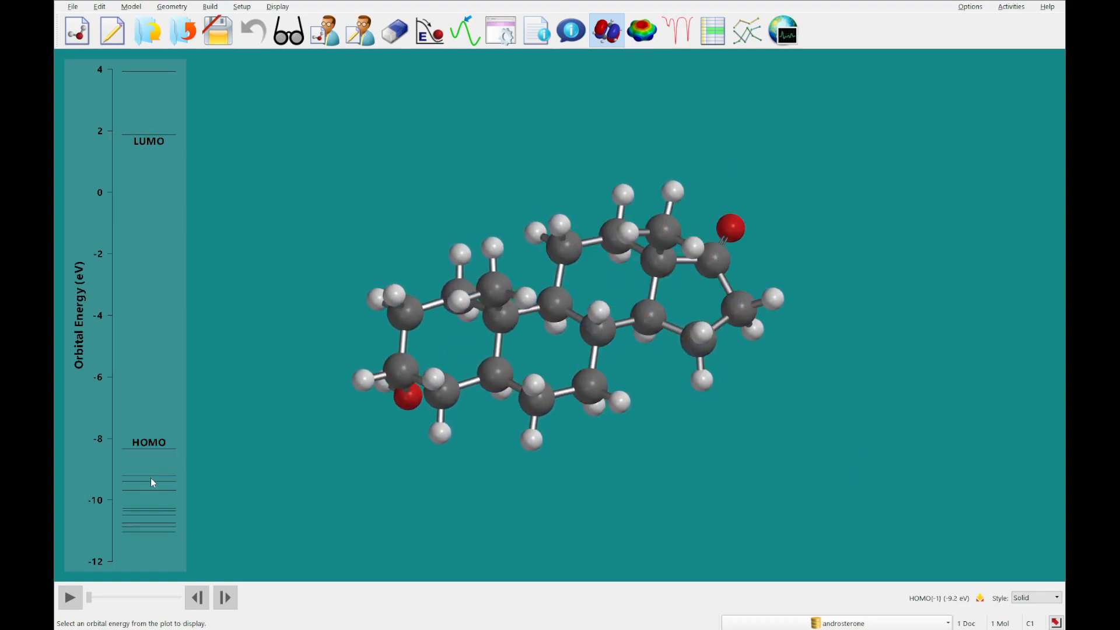
pyautogui.click(150, 479)
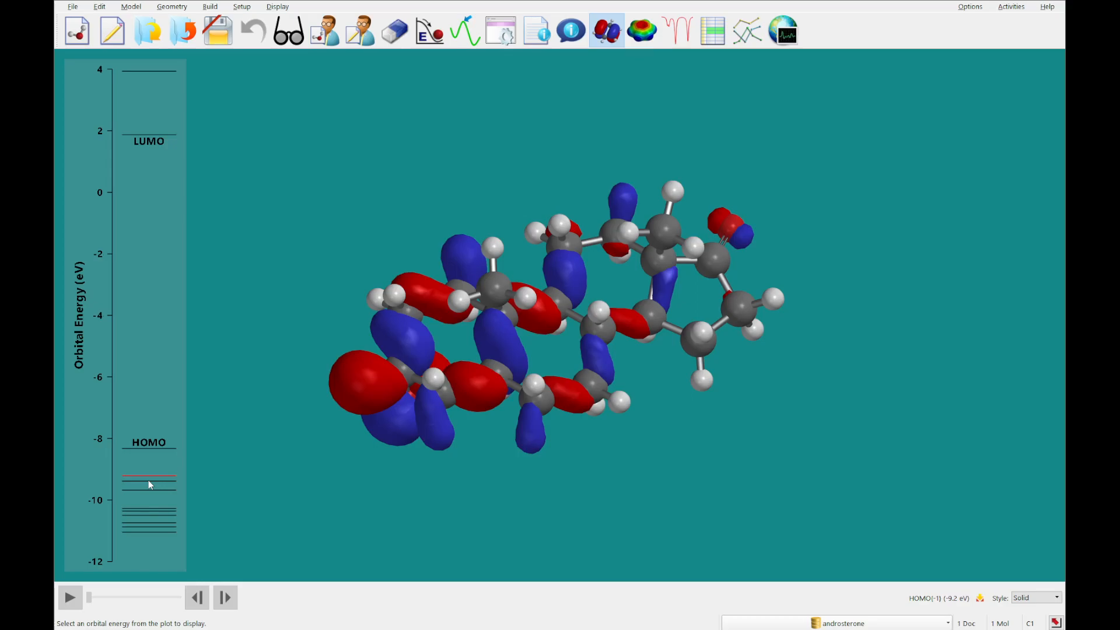
pyautogui.click(148, 493)
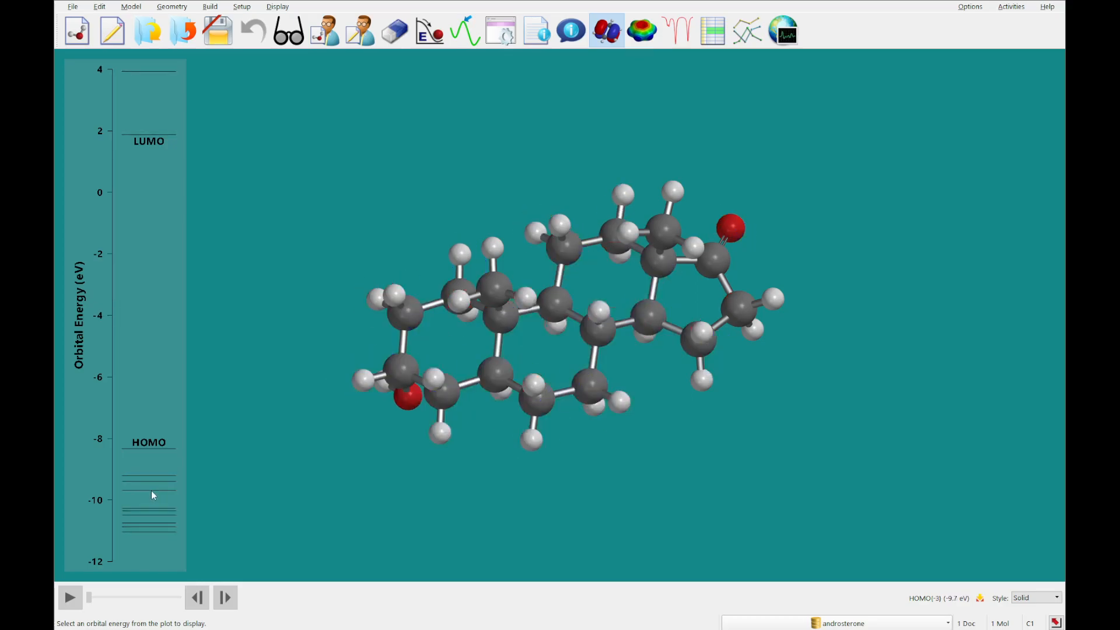
pyautogui.click(148, 489)
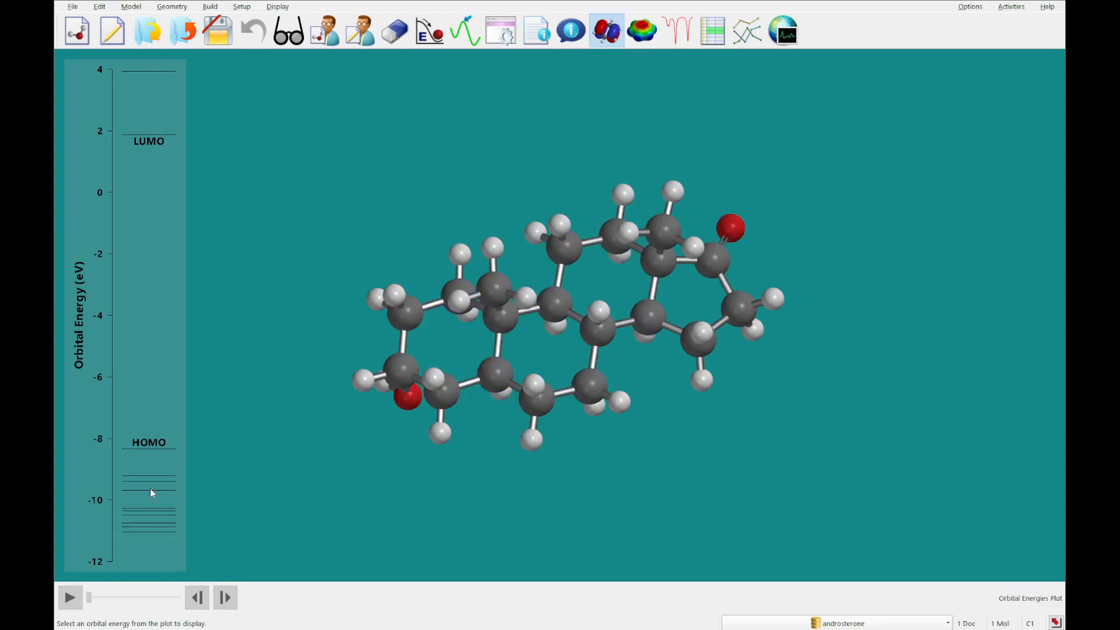
pyautogui.moveTo(565, 133)
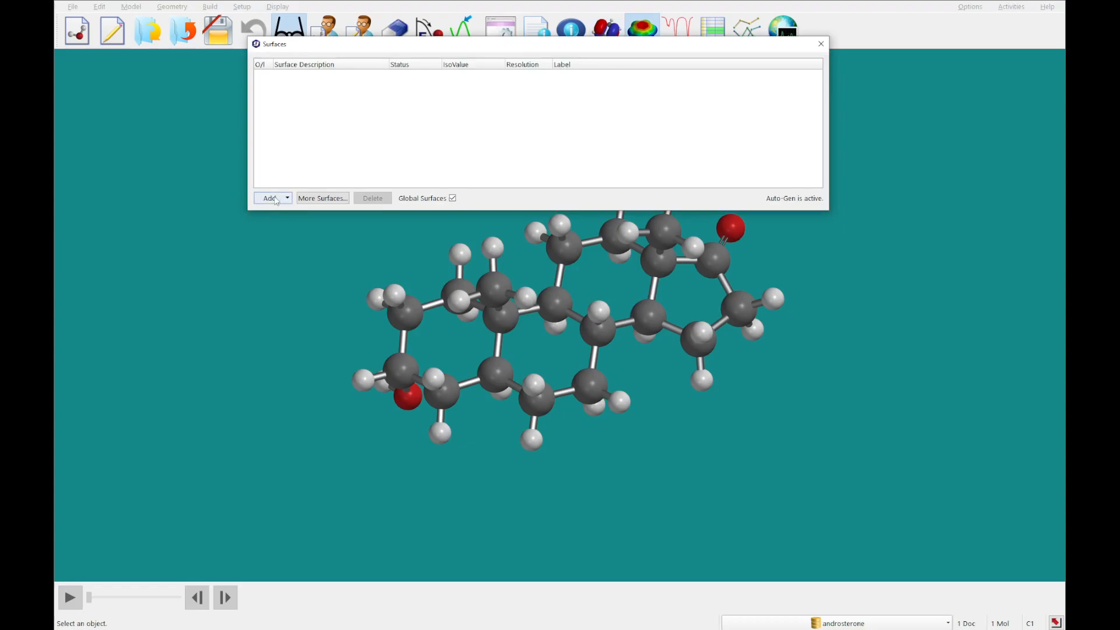
# - Compute a |LUMO| map surface for androsterone and display it over the model
pyautogui.click(269, 198)
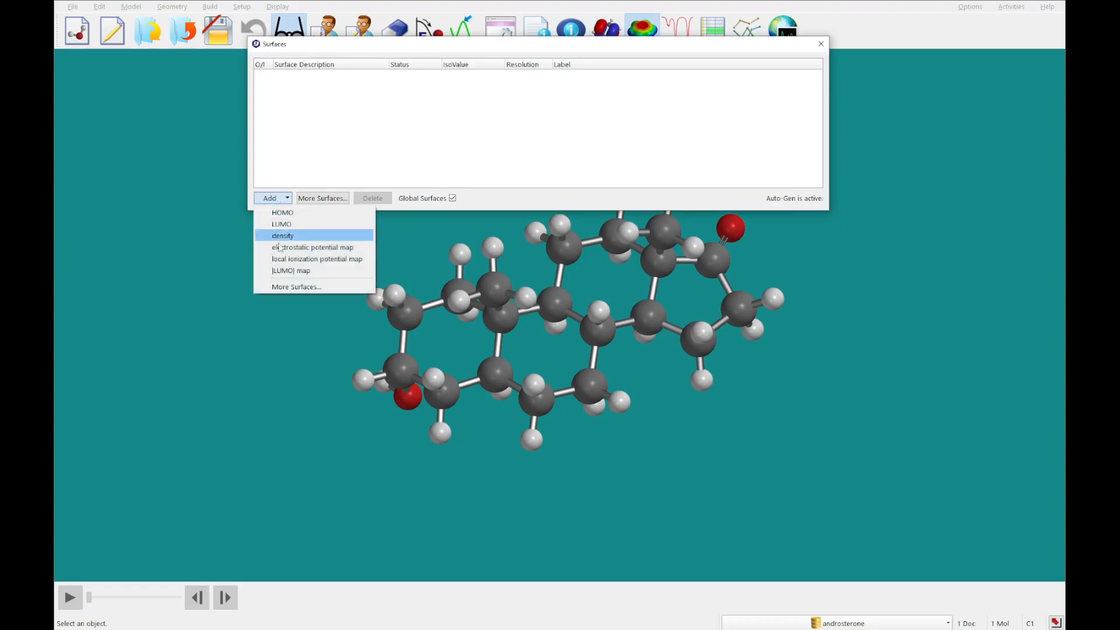
pyautogui.click(290, 270)
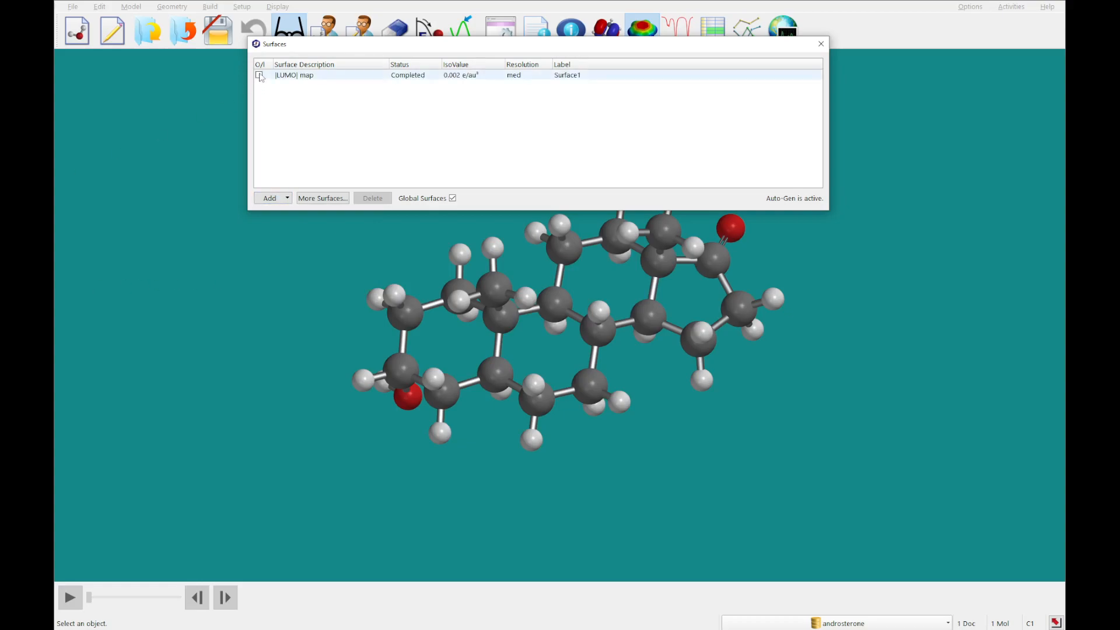
pyautogui.click(259, 74)
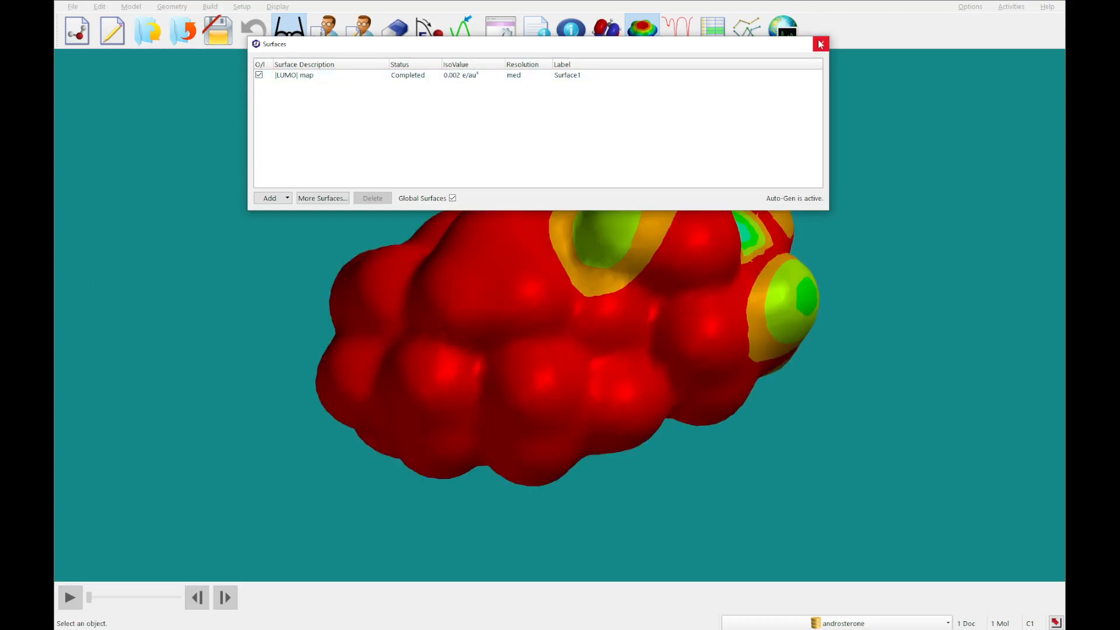
pyautogui.click(820, 44)
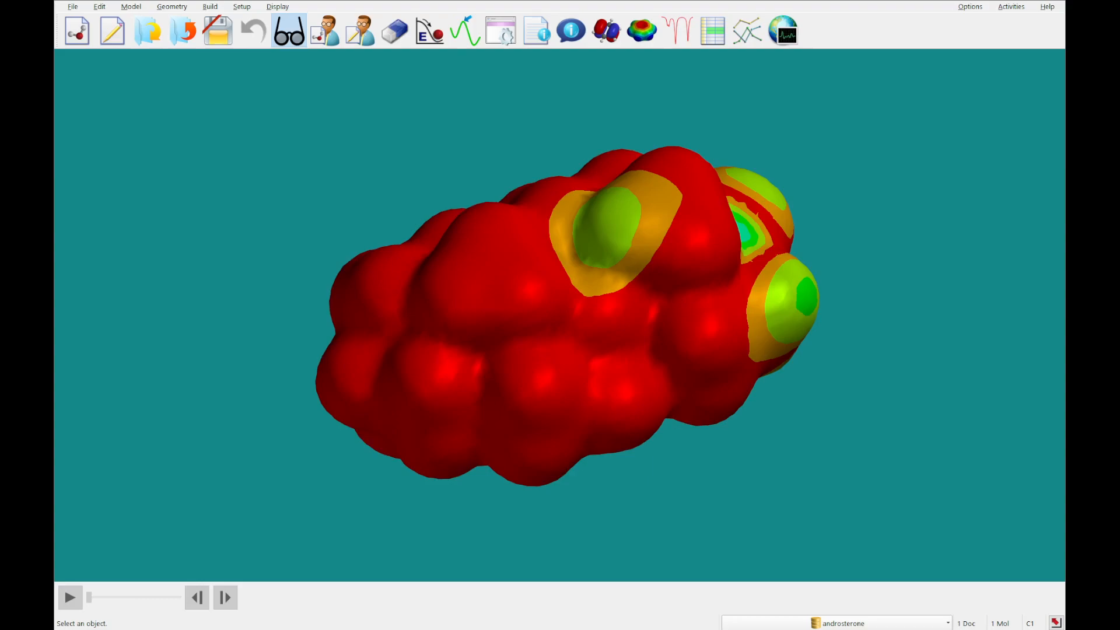
pyautogui.moveTo(237, 287)
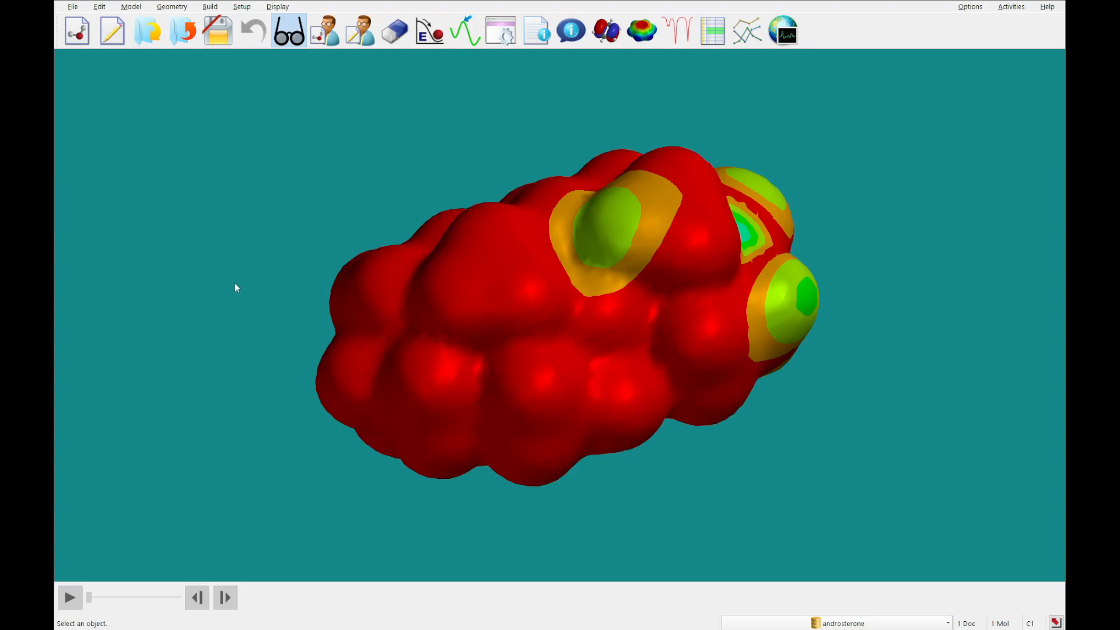
pyautogui.moveTo(321, 296)
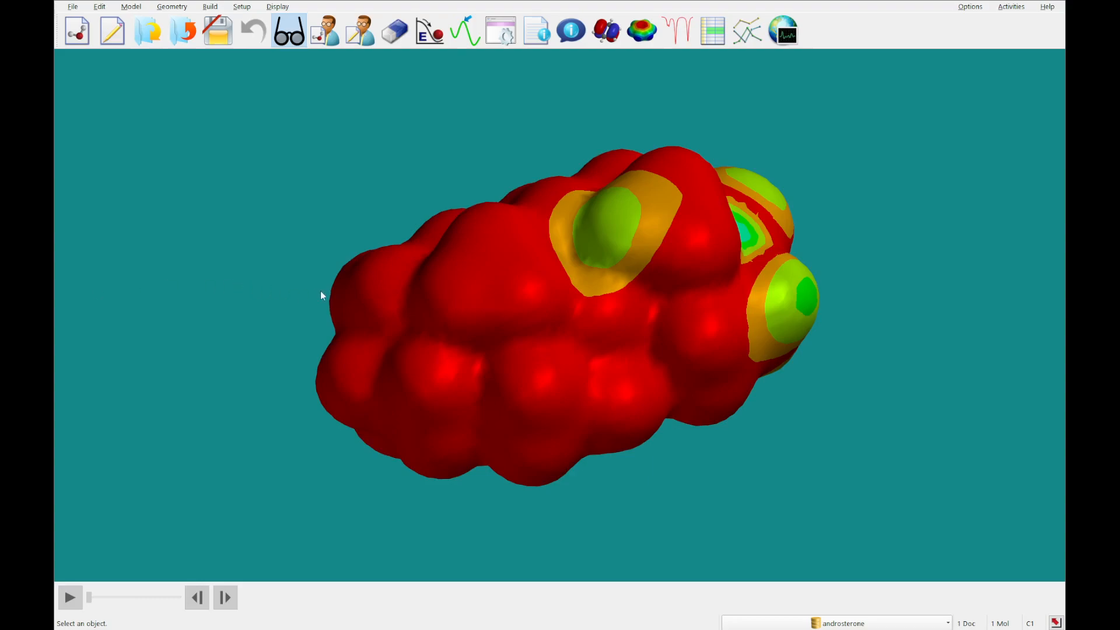
pyautogui.moveTo(491, 237)
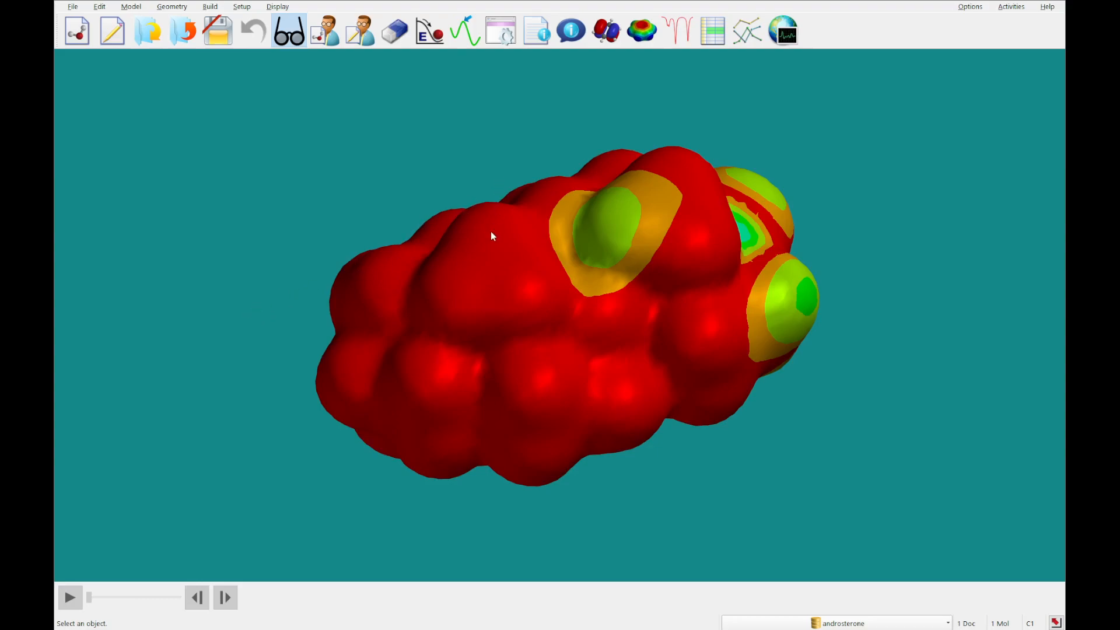
# - Reset the |LUMO| map colour range to its min/max and turn on its colour legend
pyautogui.rightClick(489, 269)
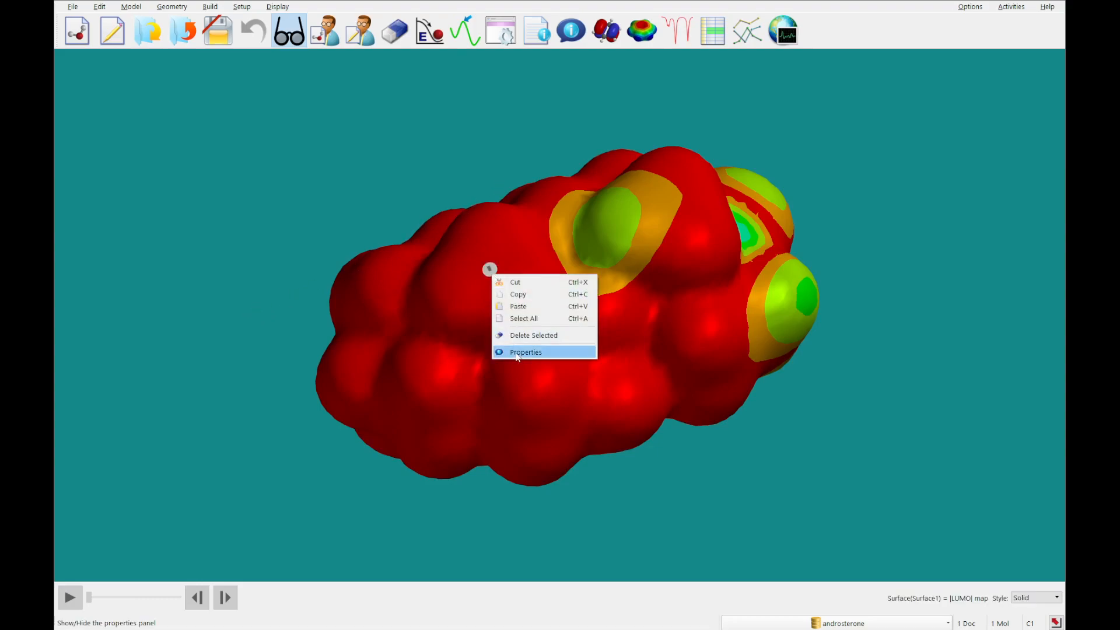
pyautogui.click(526, 351)
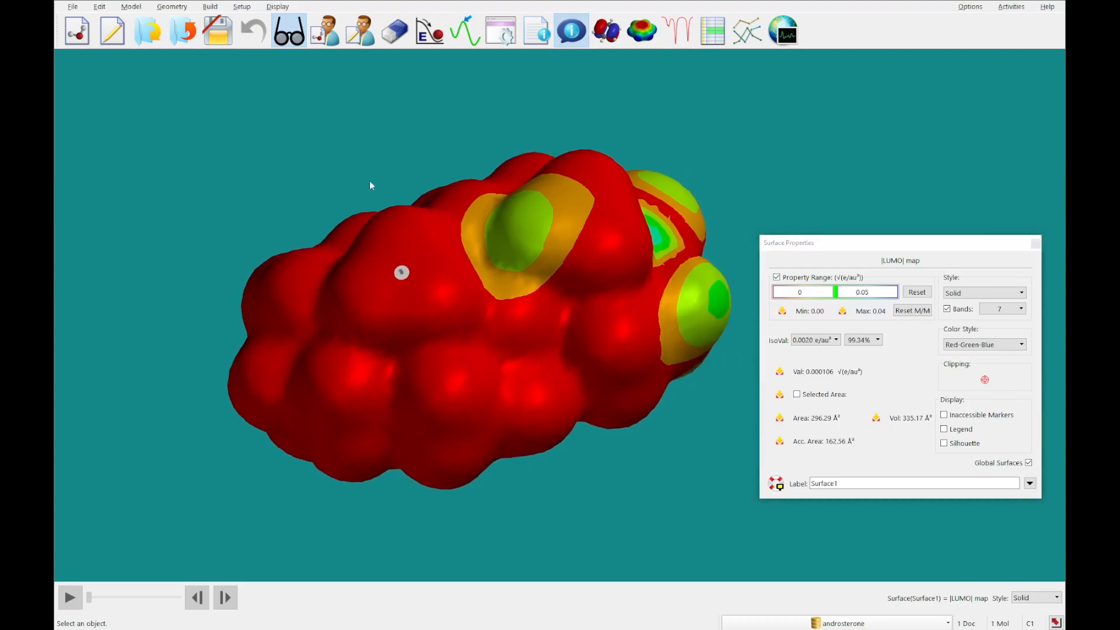
pyautogui.click(912, 311)
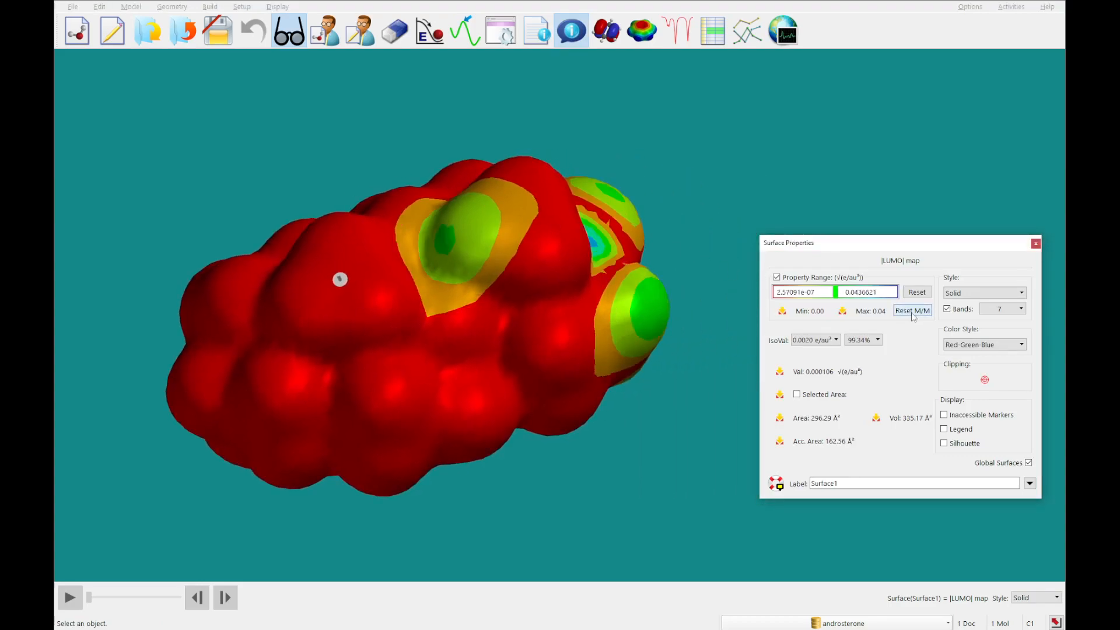
pyautogui.moveTo(729, 300)
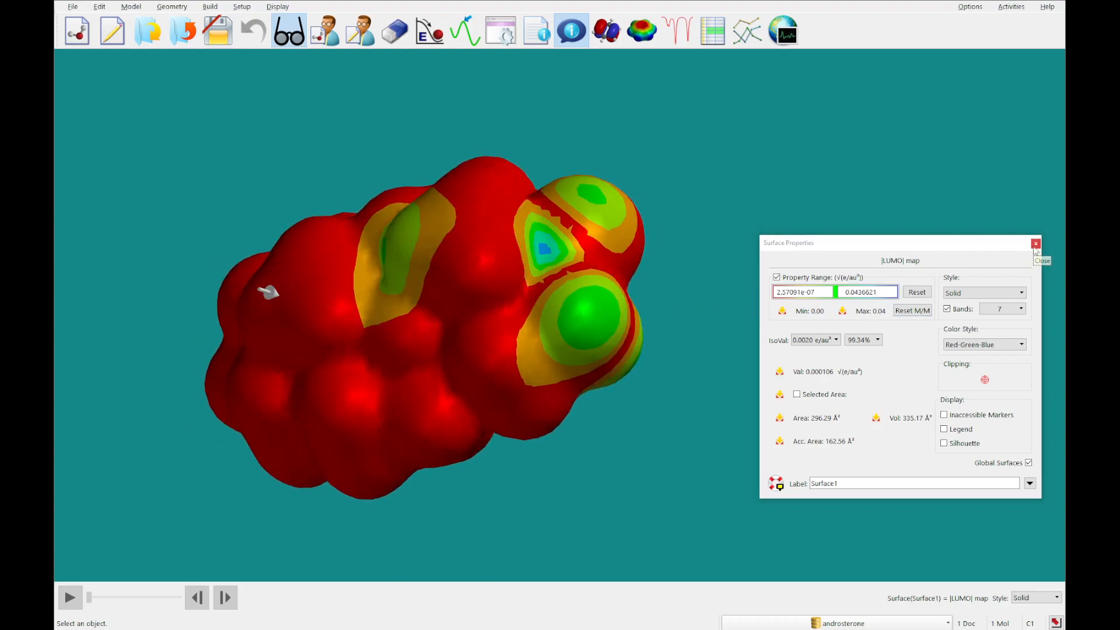
pyautogui.moveTo(1035, 243)
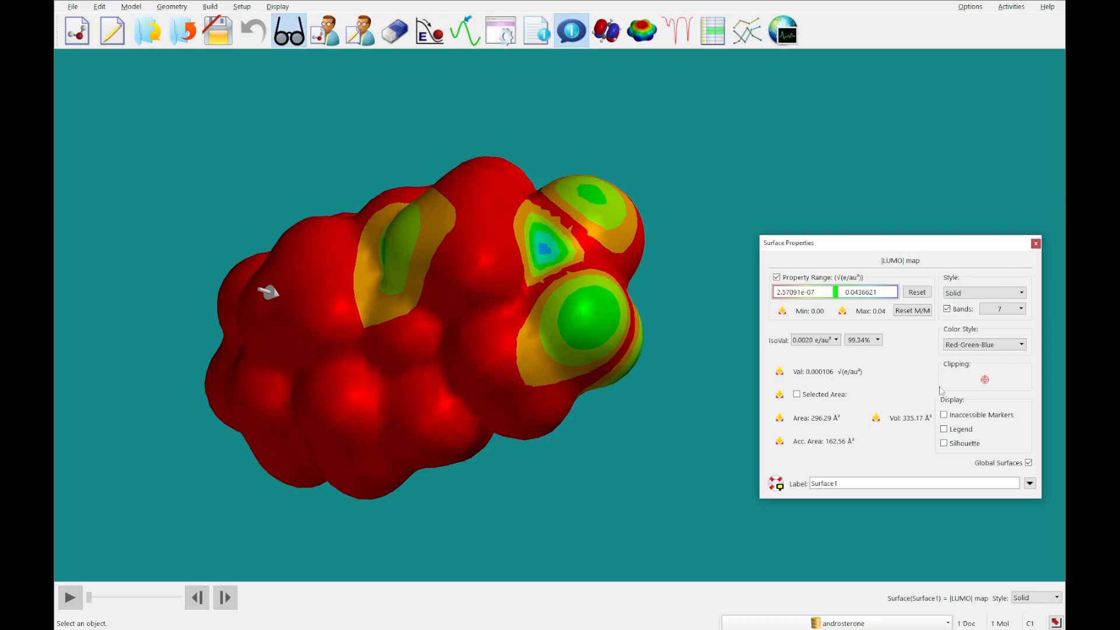
pyautogui.click(944, 428)
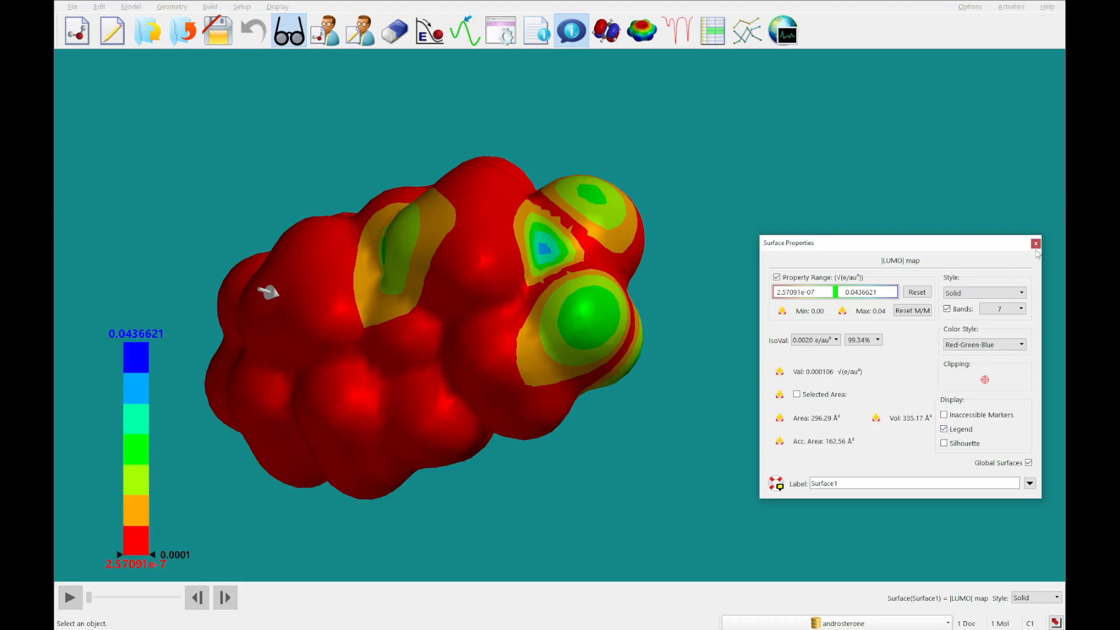
pyautogui.click(1036, 242)
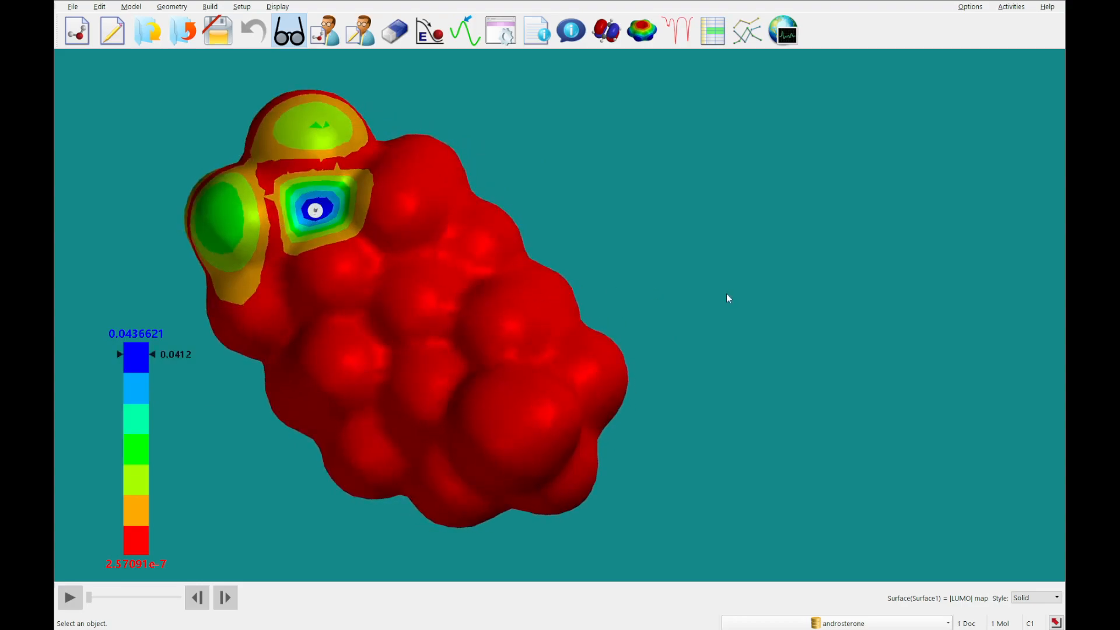
# - Set the |LUMO| map surface style to Transparent so the skeleton shows through
pyautogui.rightClick(489, 290)
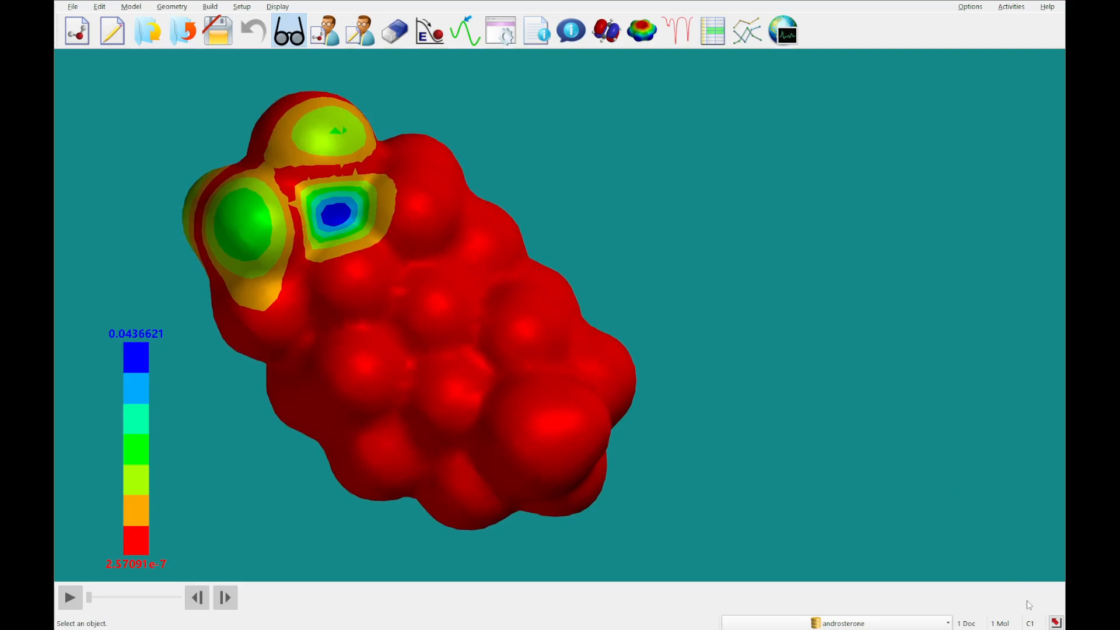
pyautogui.click(1037, 597)
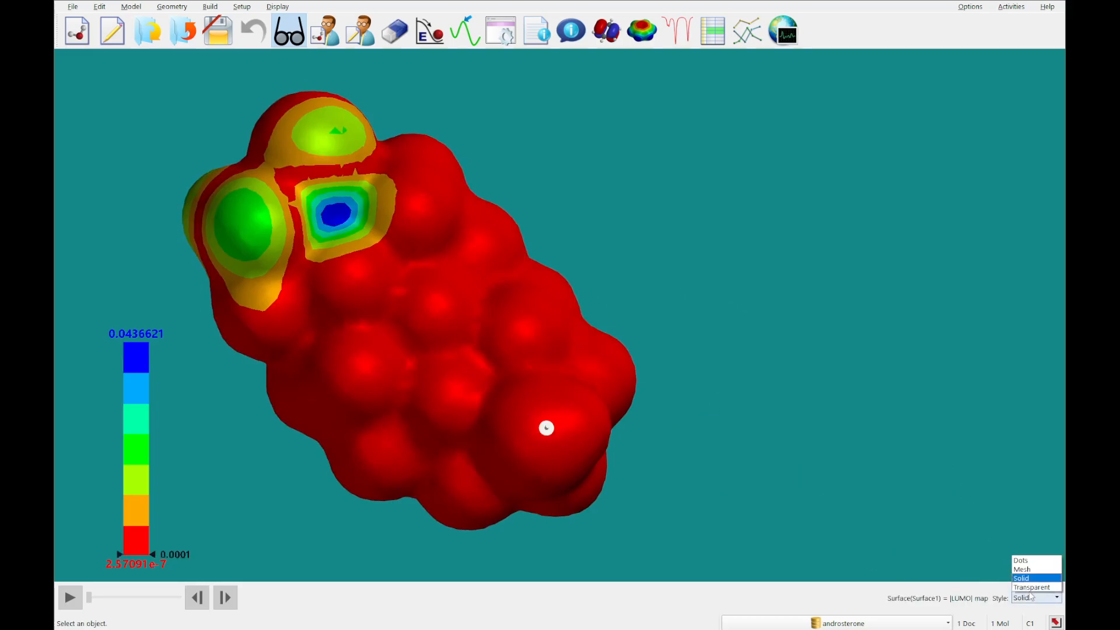
pyautogui.click(1030, 587)
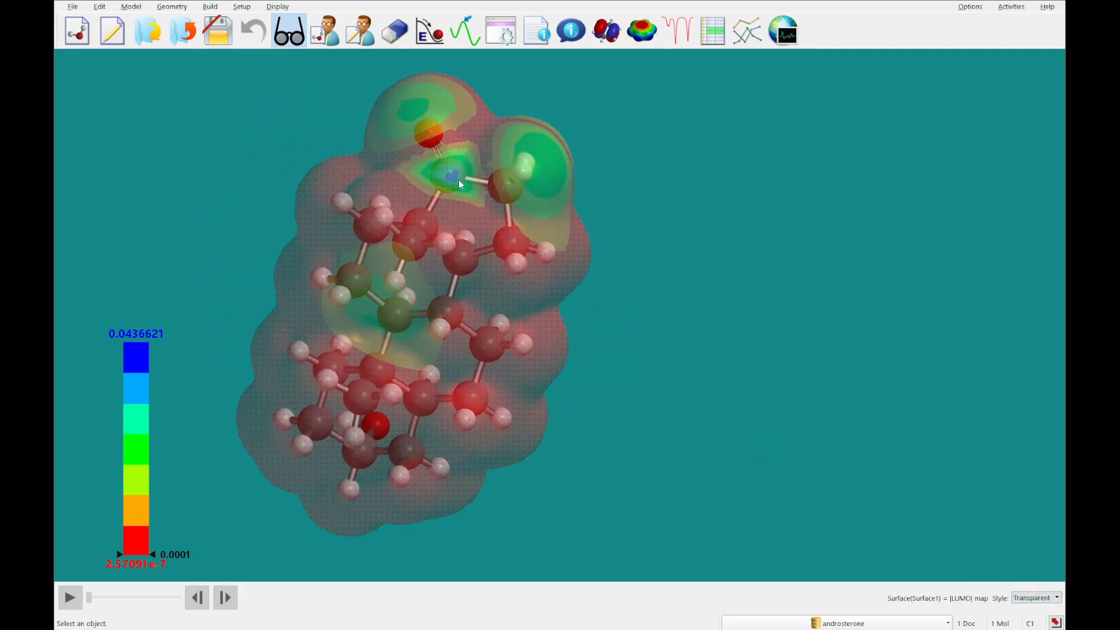
pyautogui.moveTo(457, 186); pyautogui.dragTo(303, 207)
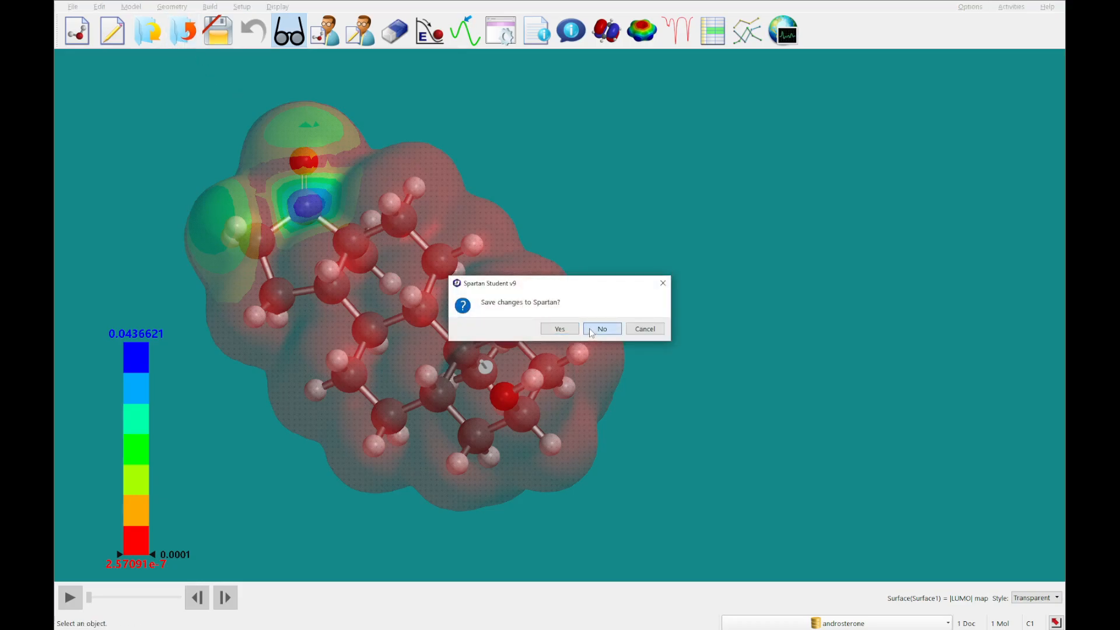
# - Close the androsterone document without saving changes
pyautogui.click(602, 329)
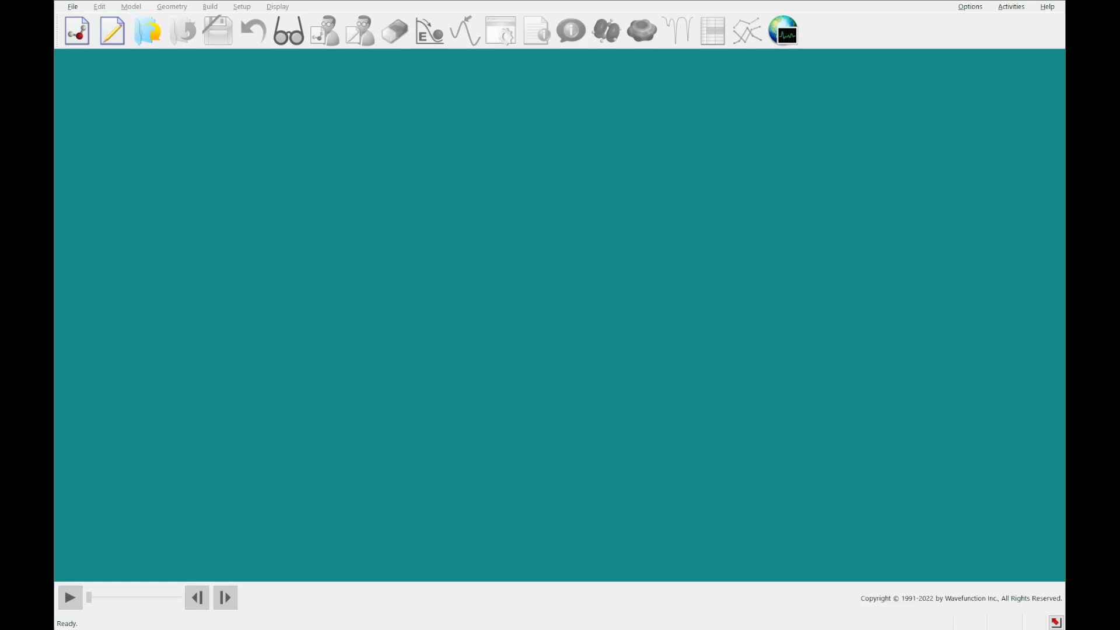
pyautogui.moveTo(412, 399)
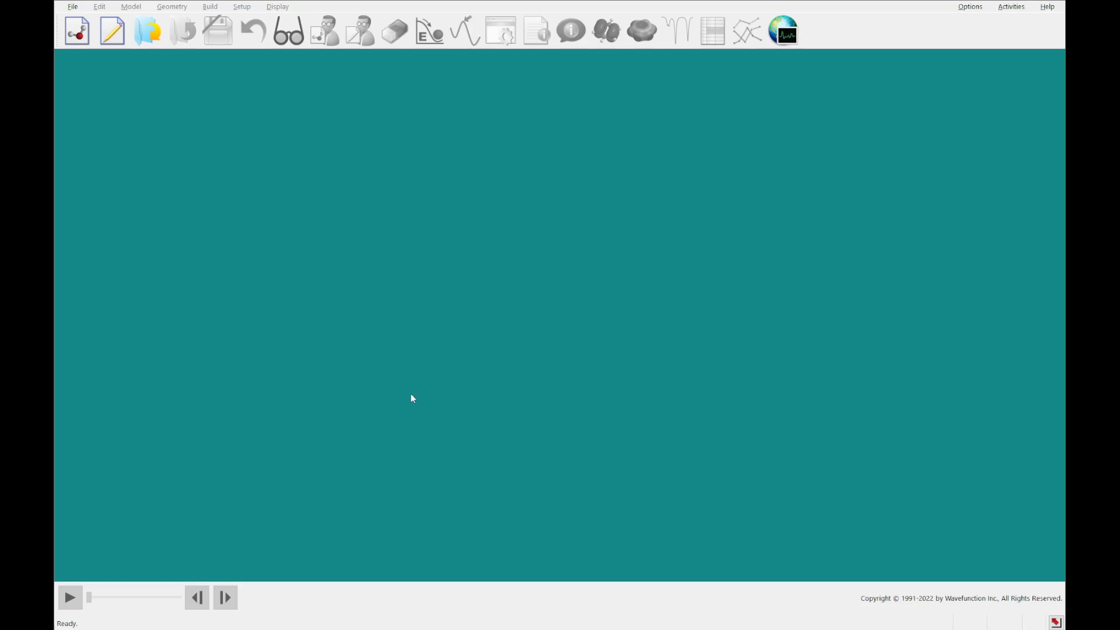